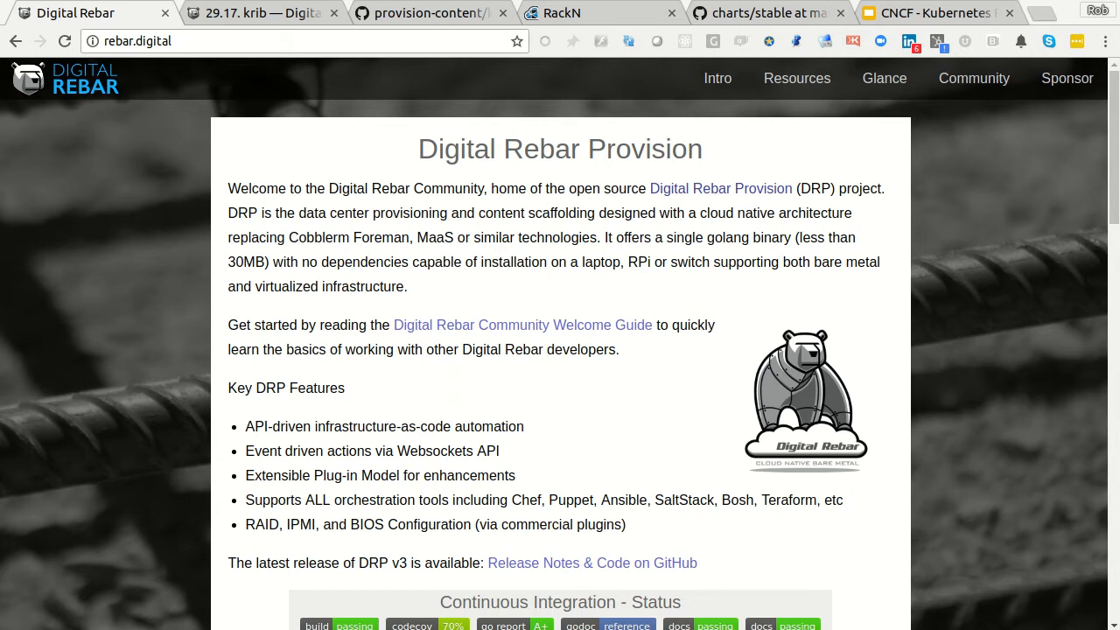
{"action": "mouse_move", "coordinate": [251, 448]}
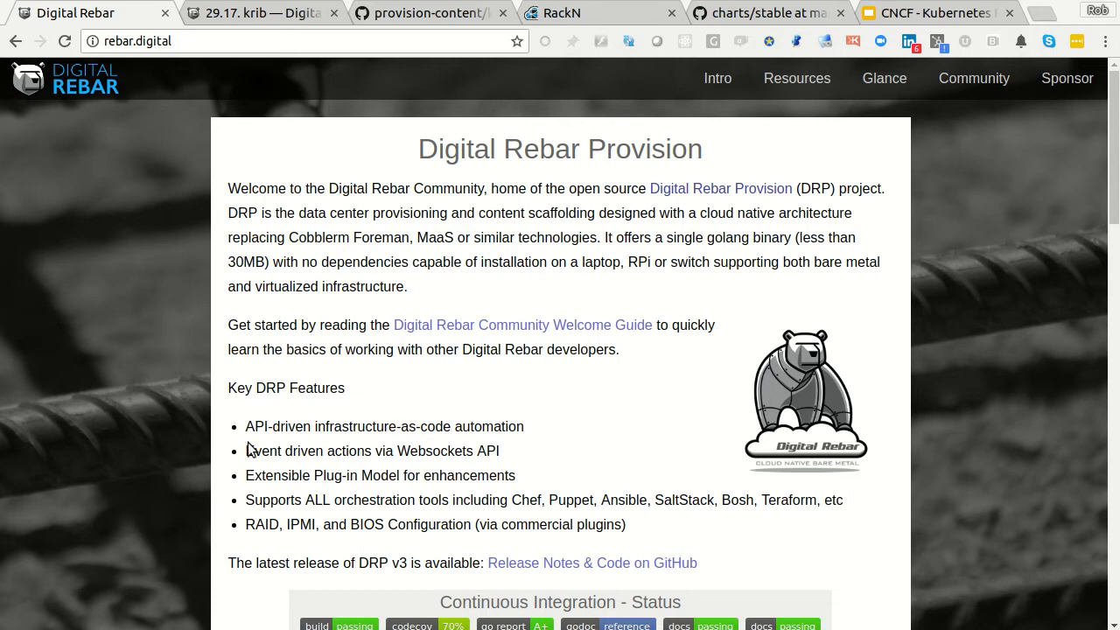
{"action": "mouse_move", "coordinate": [192, 62]}
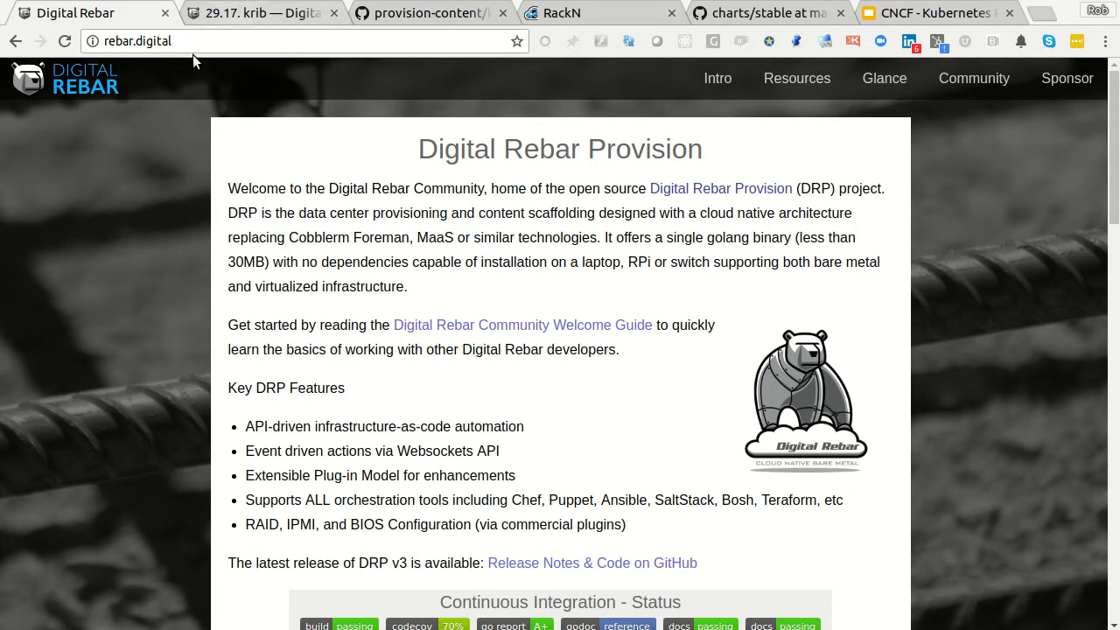
Switch to the KRIB content package page in the Digital Rebar docs
{"action": "left_click", "coordinate": [262, 12]}
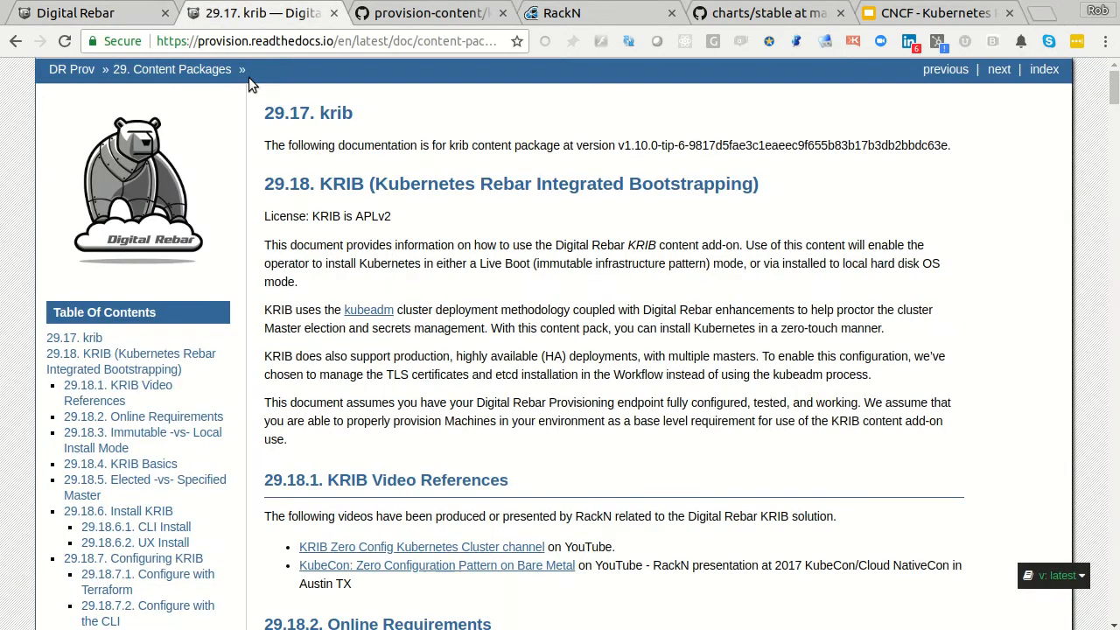
{"action": "mouse_move", "coordinate": [604, 299]}
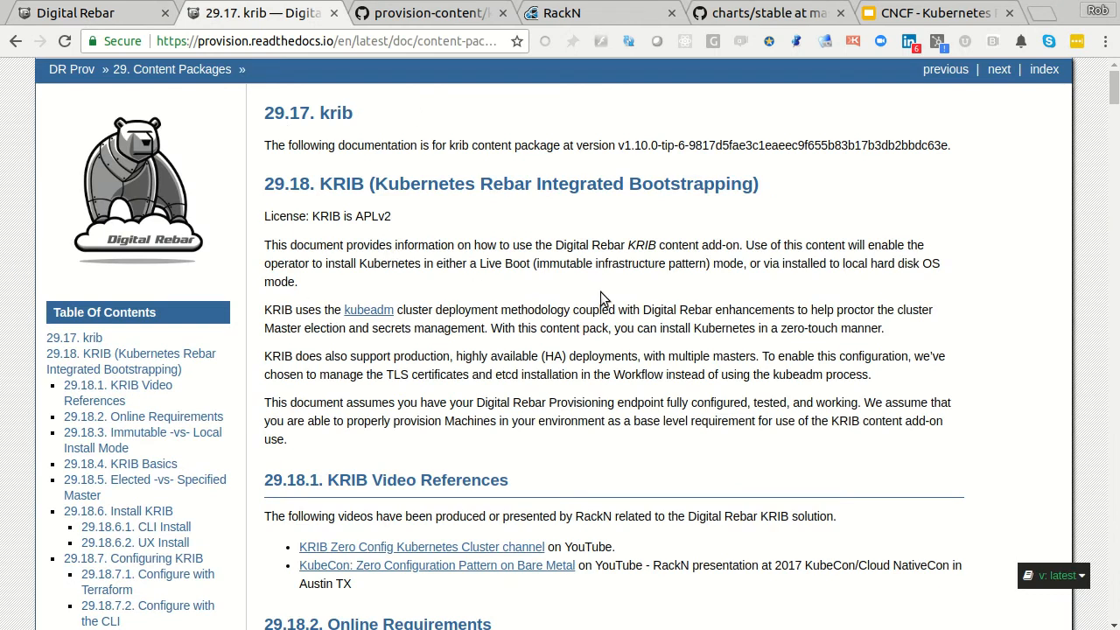
{"action": "mouse_move", "coordinate": [252, 241]}
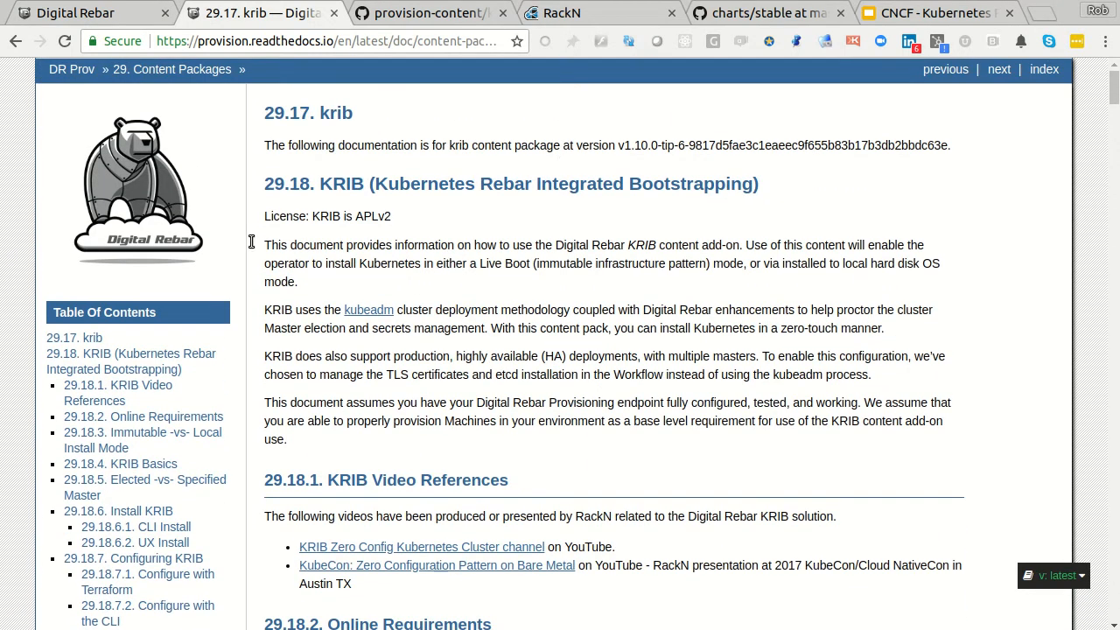
{"action": "mouse_move", "coordinate": [426, 33]}
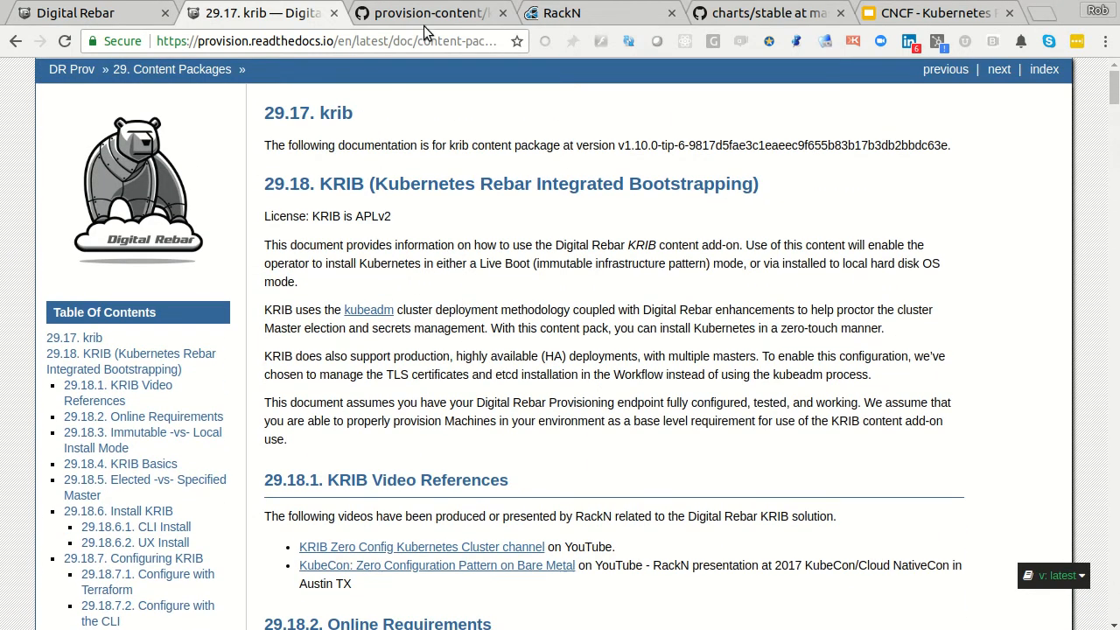
View the ._Documentation.meta source file in the provision-content krib folder on GitHub
{"action": "left_click", "coordinate": [427, 12]}
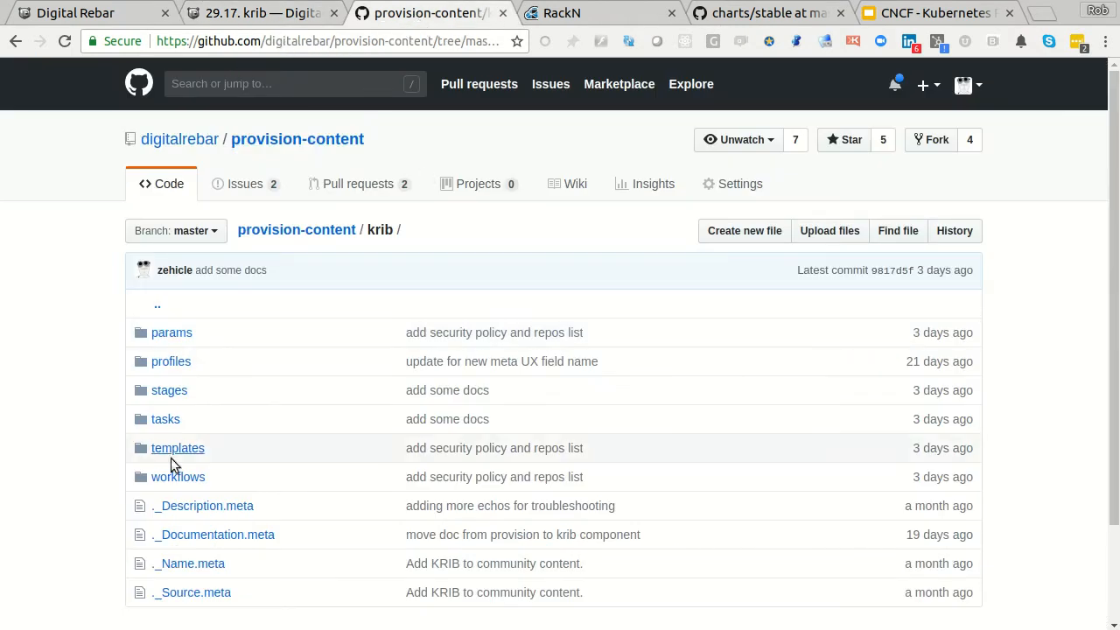
{"action": "scroll", "scroll_direction": "up", "scroll_amount": 3}
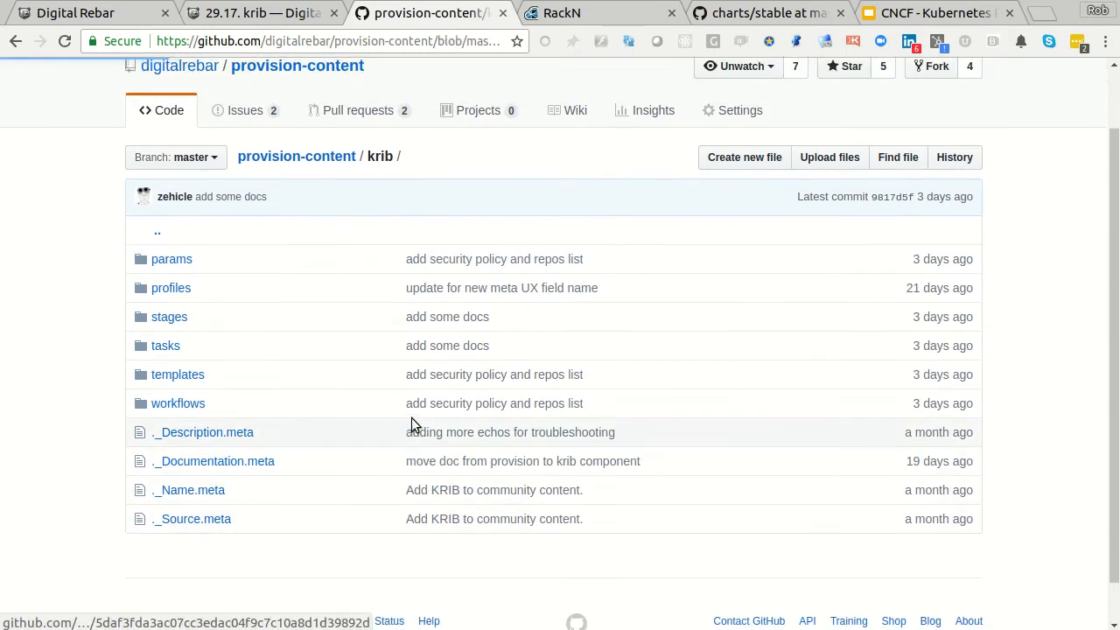
{"action": "left_click", "coordinate": [213, 462]}
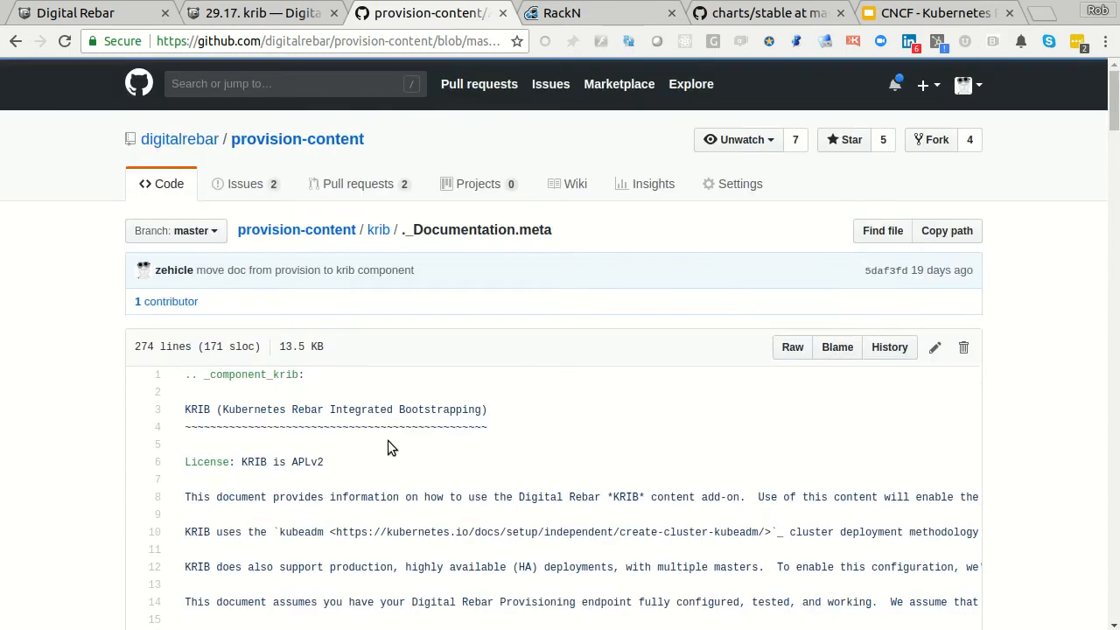
{"action": "scroll", "scroll_direction": "down", "scroll_amount": 3}
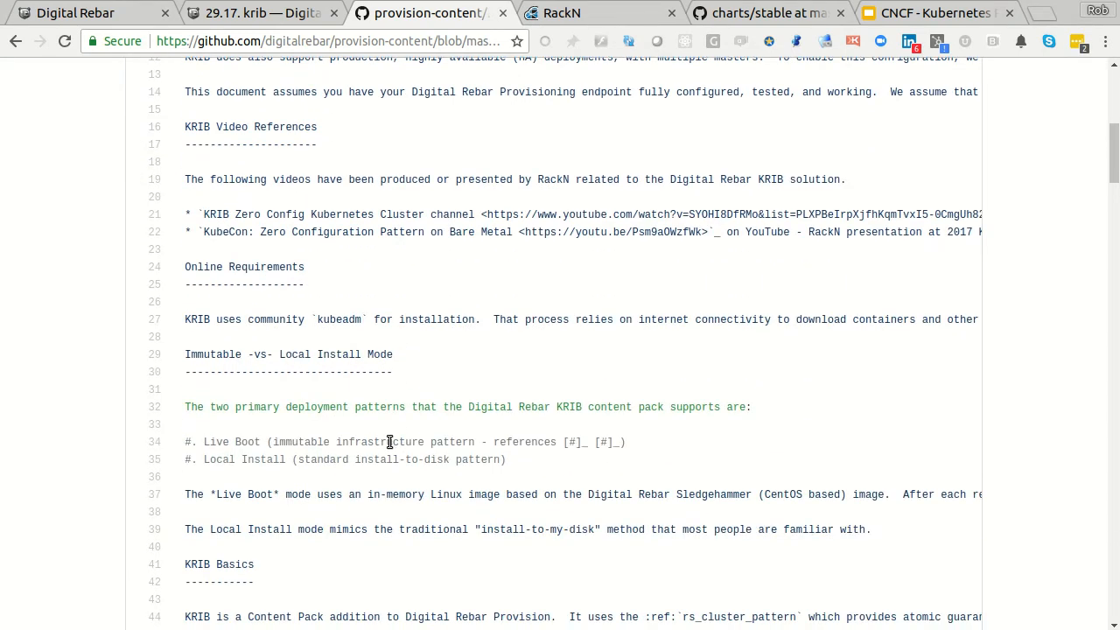
{"action": "scroll", "scroll_direction": "up", "scroll_amount": 3}
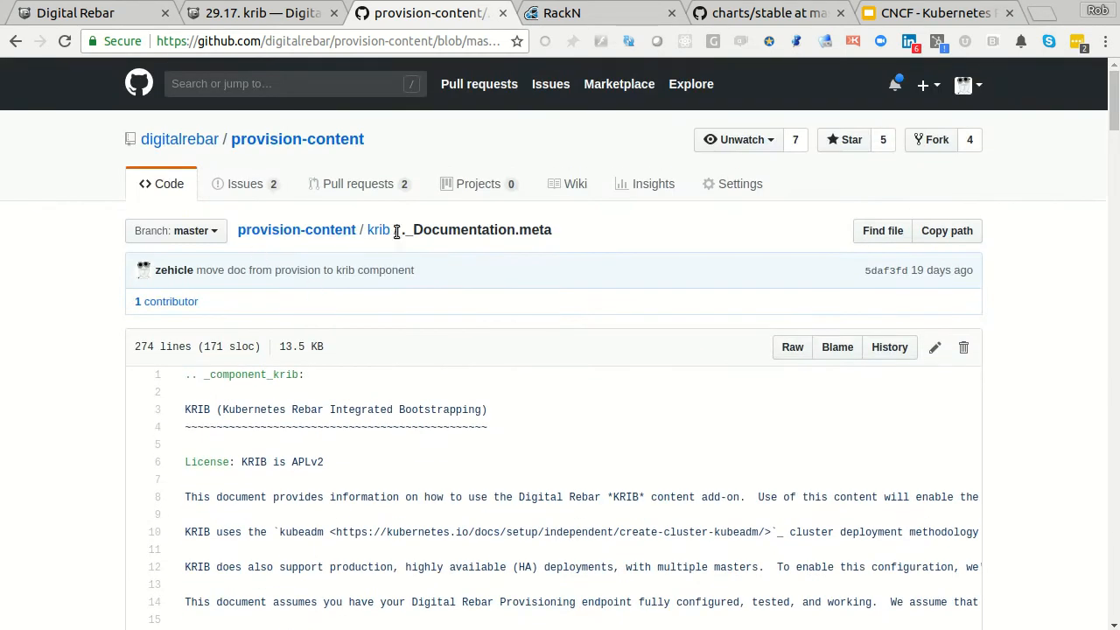
{"action": "mouse_move", "coordinate": [361, 462]}
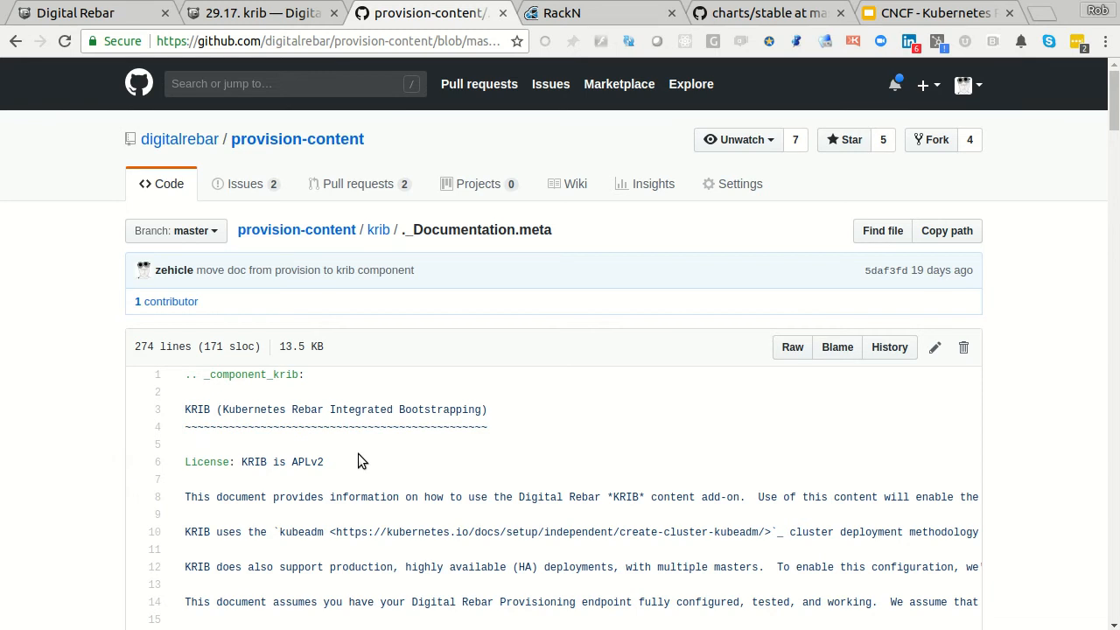
Apply the krib-fast-cluster workflow to machine-0 through machine-3 in Bulk Actions
{"action": "left_click", "coordinate": [564, 12]}
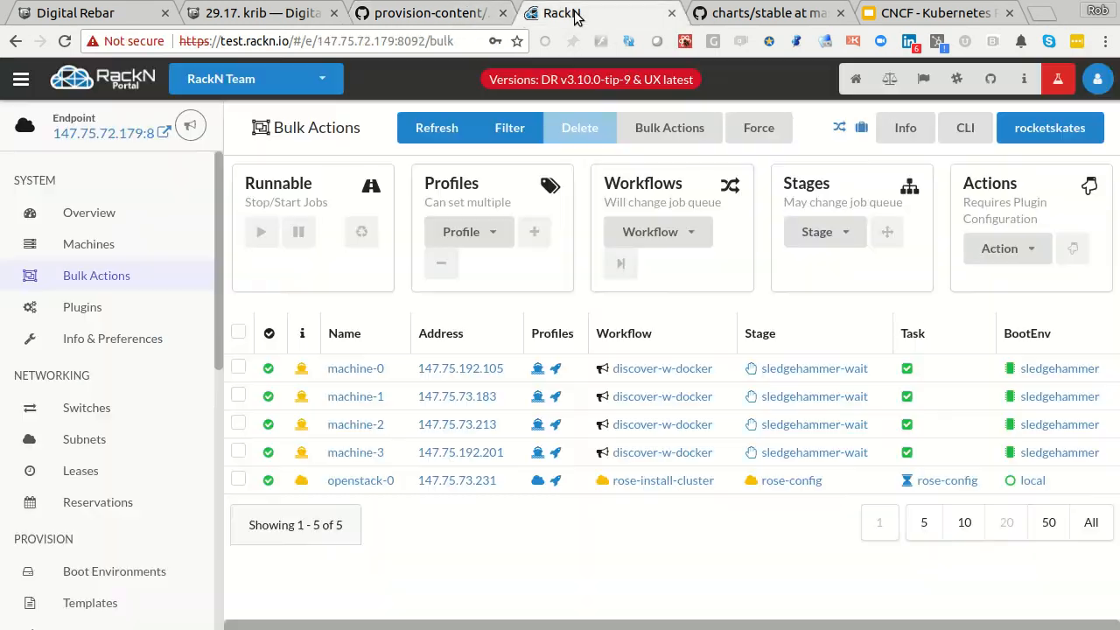
{"action": "mouse_move", "coordinate": [672, 504]}
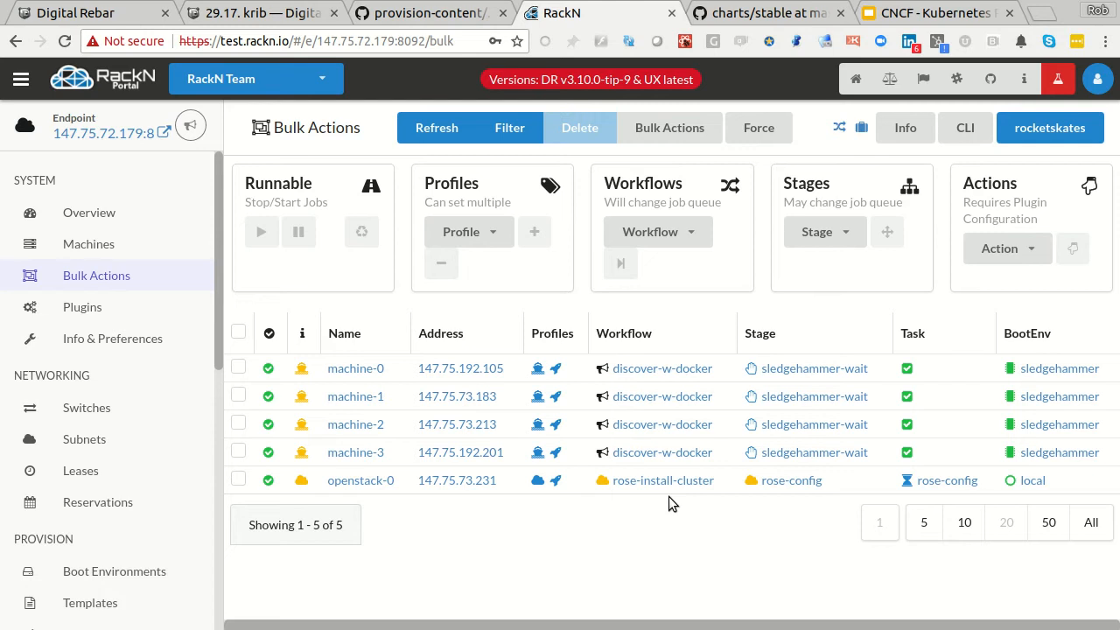
{"action": "mouse_move", "coordinate": [651, 535]}
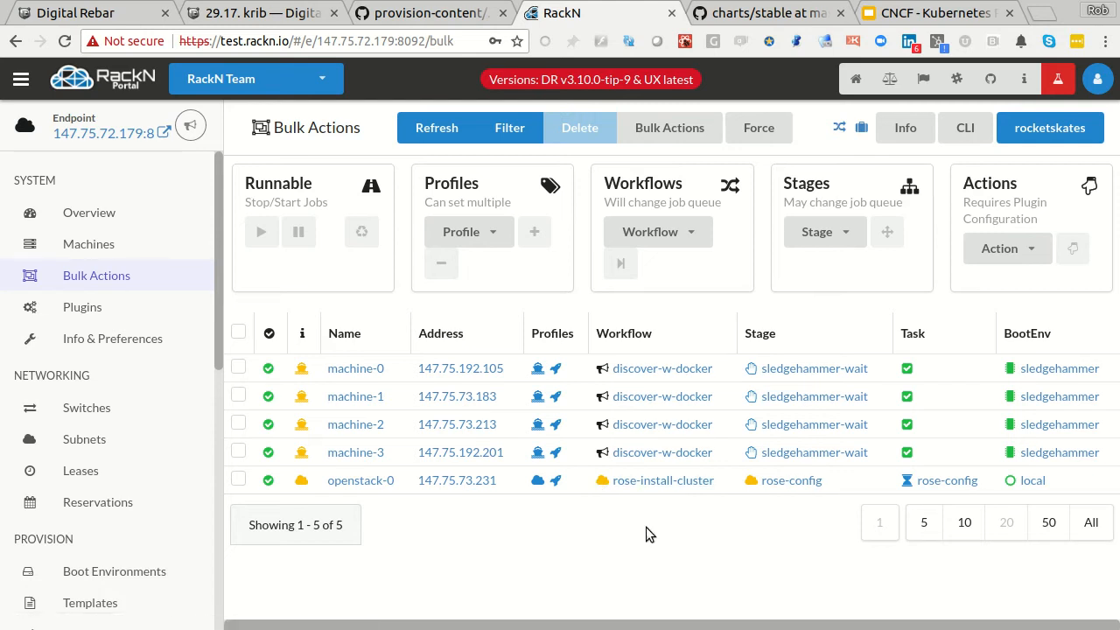
{"action": "mouse_move", "coordinate": [479, 486]}
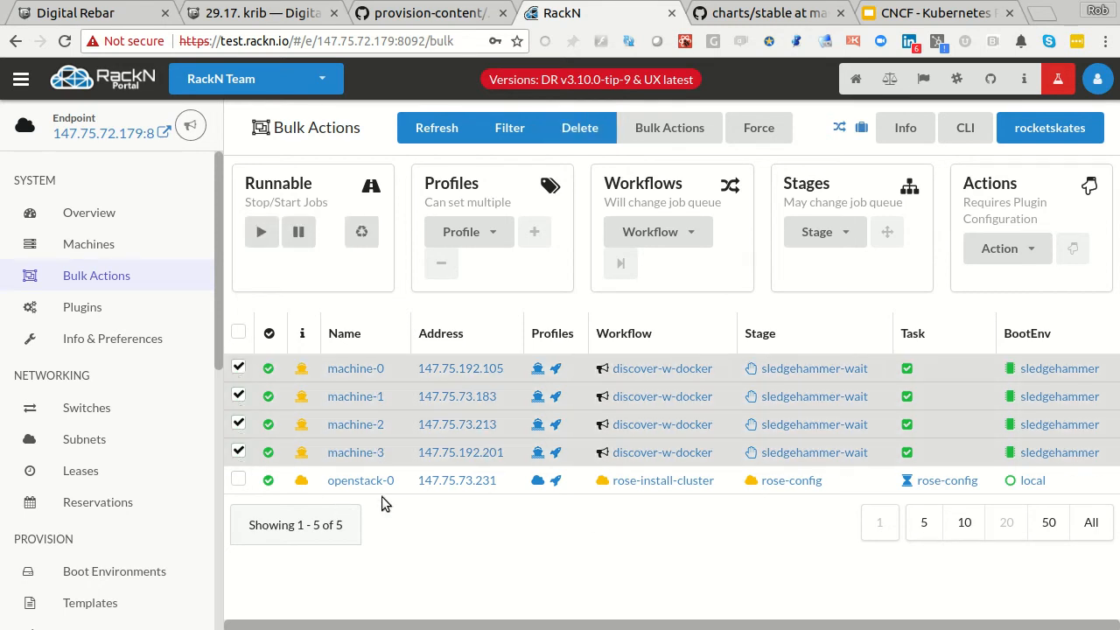
{"action": "mouse_move", "coordinate": [791, 479]}
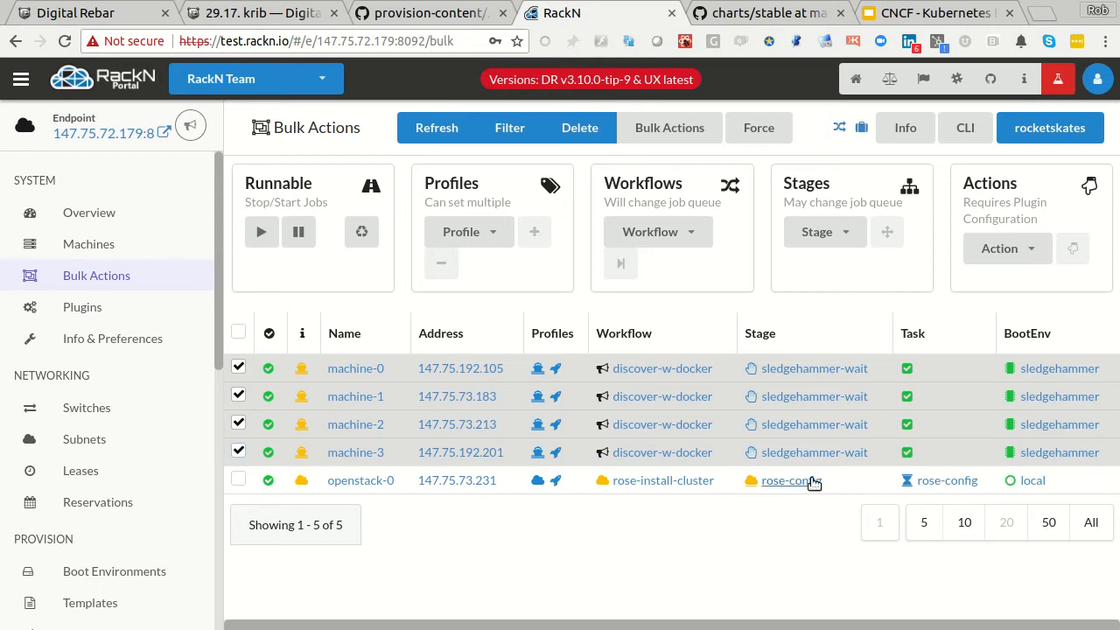
{"action": "mouse_move", "coordinate": [355, 367]}
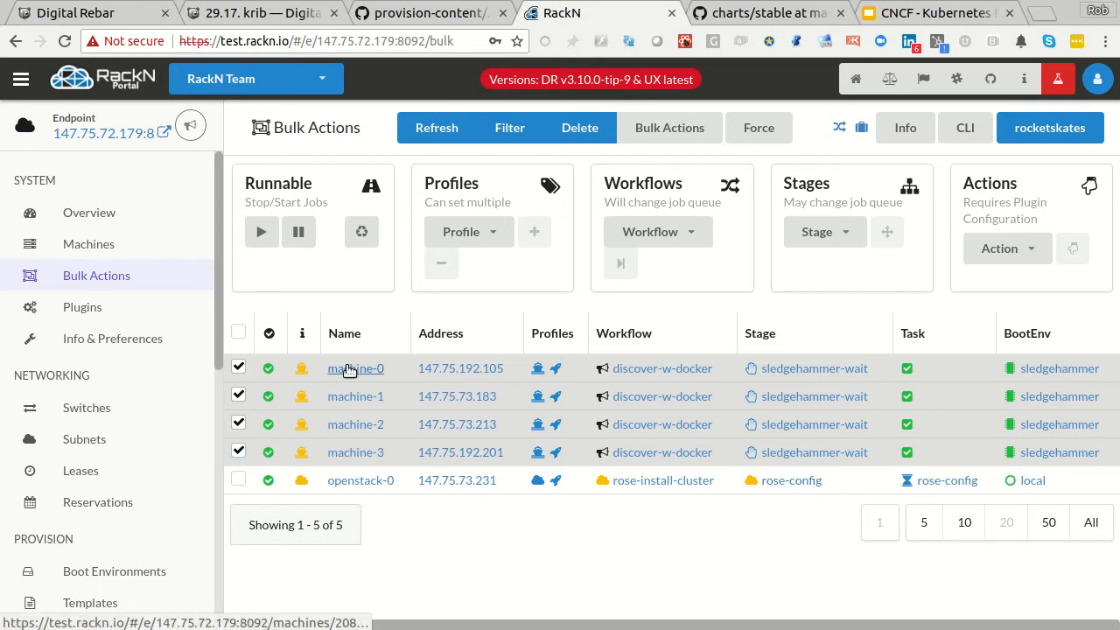
{"action": "mouse_move", "coordinate": [355, 367]}
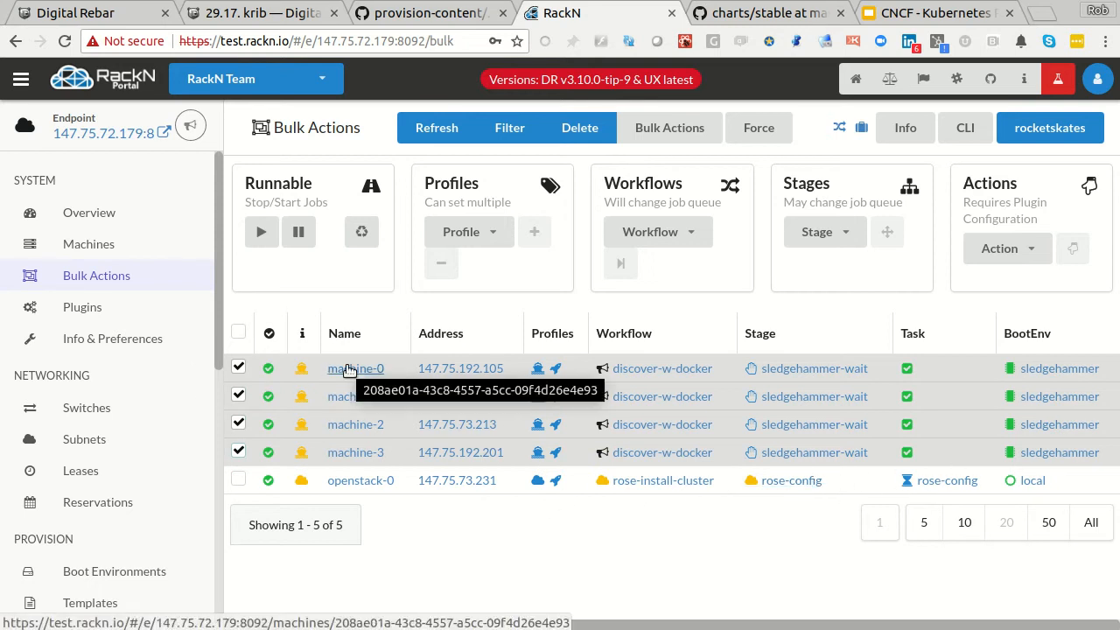
{"action": "mouse_move", "coordinate": [796, 423]}
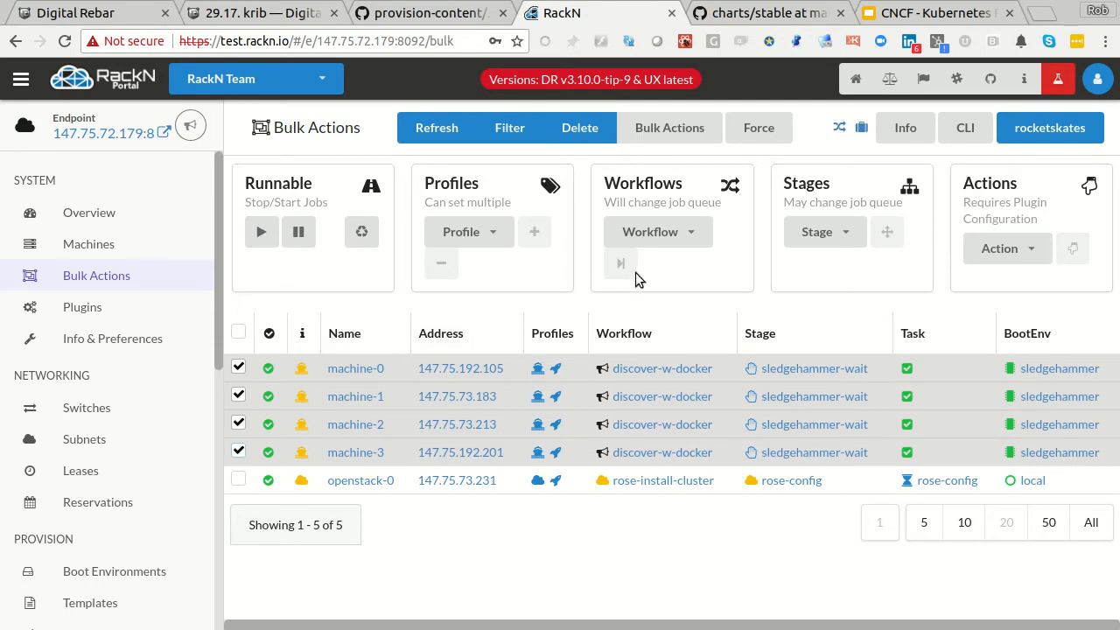
{"action": "left_click", "coordinate": [657, 231]}
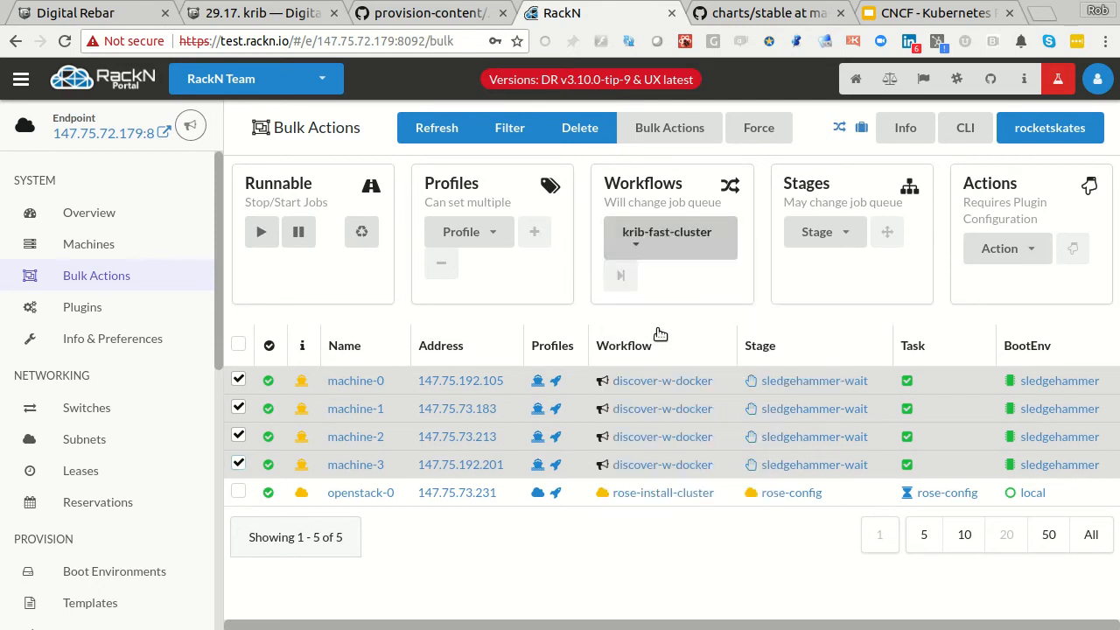
{"action": "left_click", "coordinate": [619, 277]}
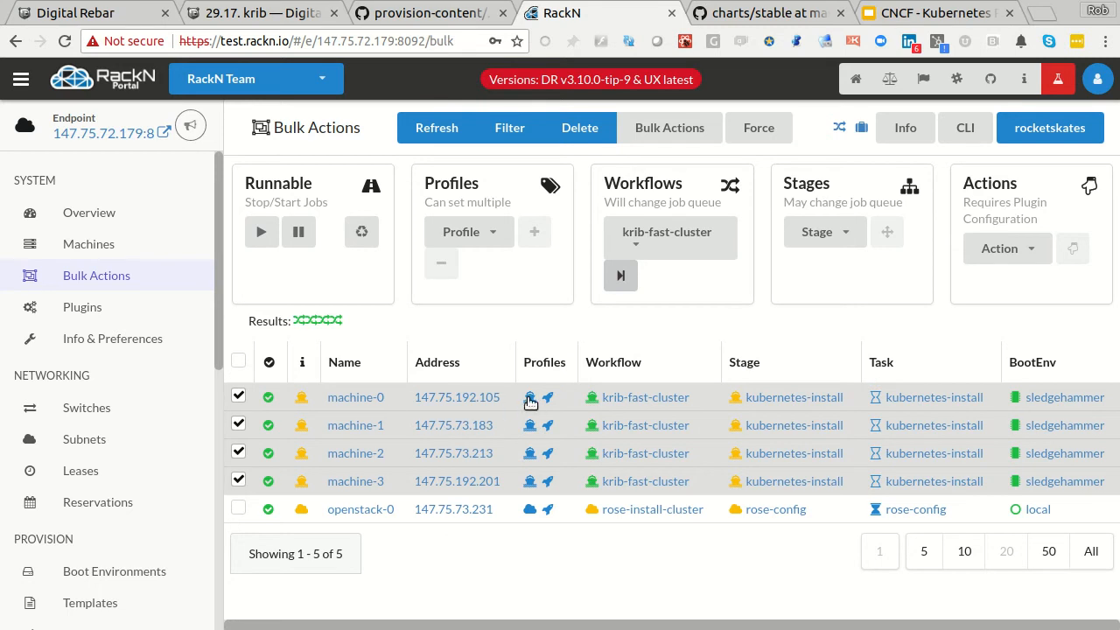
Edit the krib profile and add the helm/charts (array) parameter to it
{"action": "left_click", "coordinate": [529, 396]}
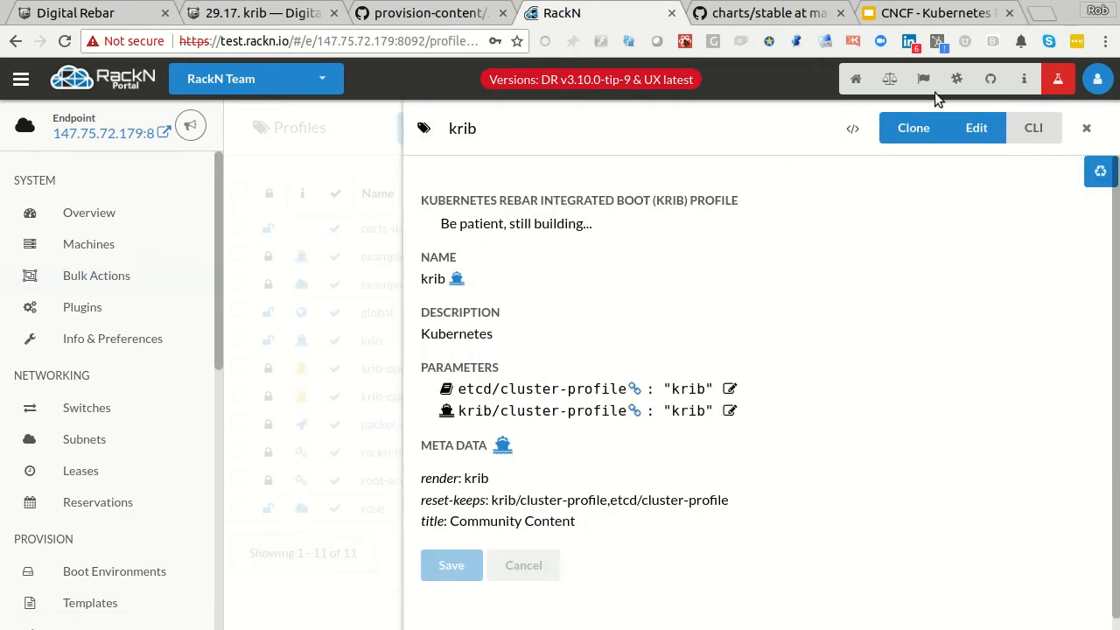
{"action": "left_click", "coordinate": [976, 127]}
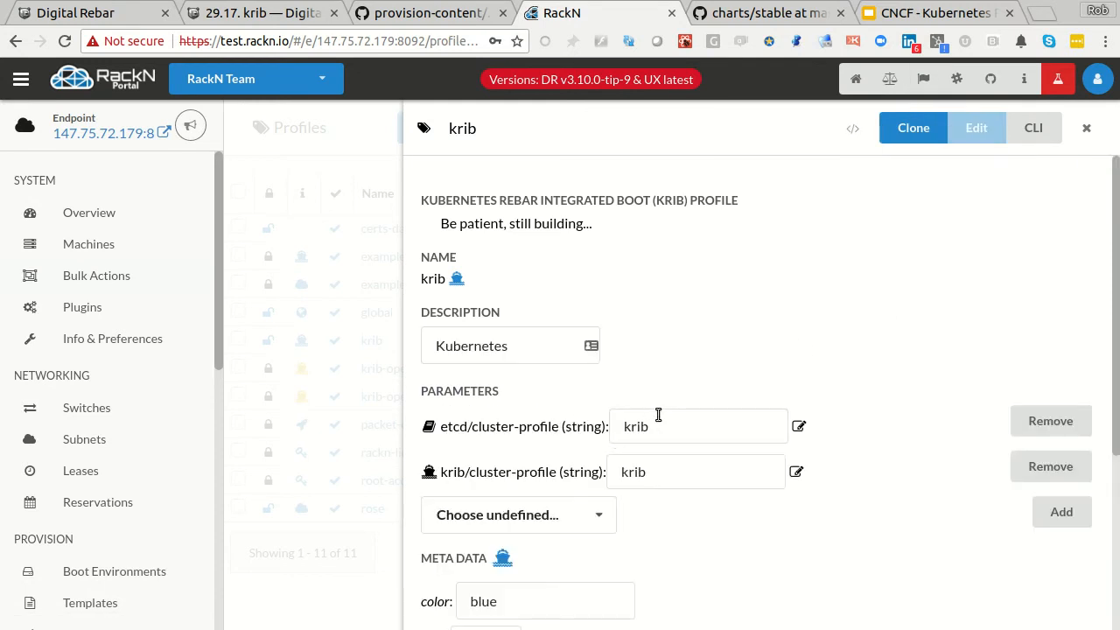
{"action": "scroll", "scroll_direction": "down", "scroll_amount": 3}
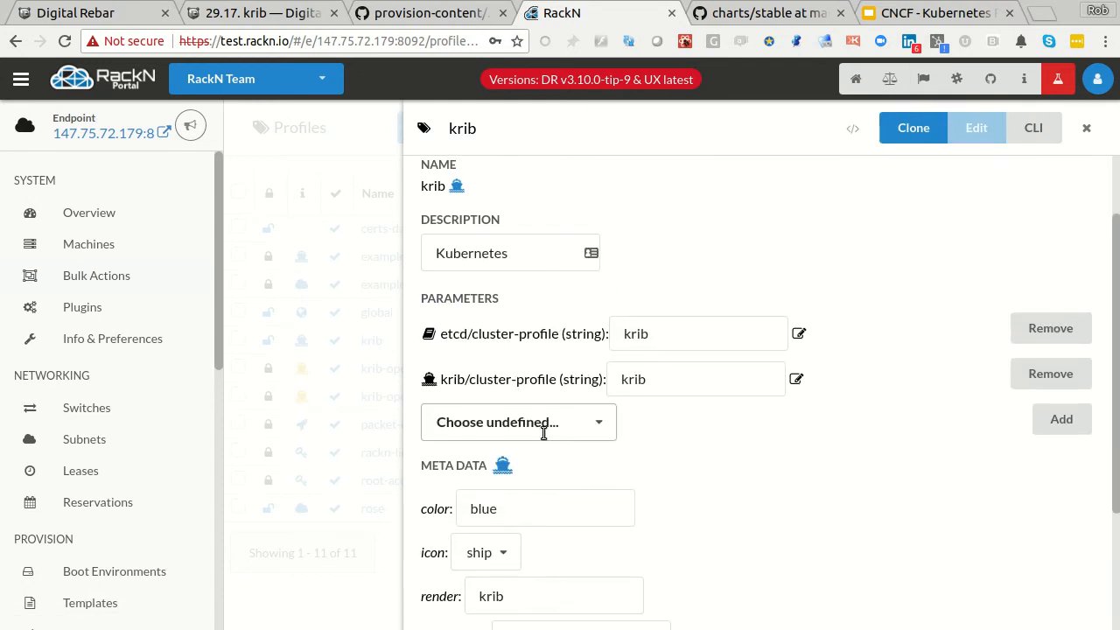
{"action": "type", "text": "he"}
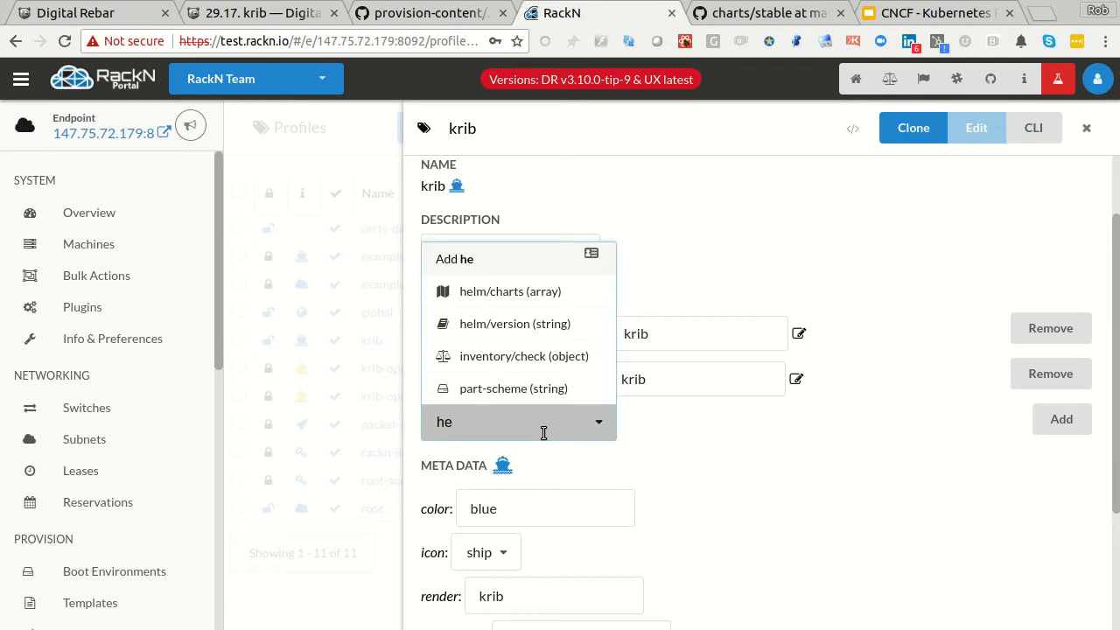
{"action": "left_click", "coordinate": [509, 290]}
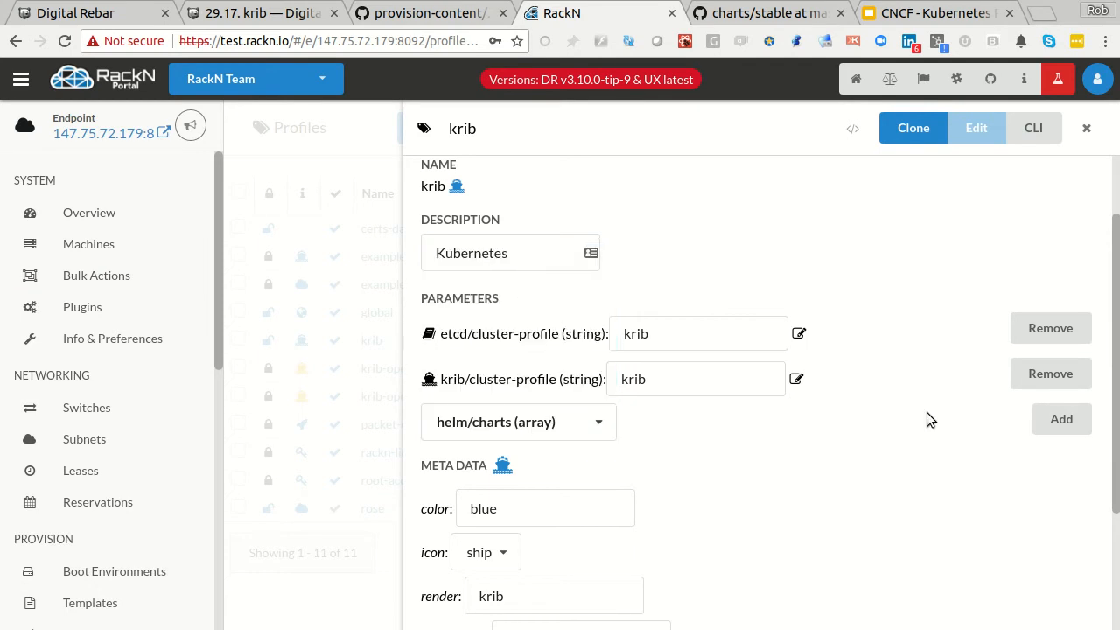
{"action": "left_click", "coordinate": [1060, 418]}
{"action": "type", "text": "[\"stable/"}
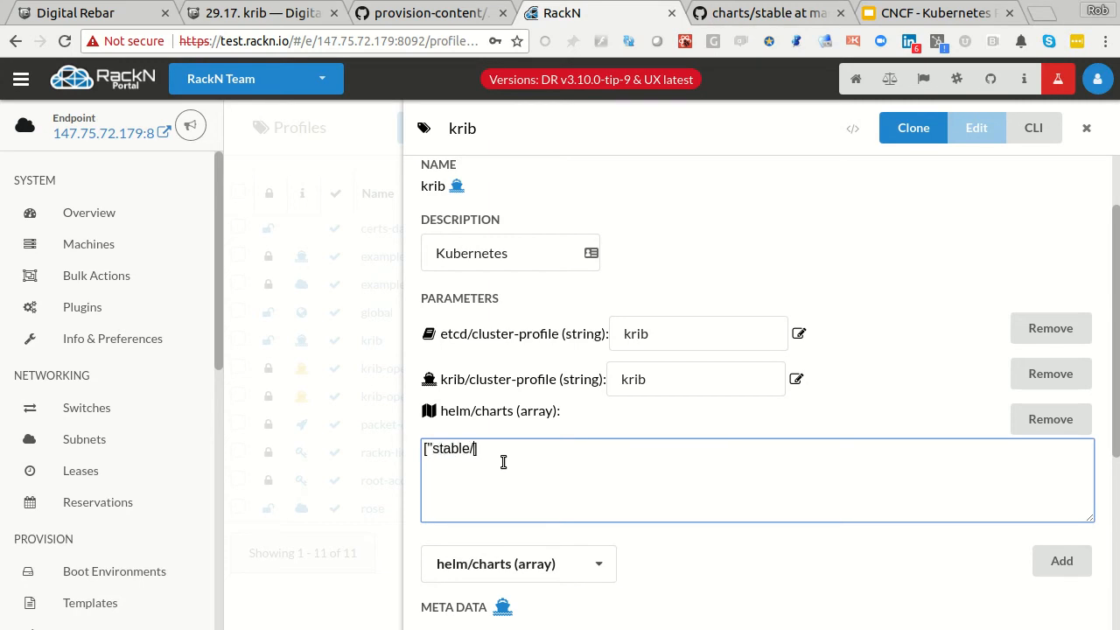
Set the helm/charts parameter value to ["stable/mysql"] and save the profile
{"action": "type", "text": "mysql"}
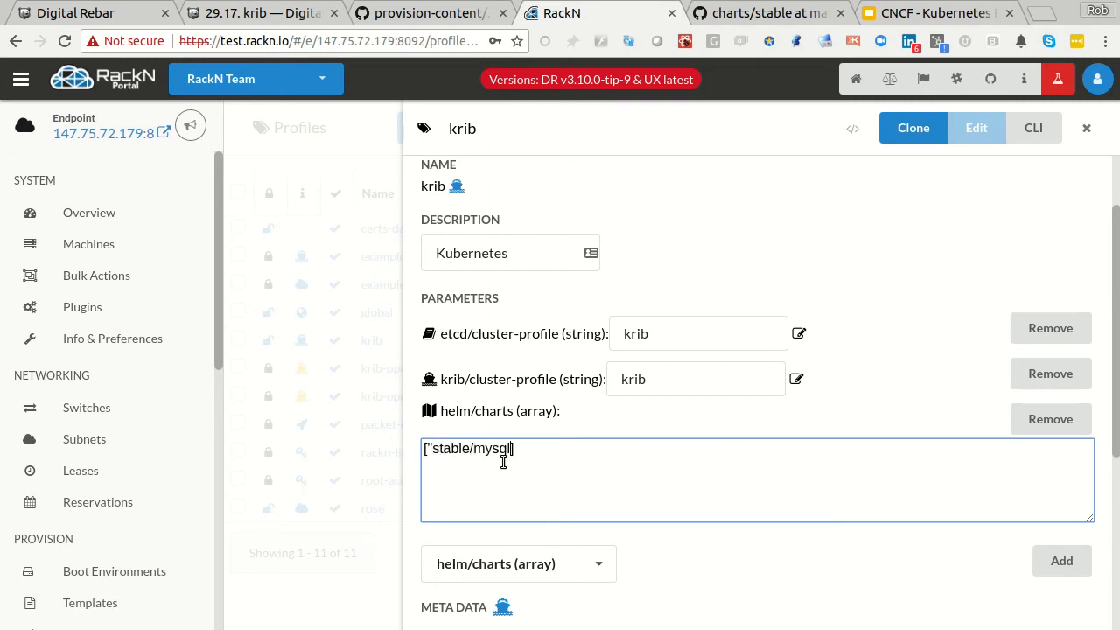
{"action": "left_click", "coordinate": [1049, 418]}
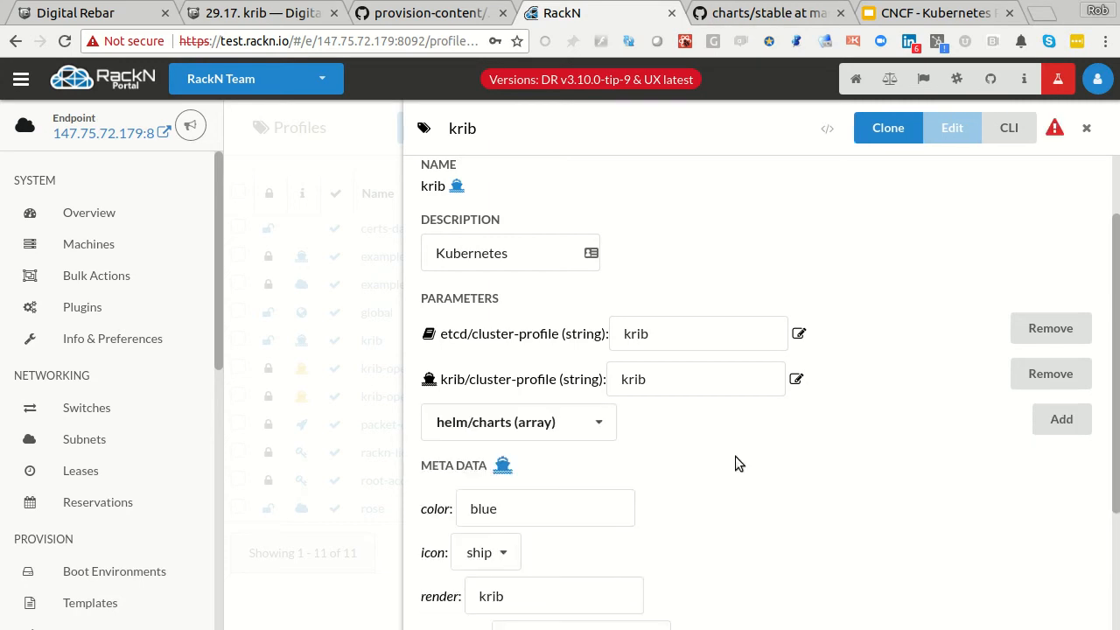
{"action": "mouse_move", "coordinate": [525, 441]}
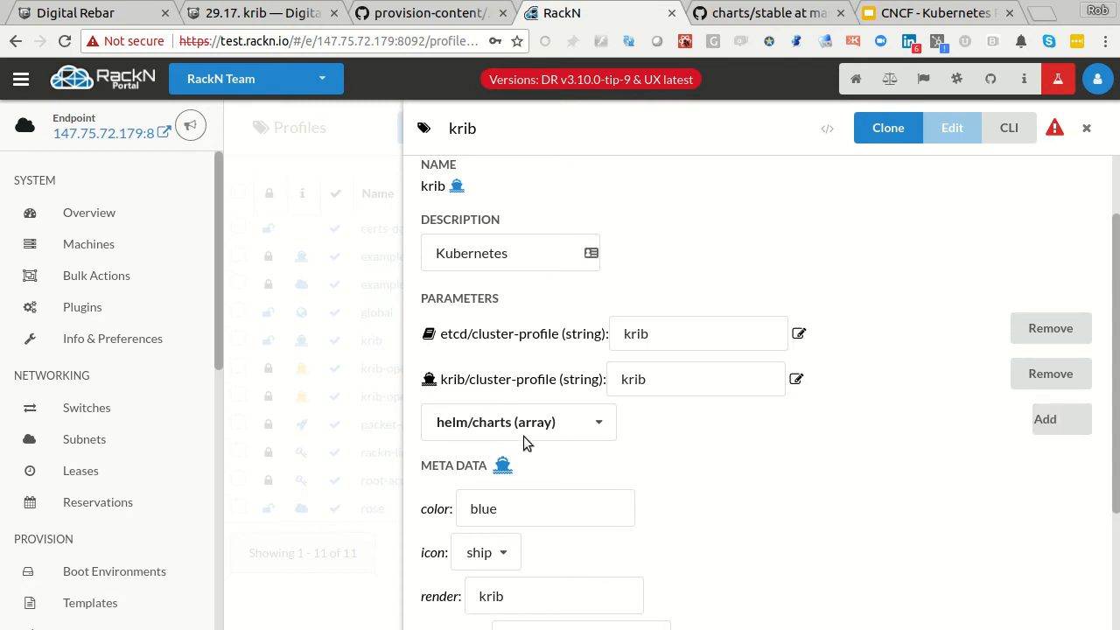
{"action": "left_click", "coordinate": [1043, 418]}
{"action": "type", "text": "[\"stable."}
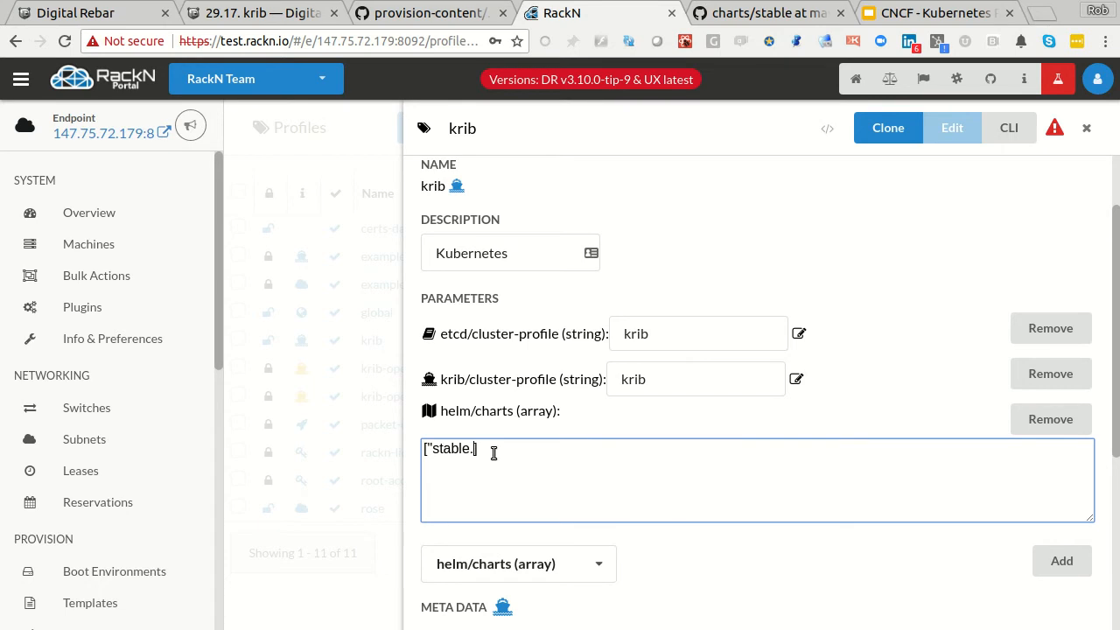
{"action": "type", "text": "/my"}
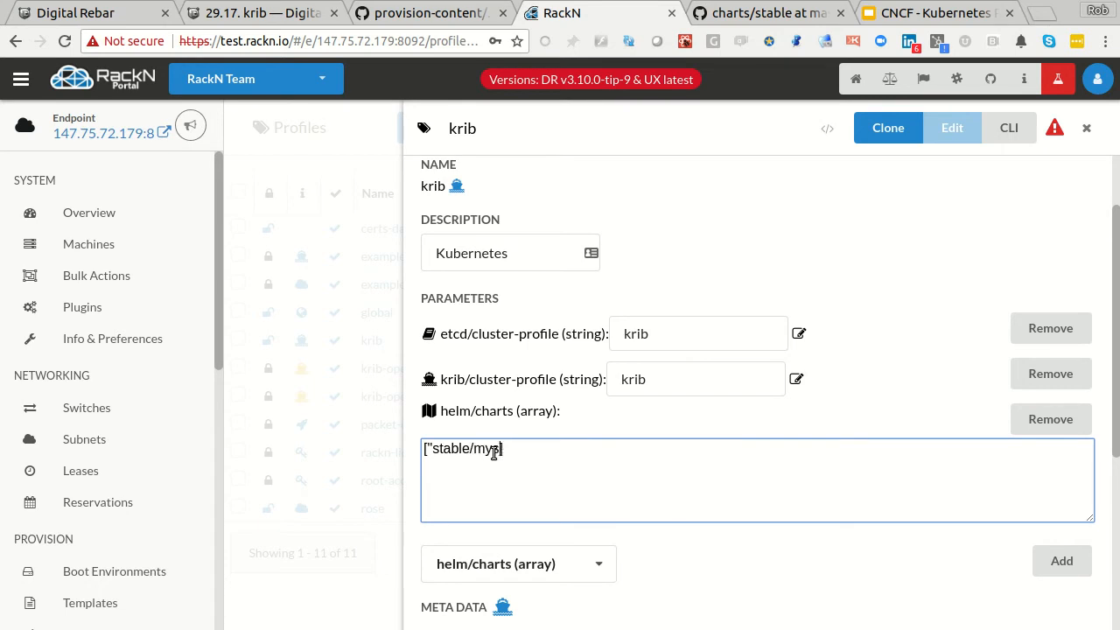
{"action": "type", "text": "sql\"]"}
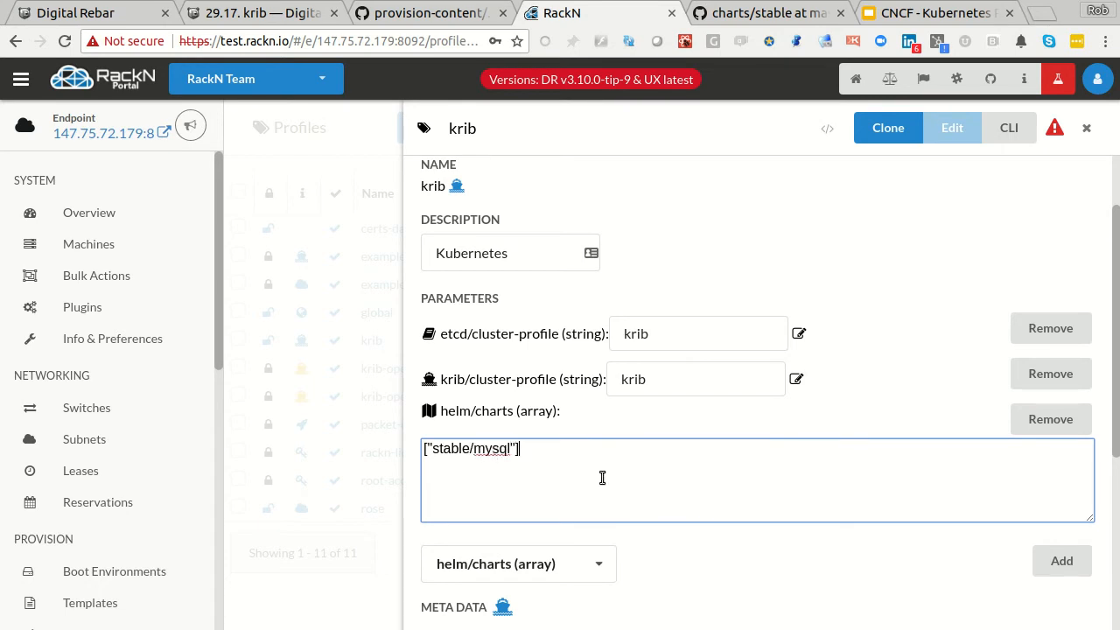
{"action": "mouse_move", "coordinate": [929, 552]}
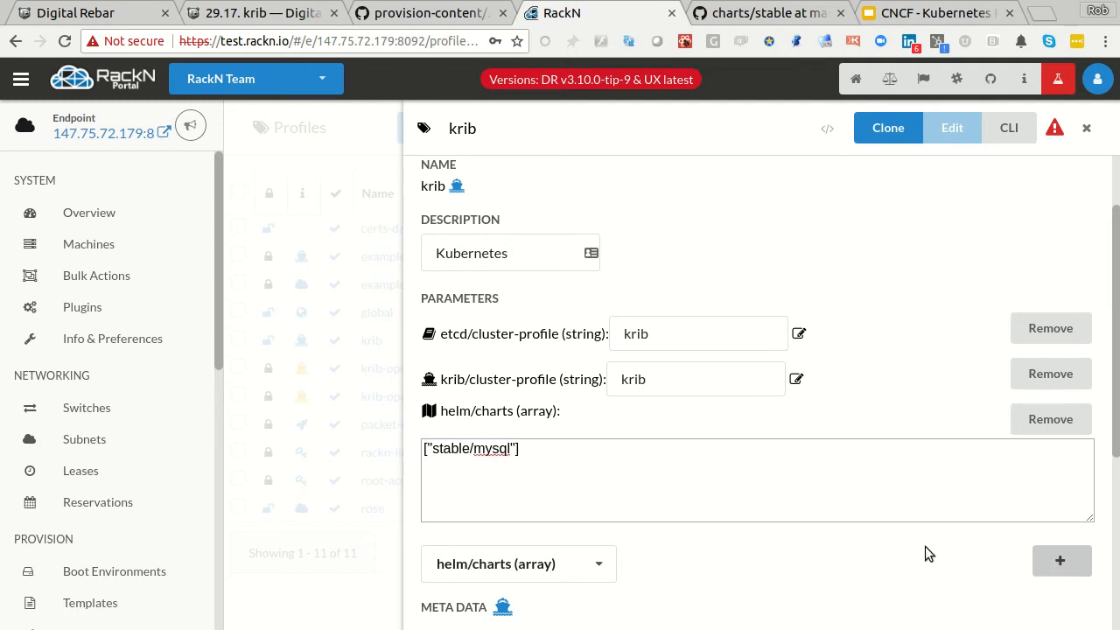
{"action": "scroll", "scroll_direction": "down", "scroll_amount": 3}
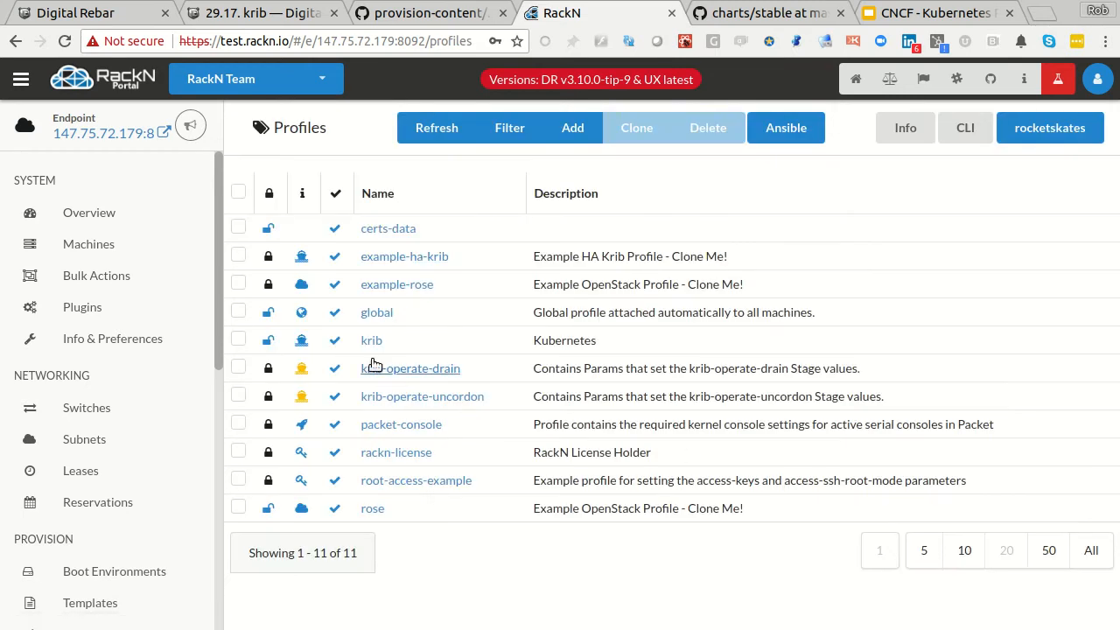
Confirm the krib profile's helm/charts parameter lists stable/mysql, then return to Bulk Actions
{"action": "left_click", "coordinate": [371, 339]}
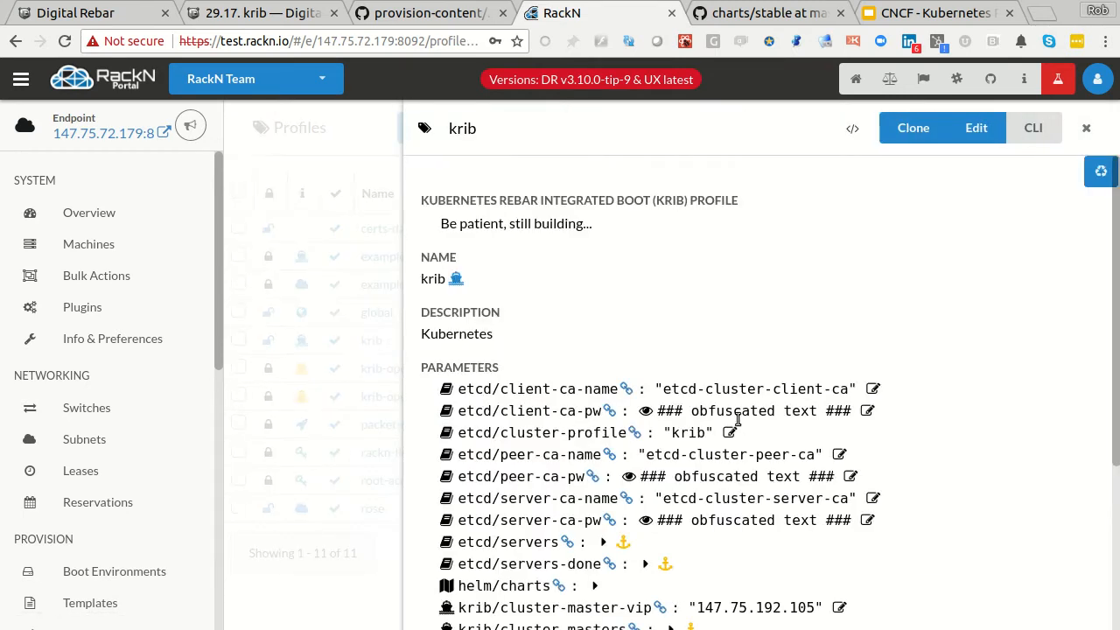
{"action": "mouse_move", "coordinate": [651, 300]}
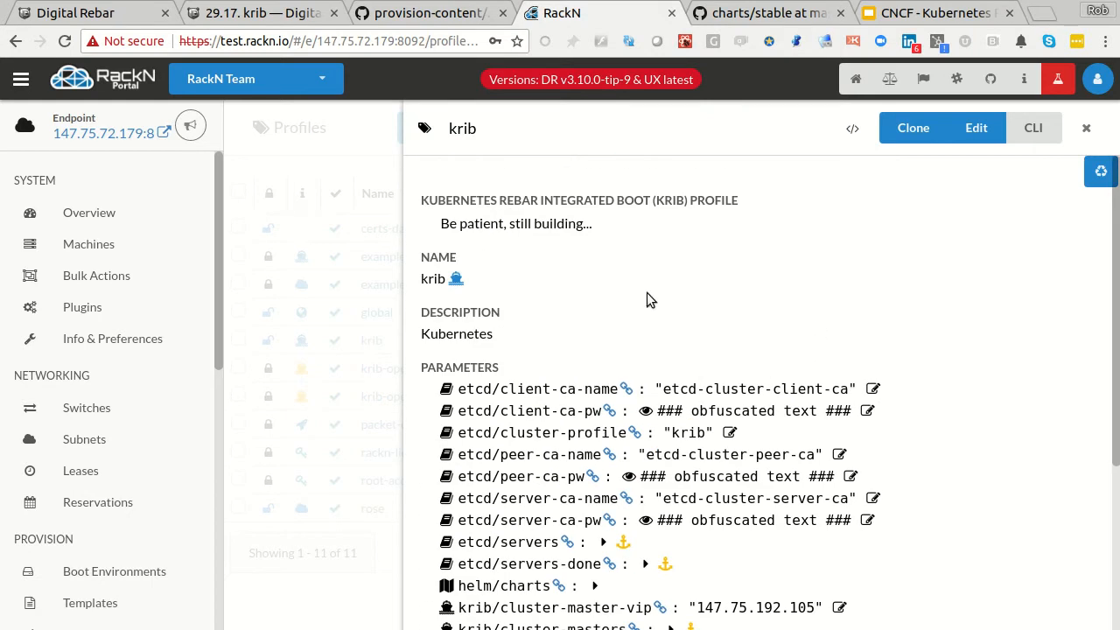
{"action": "scroll", "scroll_direction": "down", "scroll_amount": 3}
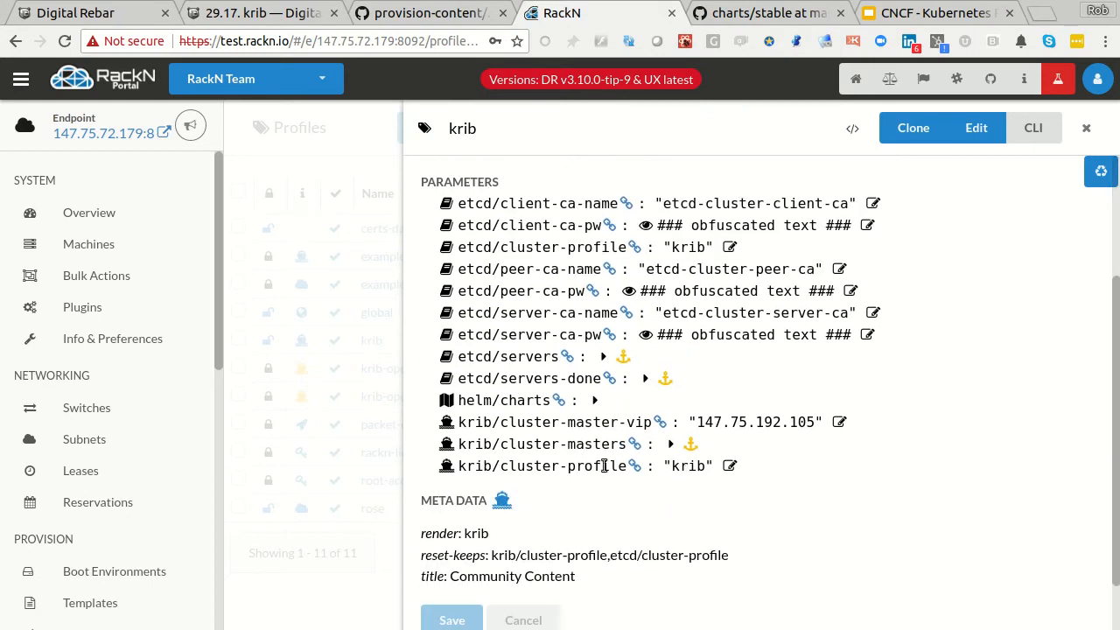
{"action": "scroll", "scroll_direction": "up", "scroll_amount": 3}
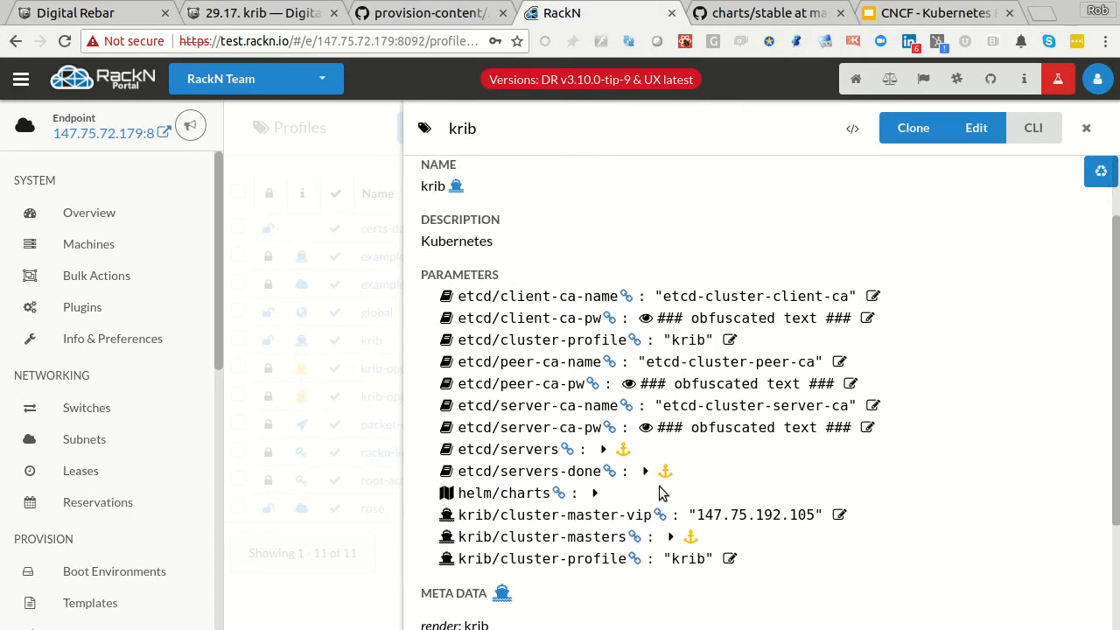
{"action": "left_click", "coordinate": [595, 494]}
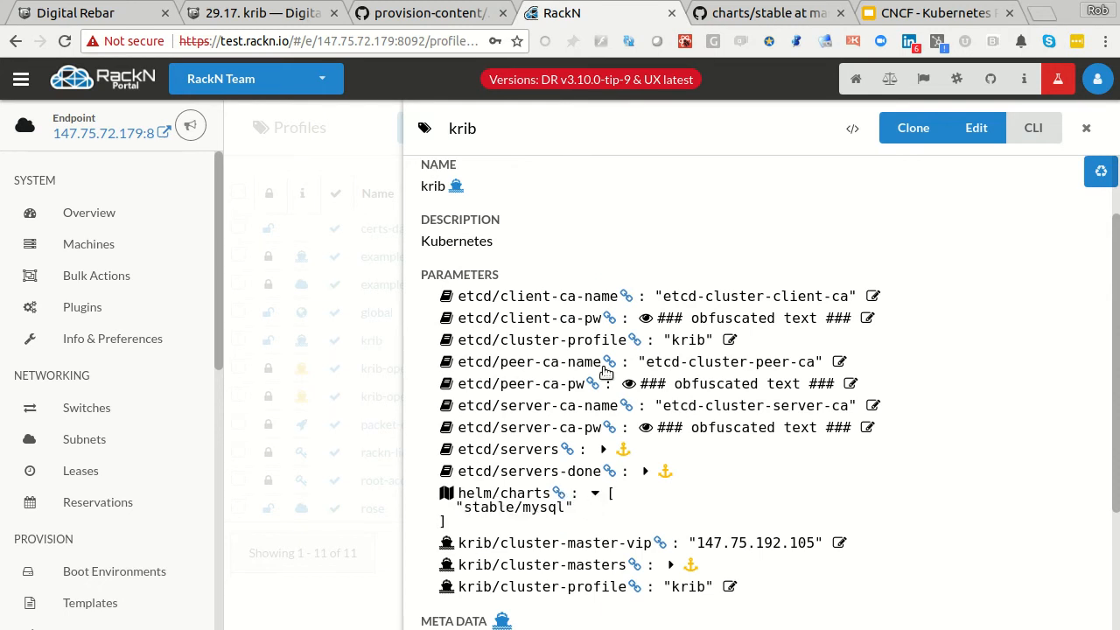
{"action": "mouse_move", "coordinate": [575, 464]}
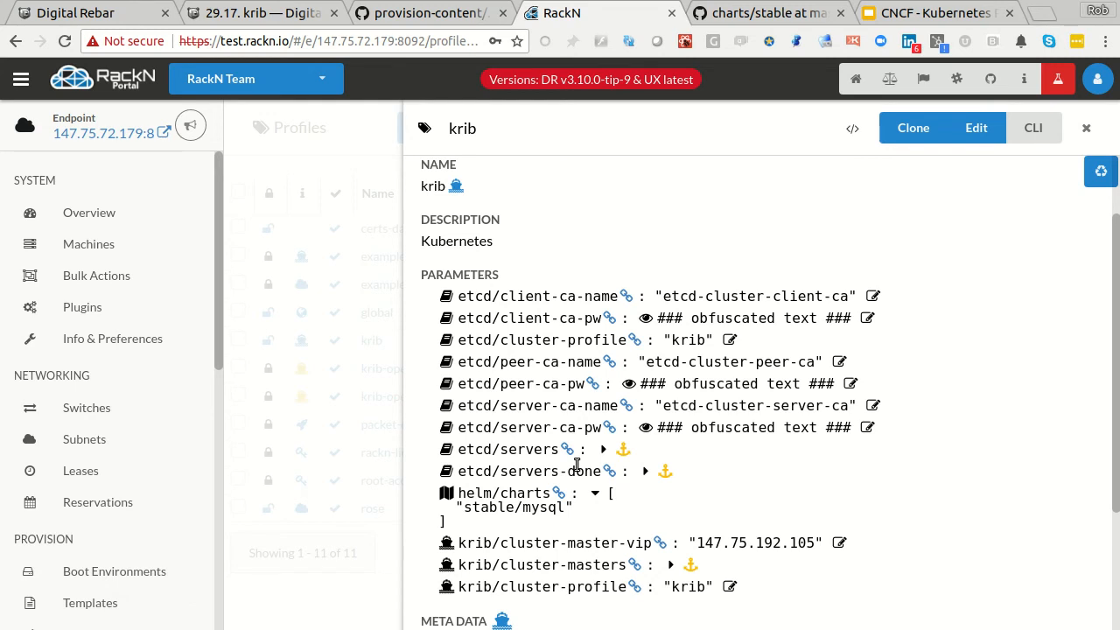
{"action": "double_click", "coordinate": [516, 506]}
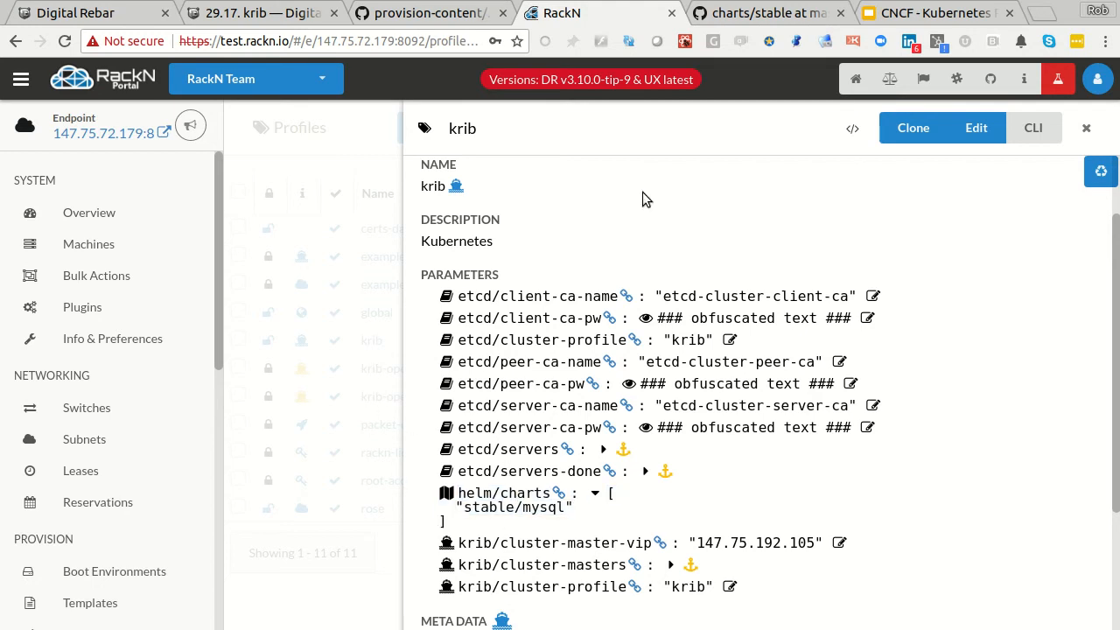
{"action": "left_click", "coordinate": [97, 277]}
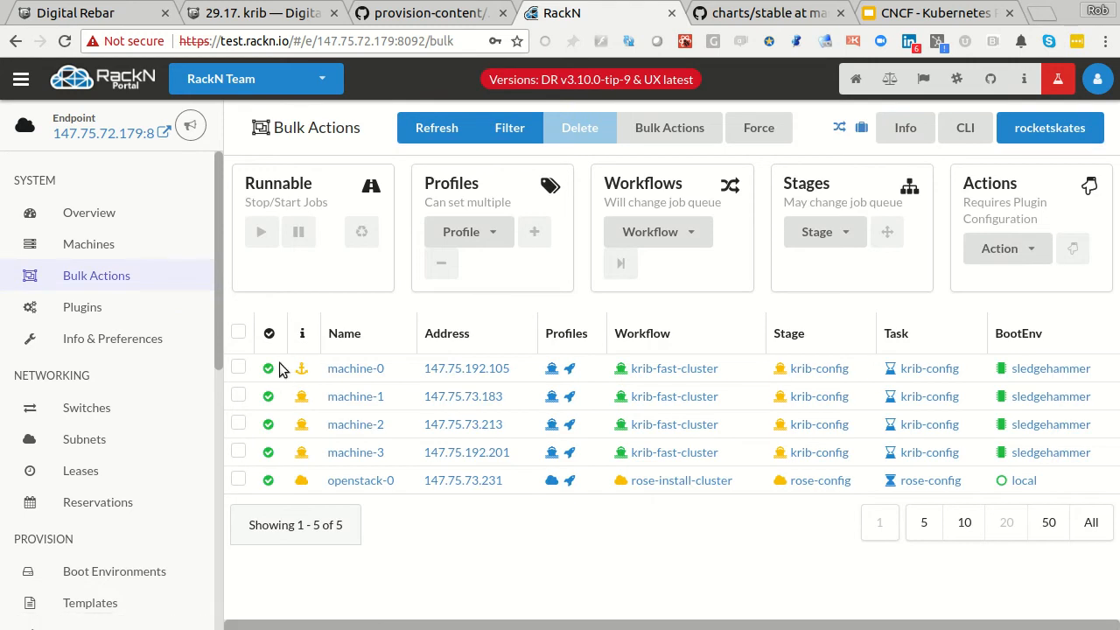
{"action": "mouse_move", "coordinate": [821, 368]}
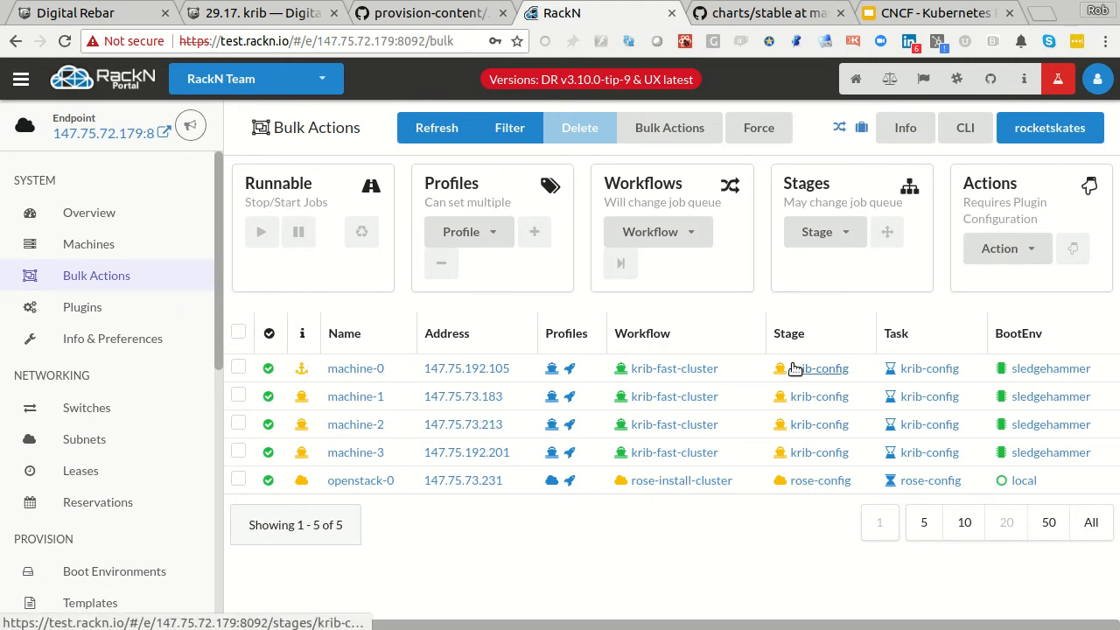
{"action": "mouse_move", "coordinate": [553, 368]}
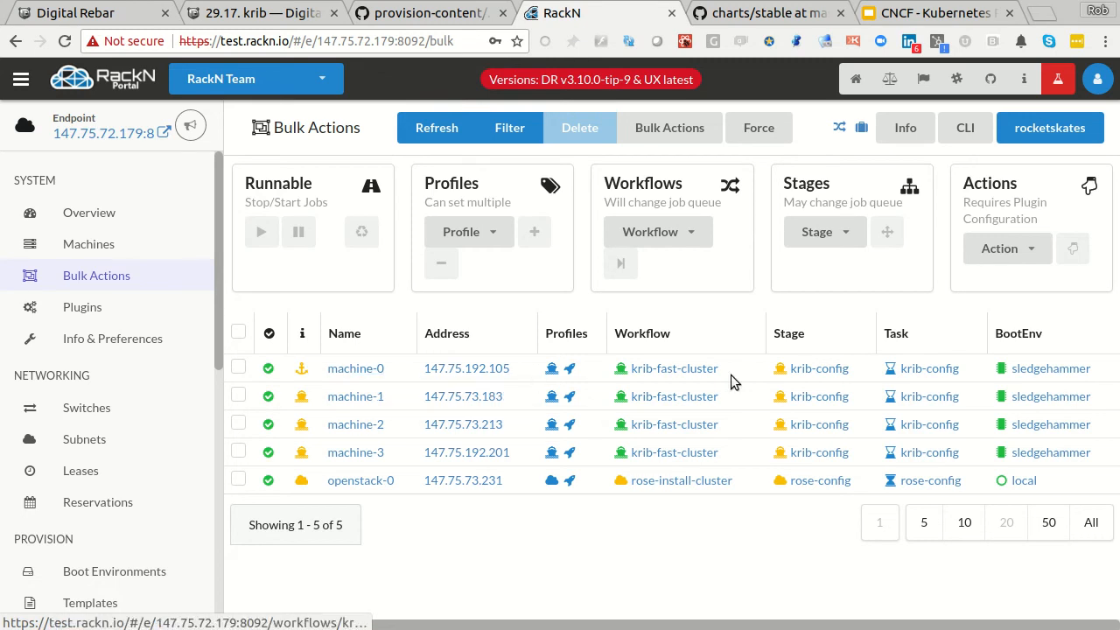
View the krib-fast-cluster workflow's five stages from a machine's workflow link
{"action": "left_click", "coordinate": [674, 367]}
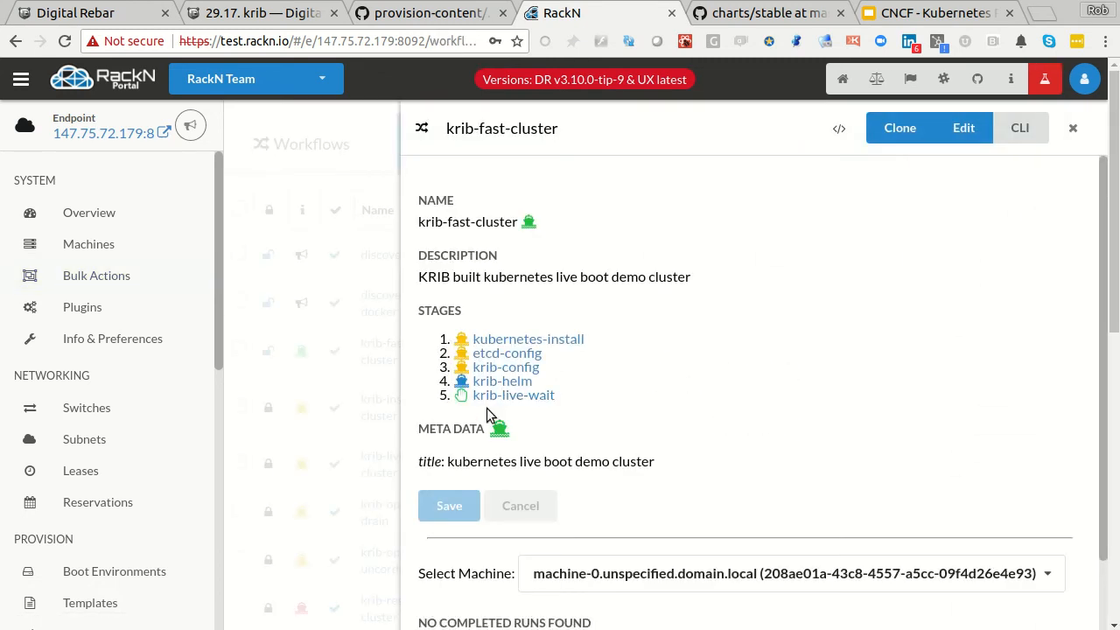
{"action": "mouse_move", "coordinate": [500, 382]}
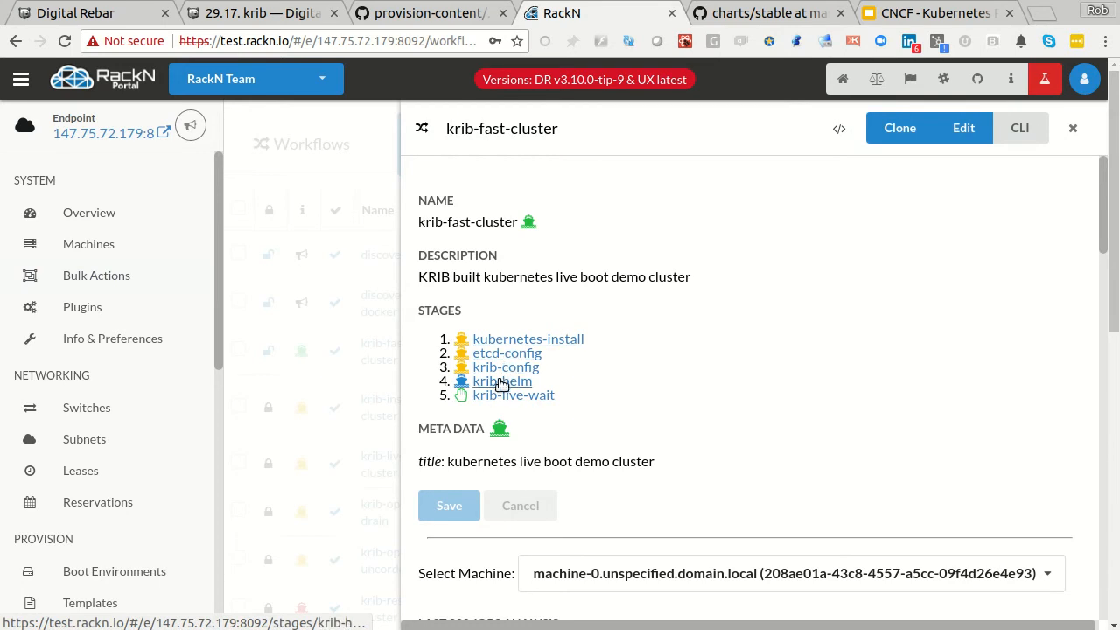
{"action": "mouse_move", "coordinate": [506, 354]}
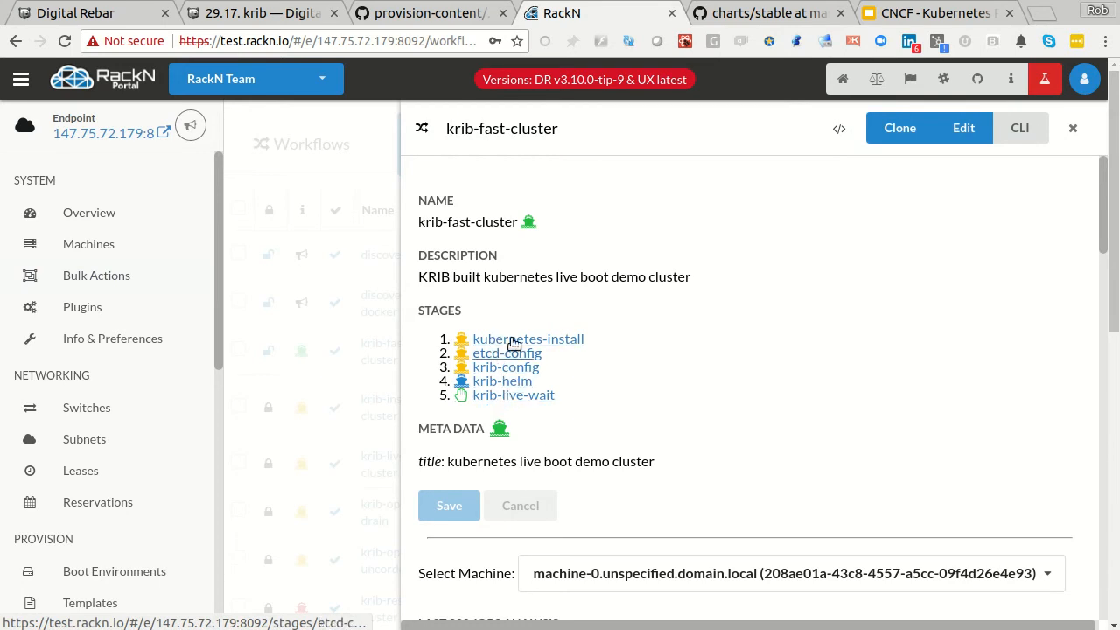
{"action": "mouse_move", "coordinate": [551, 359]}
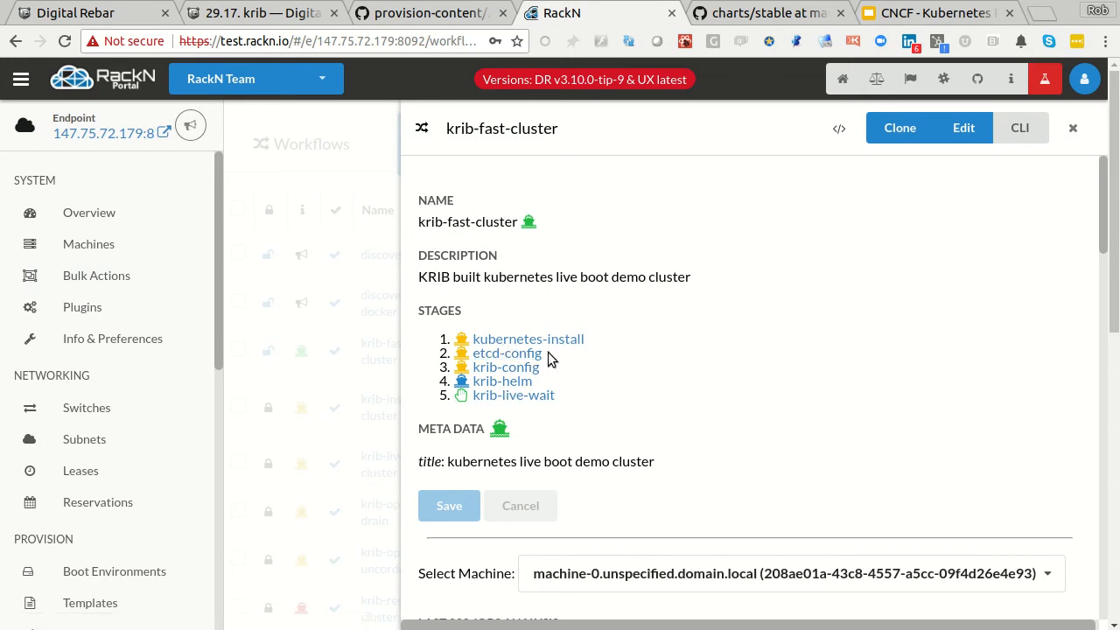
{"action": "mouse_move", "coordinate": [512, 395]}
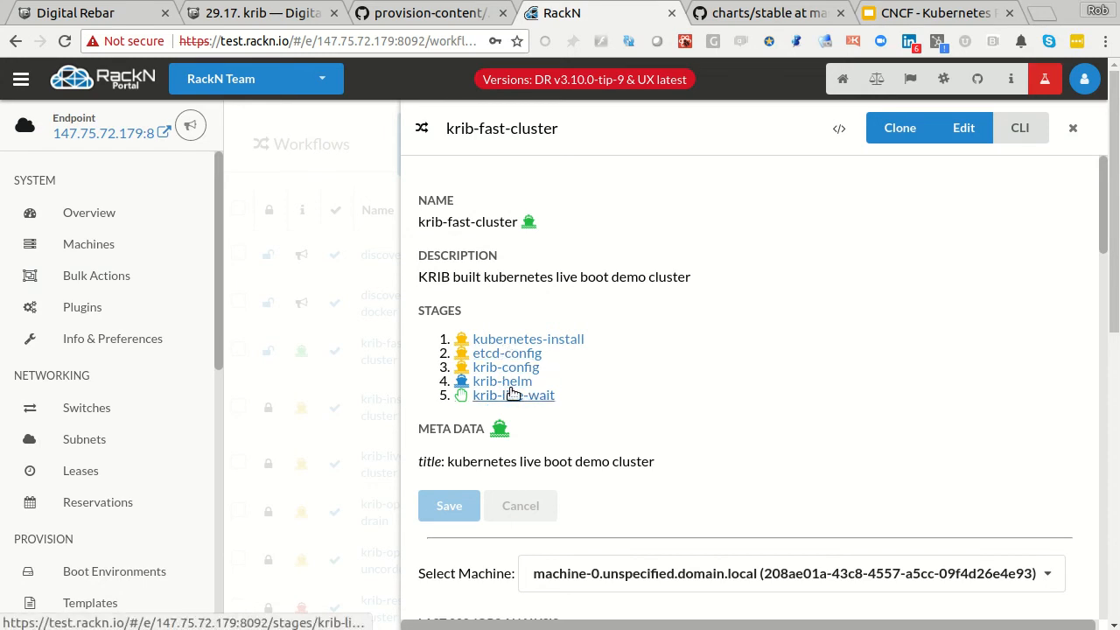
{"action": "mouse_move", "coordinate": [574, 392]}
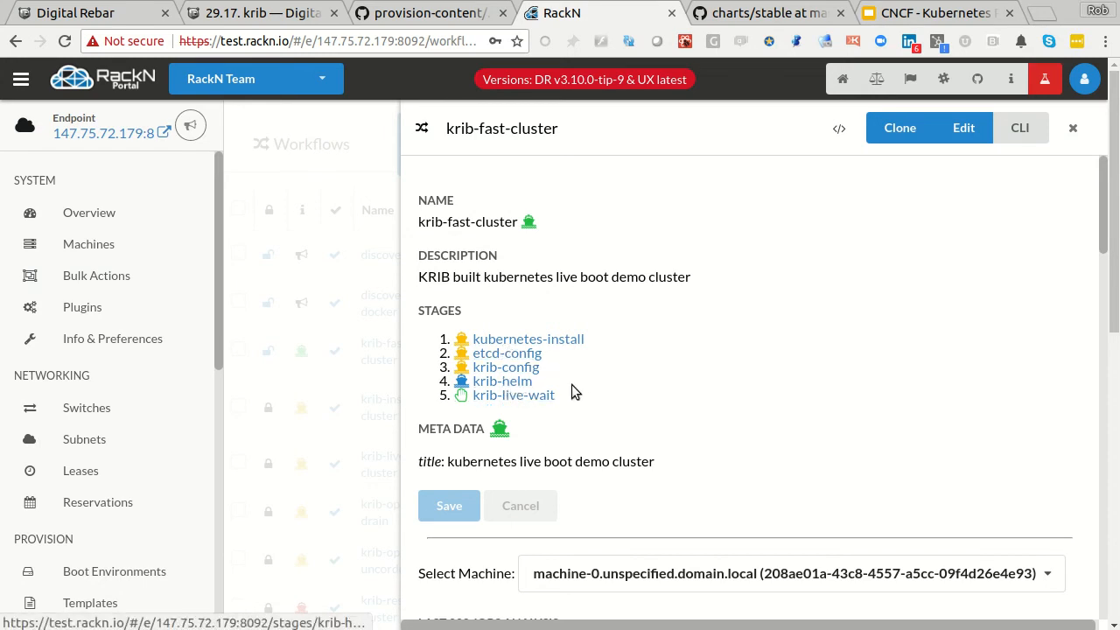
Review the krib-helm stage details (task krib-helm, runner wait) and return to Bulk Actions
{"action": "left_click", "coordinate": [502, 382]}
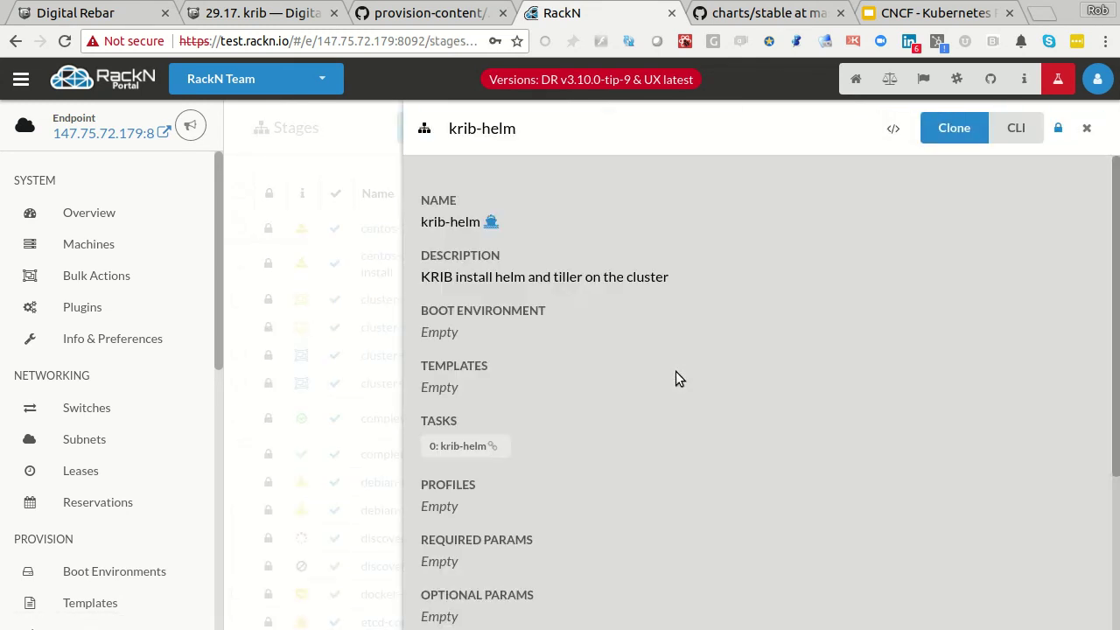
{"action": "scroll", "scroll_direction": "down", "scroll_amount": 3}
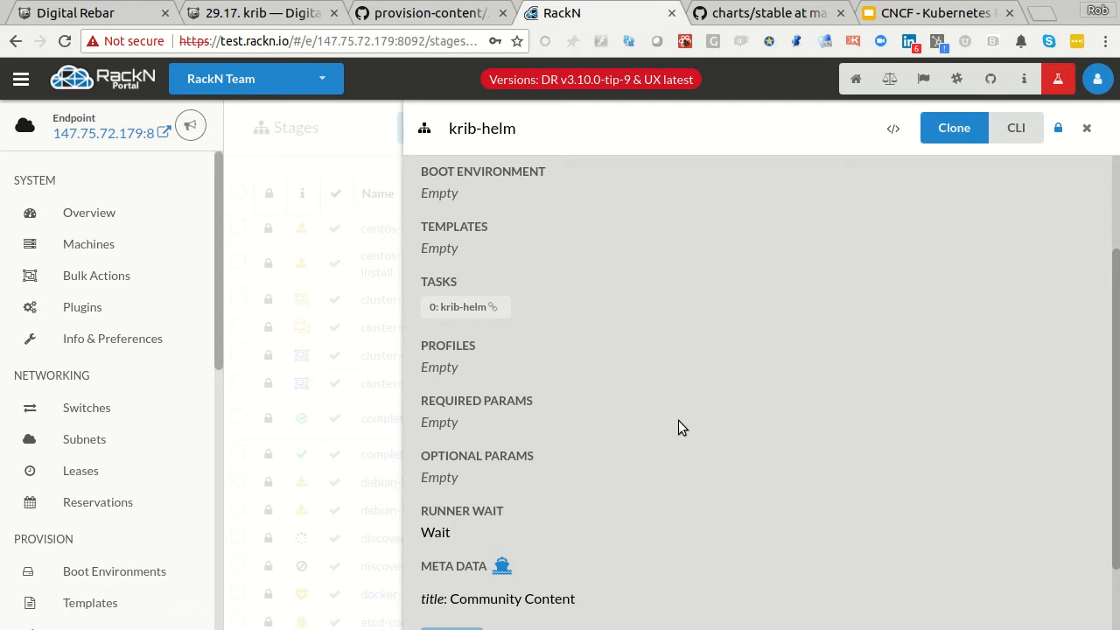
{"action": "mouse_move", "coordinate": [322, 261]}
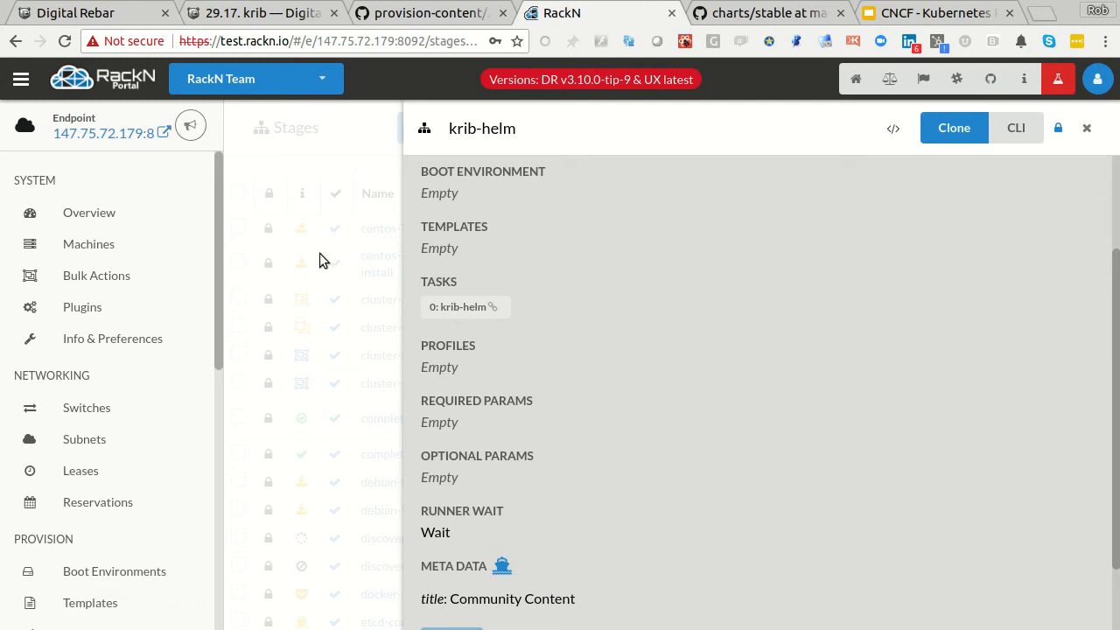
{"action": "left_click", "coordinate": [96, 275]}
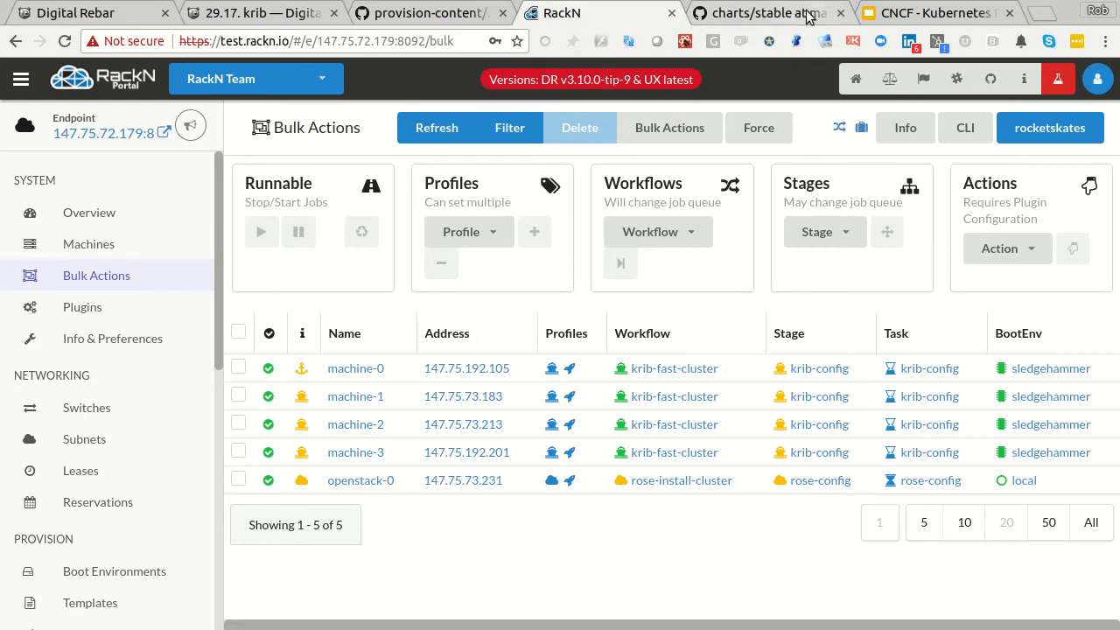
{"action": "left_click", "coordinate": [935, 14]}
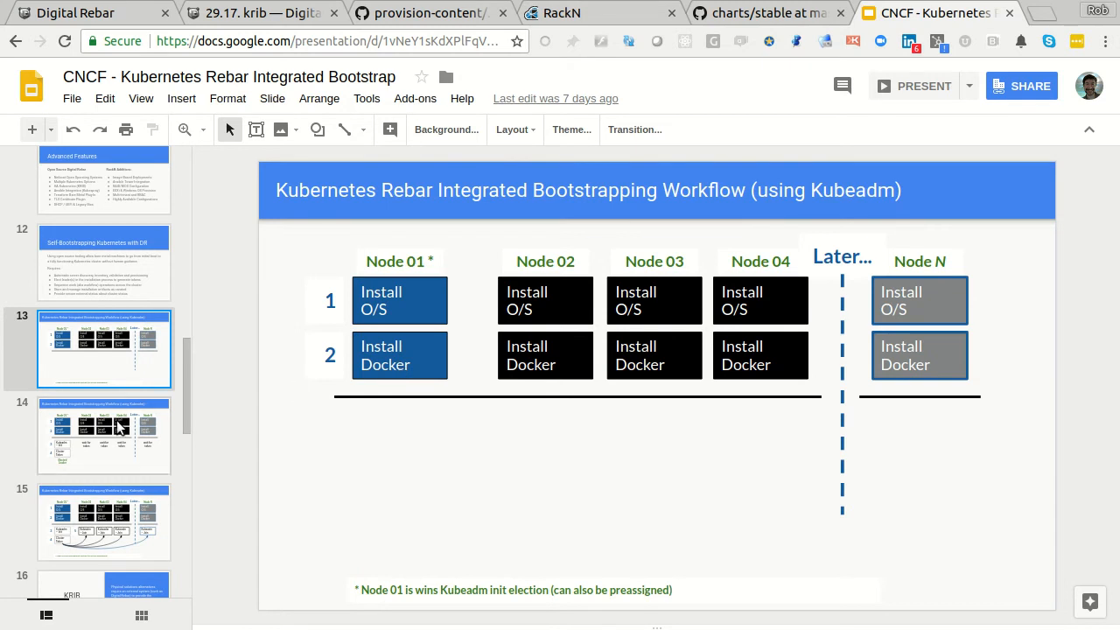
{"action": "left_click", "coordinate": [105, 435]}
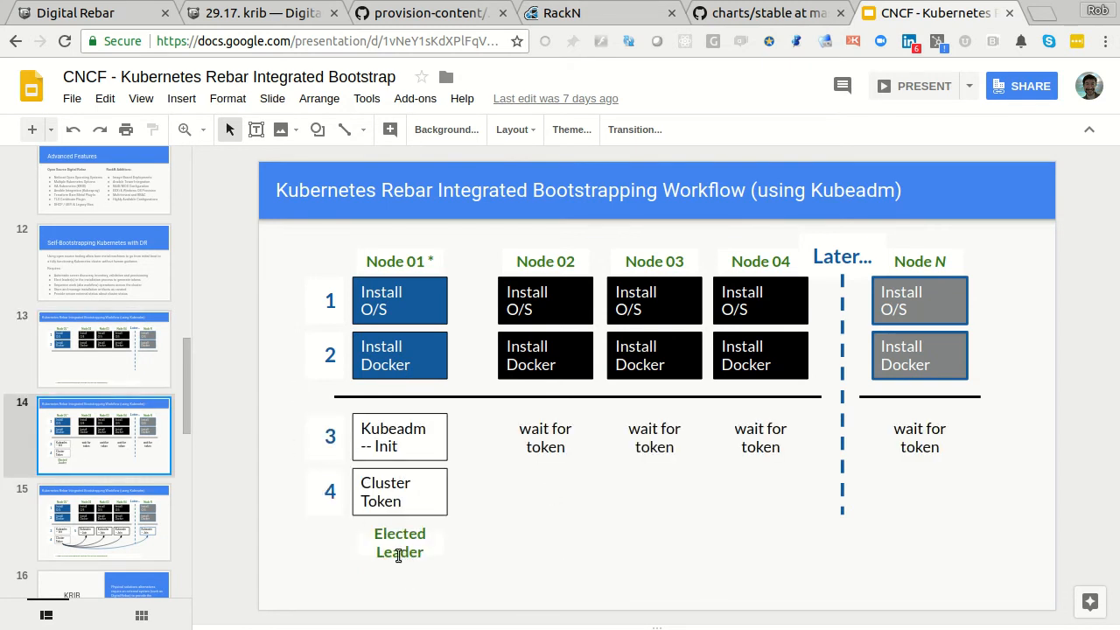
{"action": "mouse_move", "coordinate": [385, 479]}
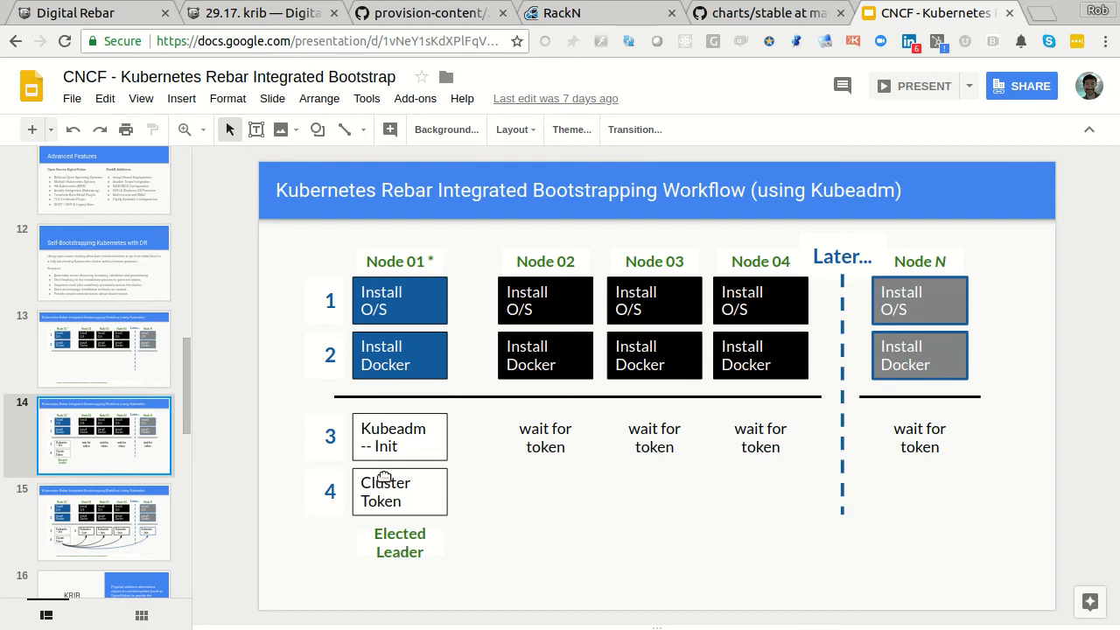
{"action": "mouse_move", "coordinate": [343, 466]}
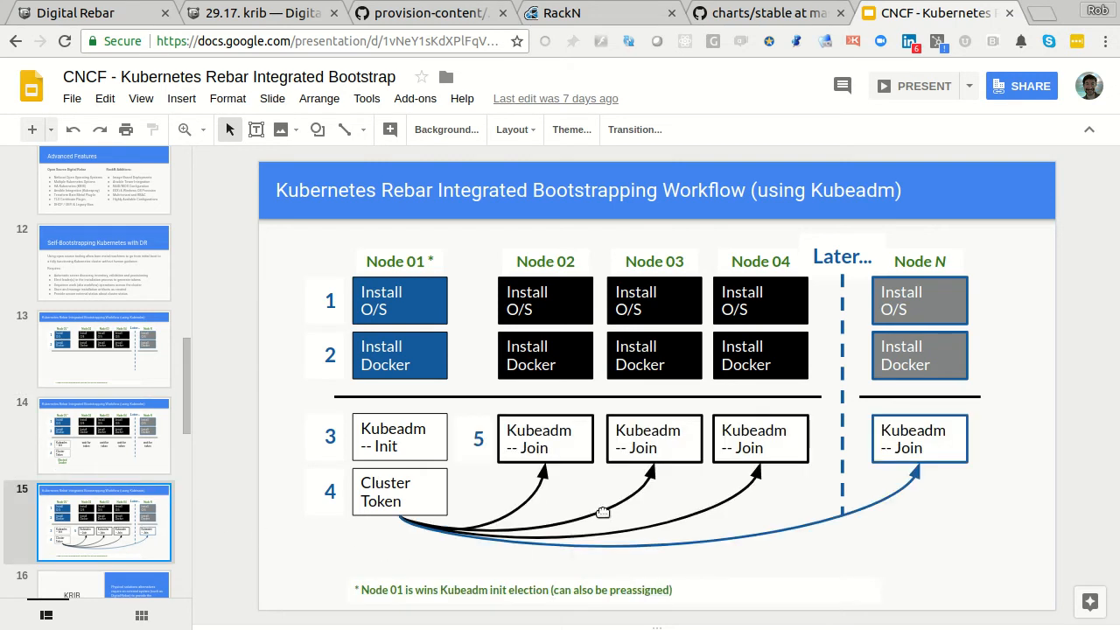
{"action": "mouse_move", "coordinate": [422, 514]}
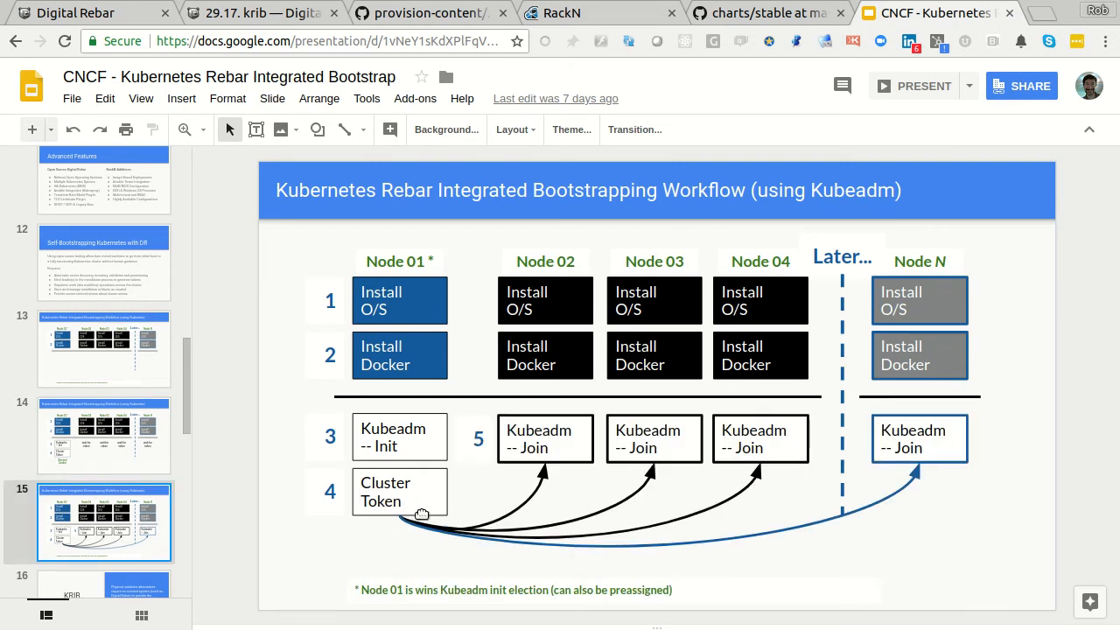
{"action": "mouse_move", "coordinate": [963, 441]}
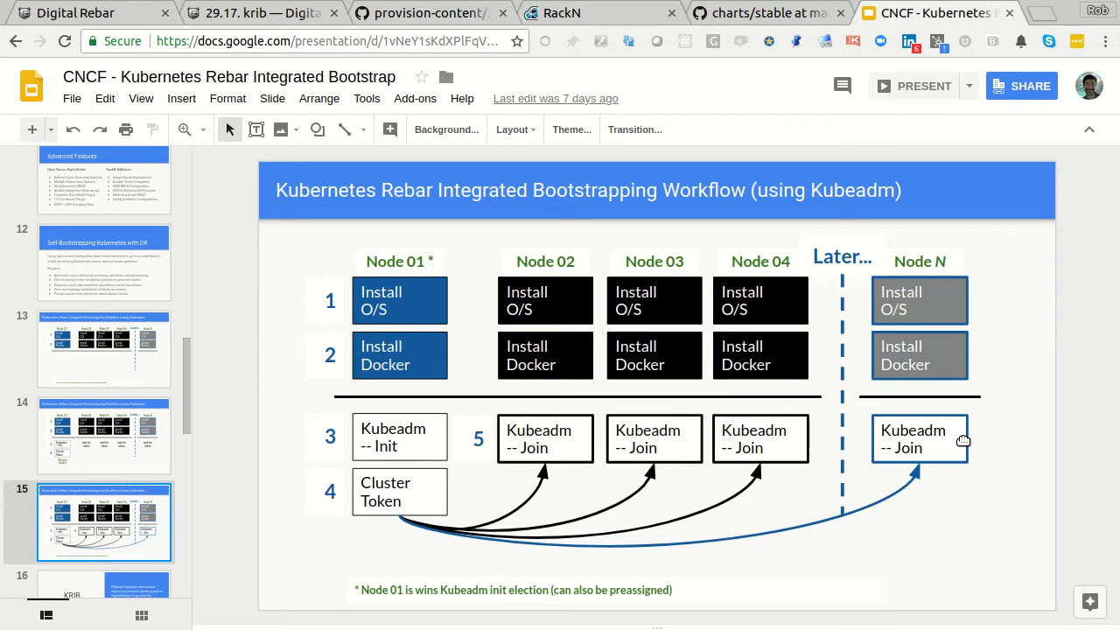
{"action": "mouse_move", "coordinate": [479, 479]}
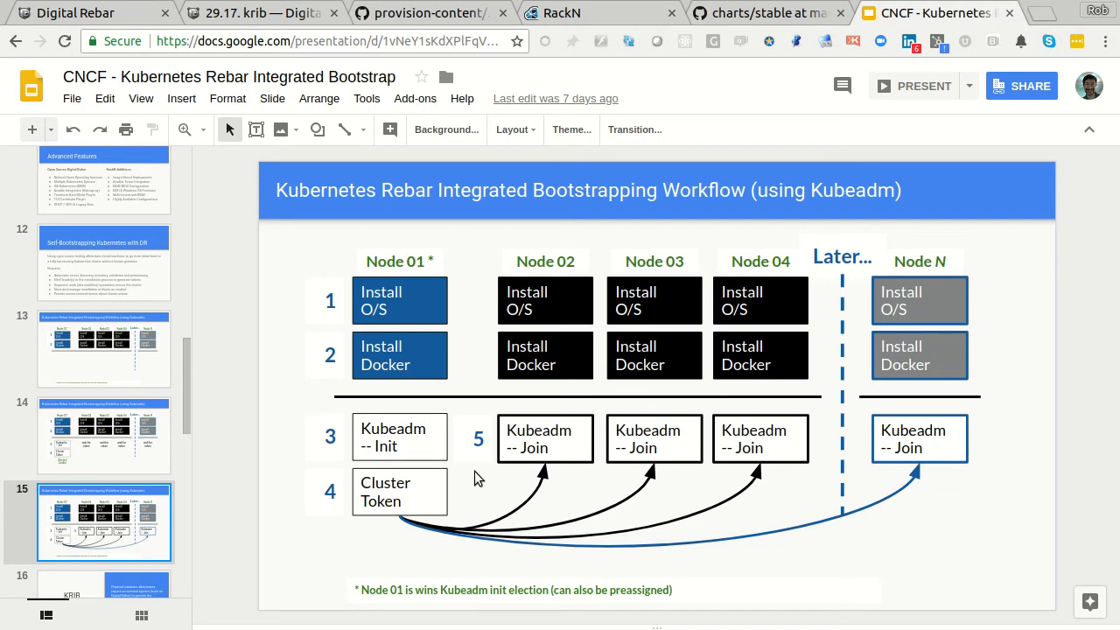
{"action": "mouse_move", "coordinate": [609, 240]}
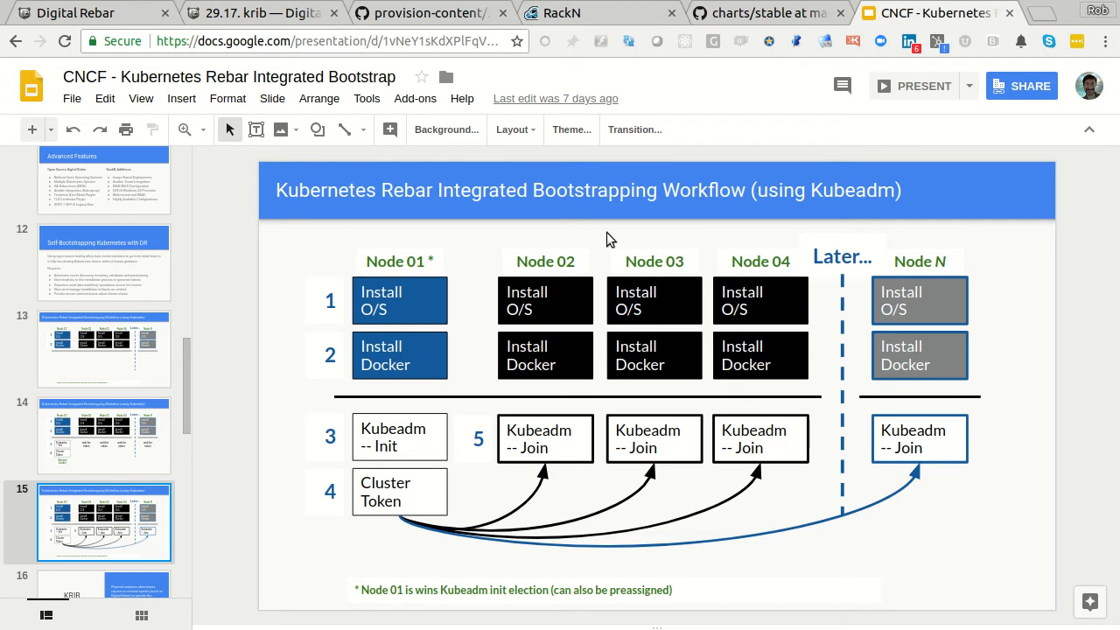
Browse the helm/charts stable directory listing on GitHub down to the grafana–joomla entries
{"action": "left_click", "coordinate": [766, 14]}
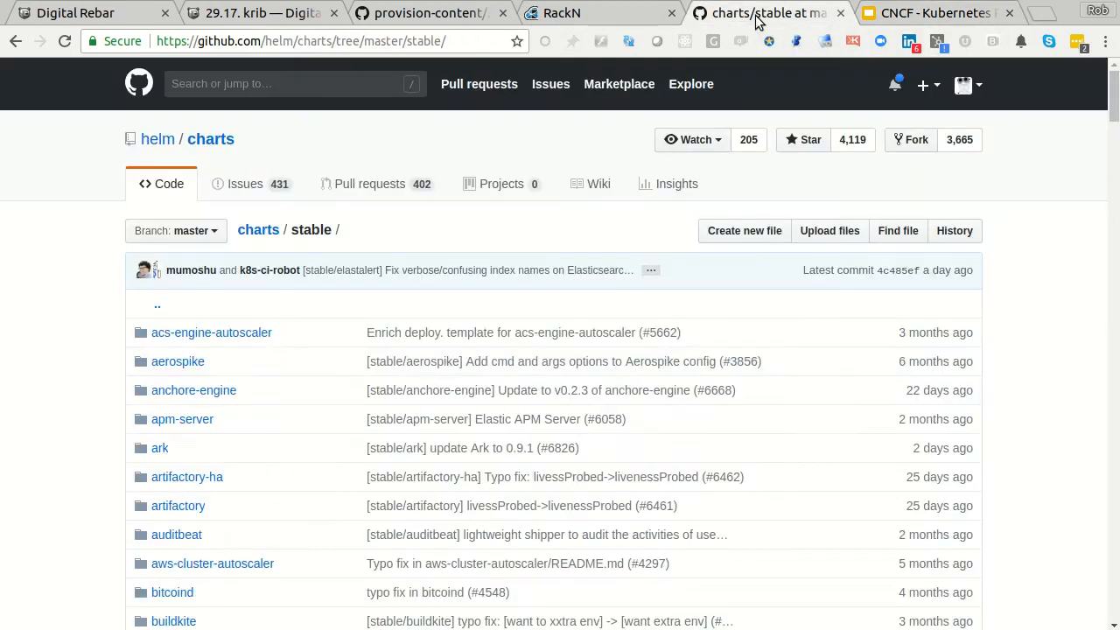
{"action": "scroll", "scroll_direction": "down", "scroll_amount": 3}
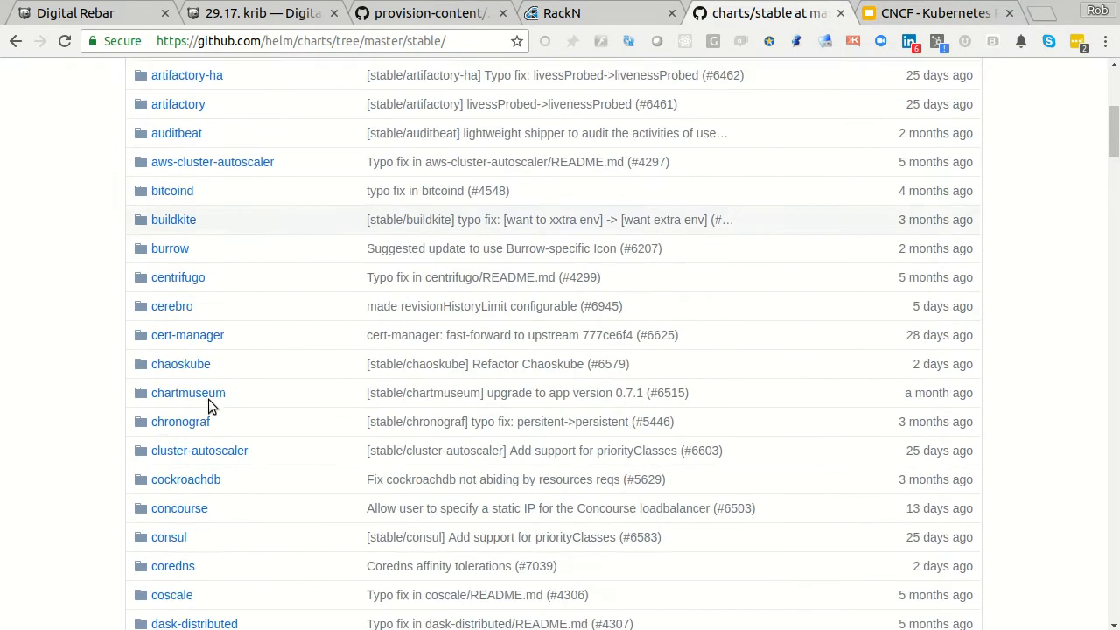
{"action": "scroll", "scroll_direction": "down", "scroll_amount": 3}
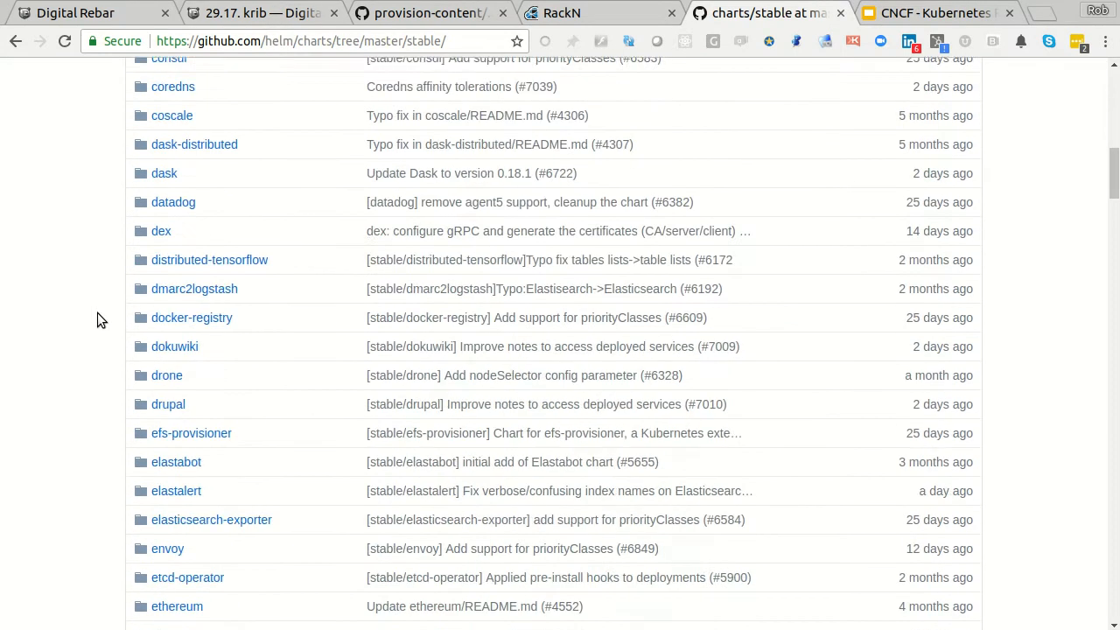
{"action": "scroll", "scroll_direction": "down", "scroll_amount": 3}
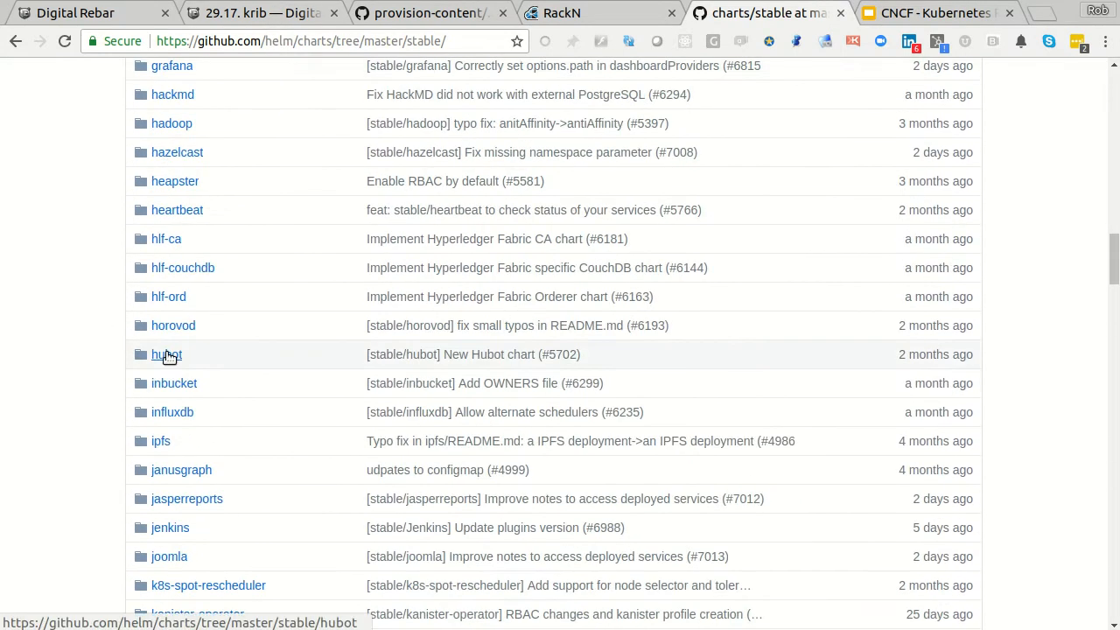
{"action": "scroll", "scroll_direction": "up", "scroll_amount": 3}
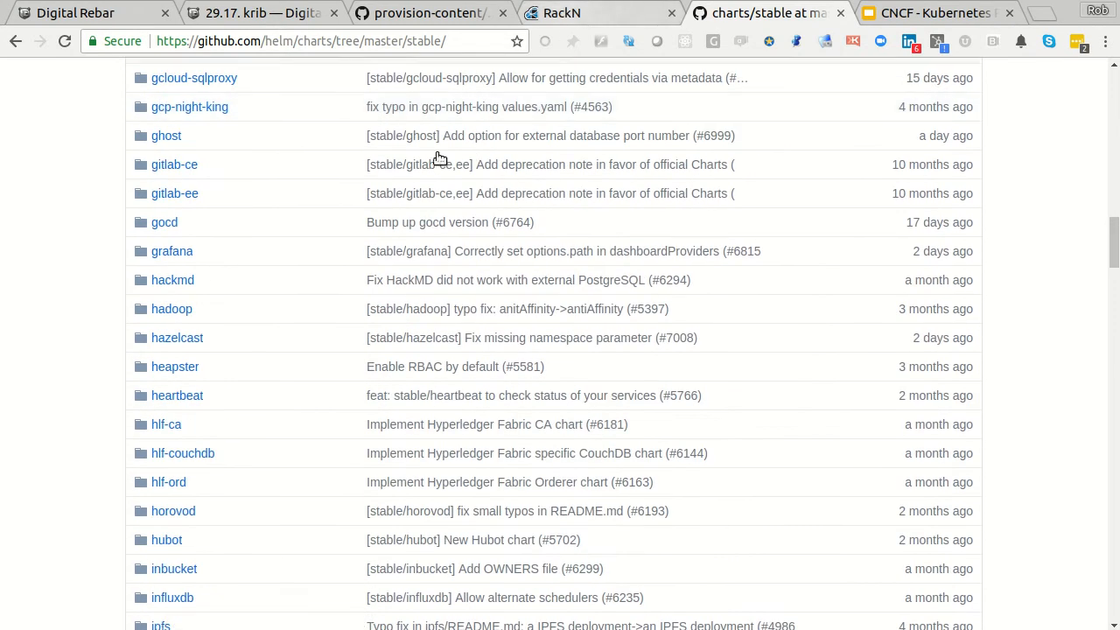
{"action": "scroll", "scroll_direction": "down", "scroll_amount": 3}
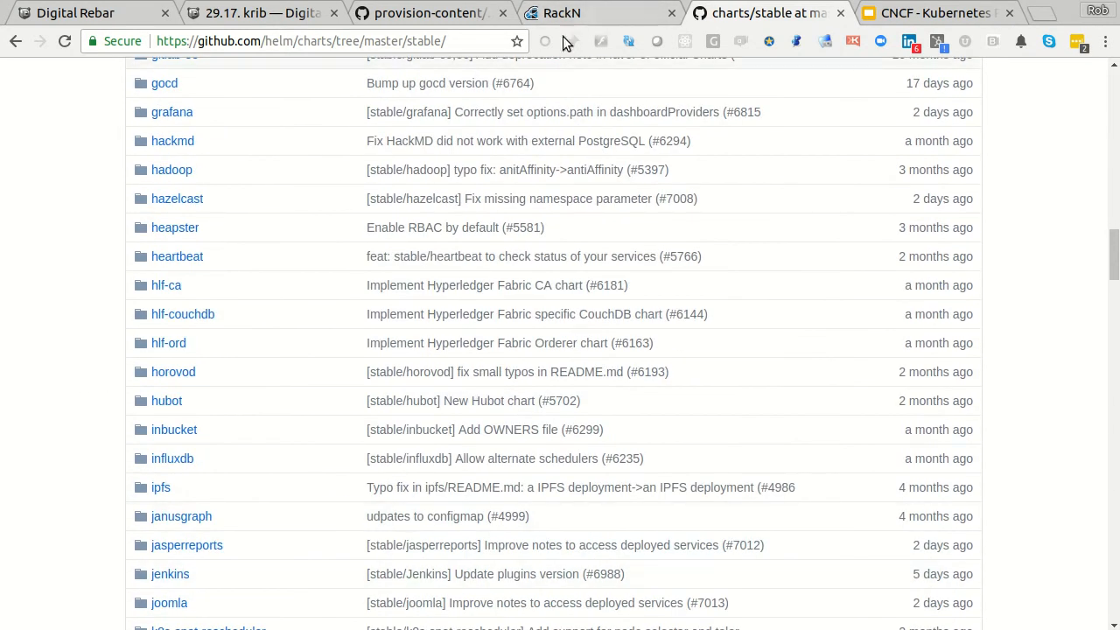
Return to the portal's Bulk Actions table to watch machine-0 reach the krib-helm stage
{"action": "left_click", "coordinate": [600, 12]}
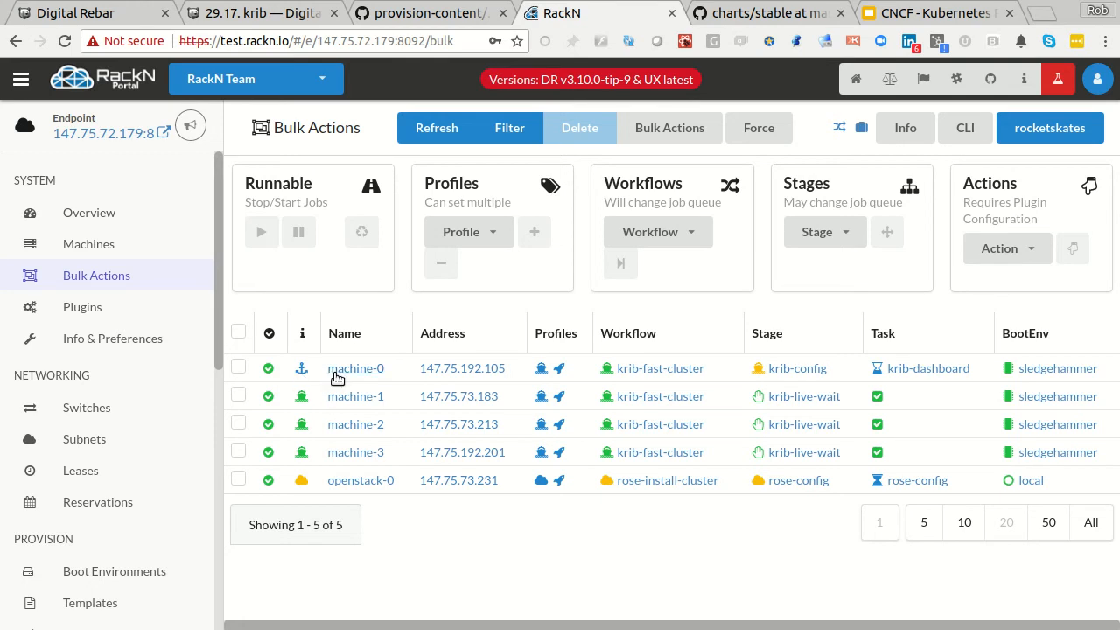
{"action": "mouse_move", "coordinate": [551, 385]}
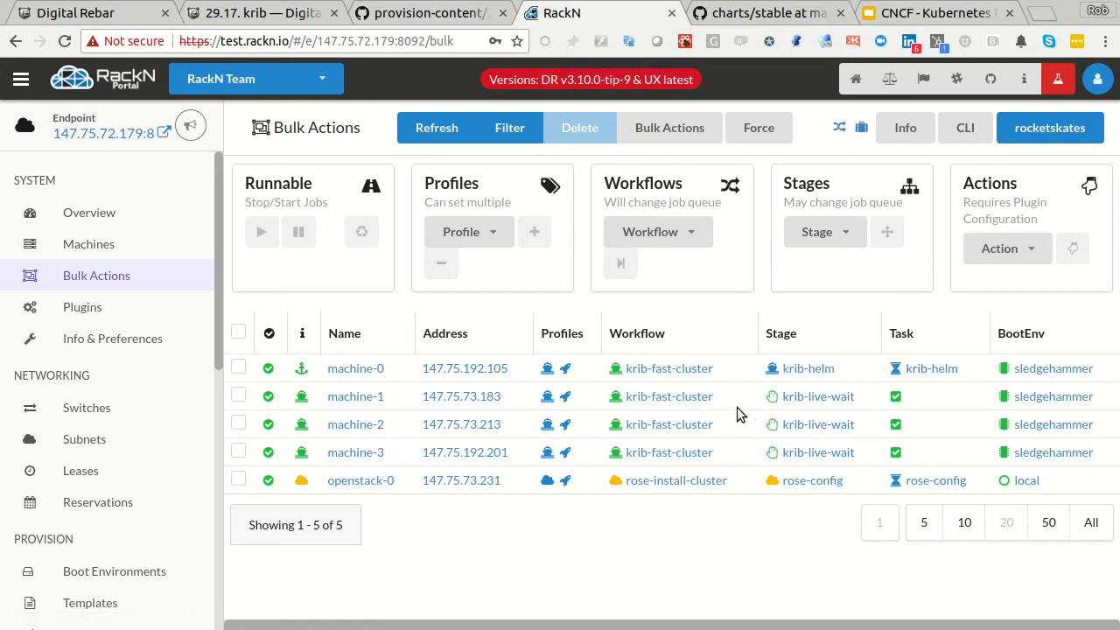
{"action": "mouse_move", "coordinate": [930, 367]}
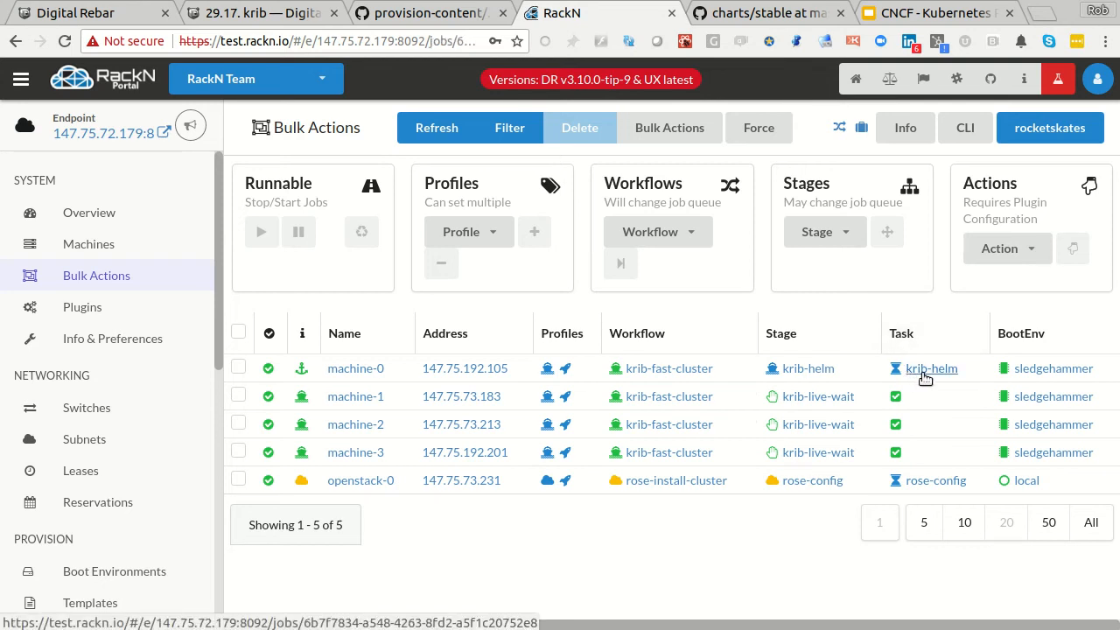
Read machine-0's krib-helm job log and Template Rendering Information for the Helm setup
{"action": "left_click", "coordinate": [931, 368]}
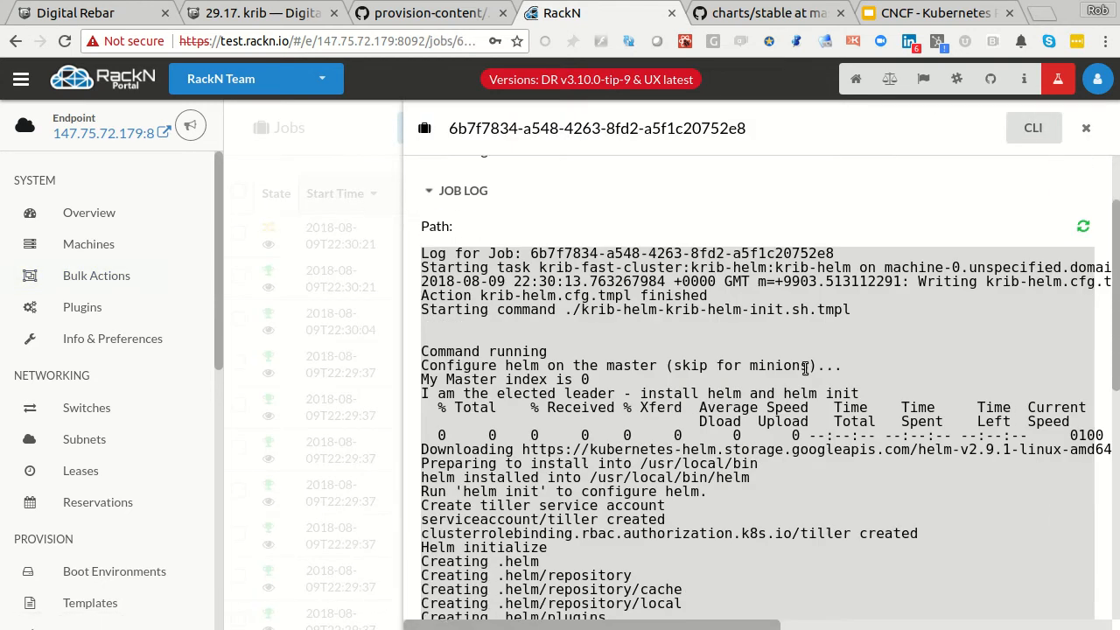
{"action": "scroll", "scroll_direction": "down", "scroll_amount": 3}
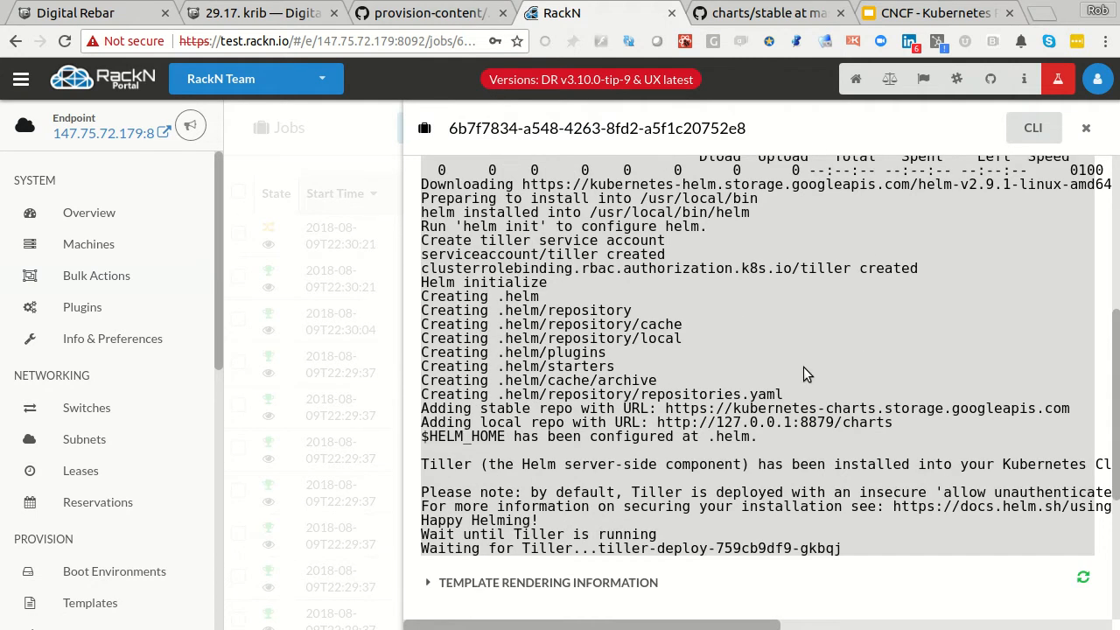
{"action": "scroll", "scroll_direction": "down", "scroll_amount": 3}
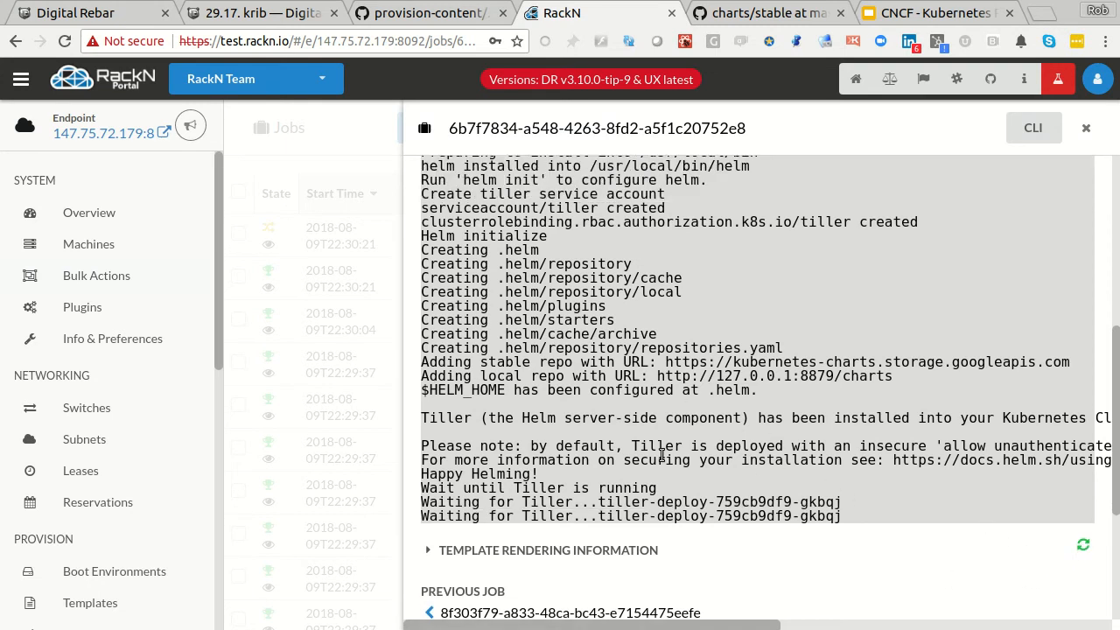
{"action": "scroll", "scroll_direction": "down", "scroll_amount": 3}
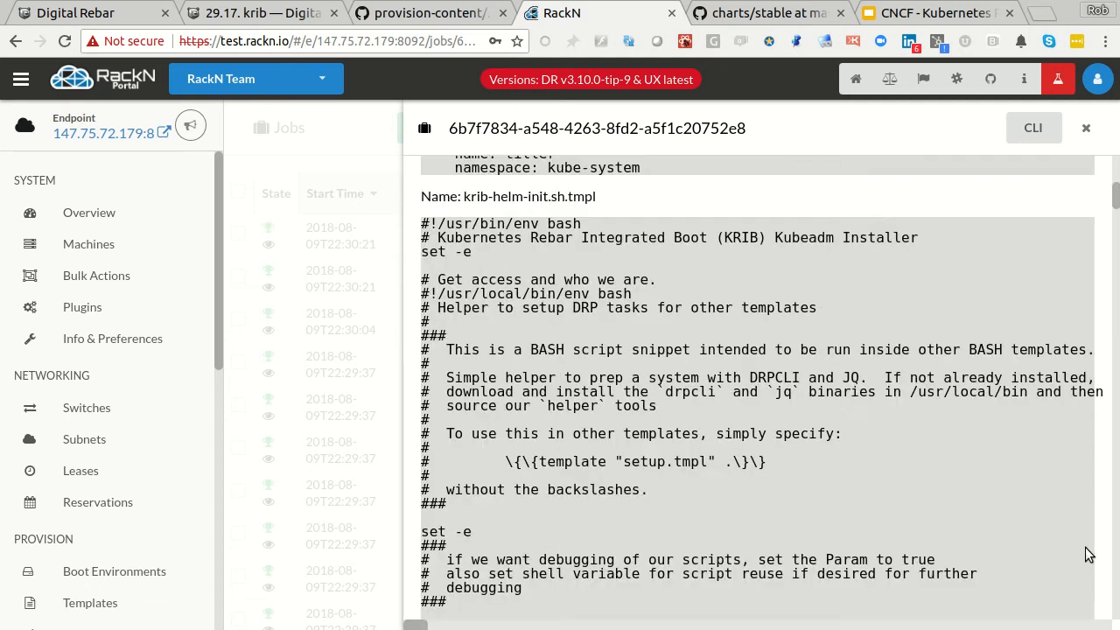
{"action": "scroll", "scroll_direction": "up", "scroll_amount": 3}
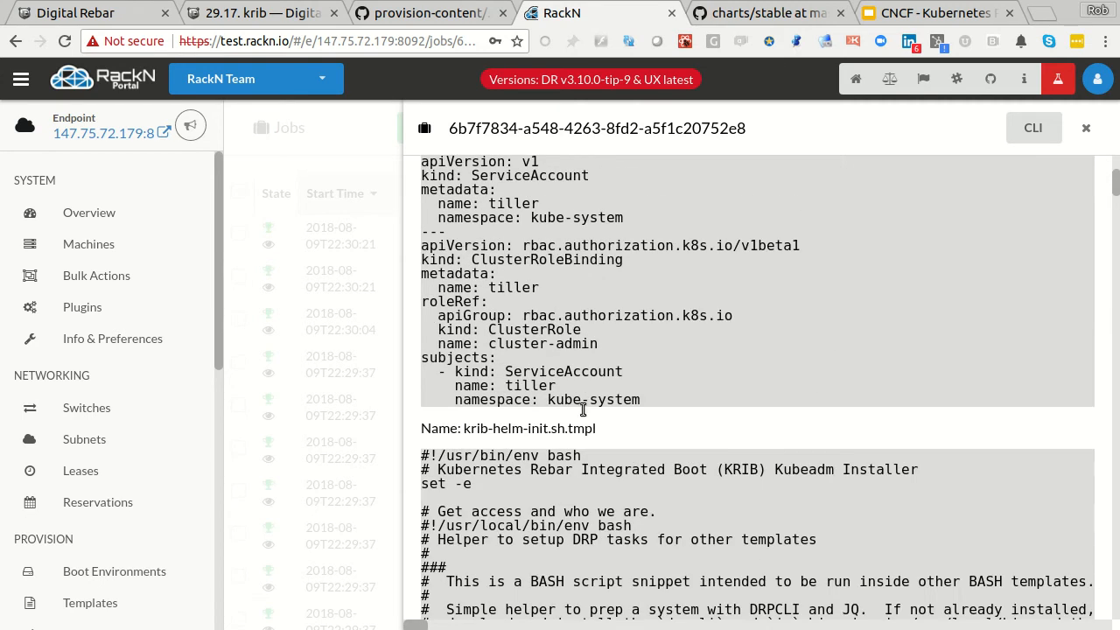
{"action": "scroll", "scroll_direction": "down", "scroll_amount": 3}
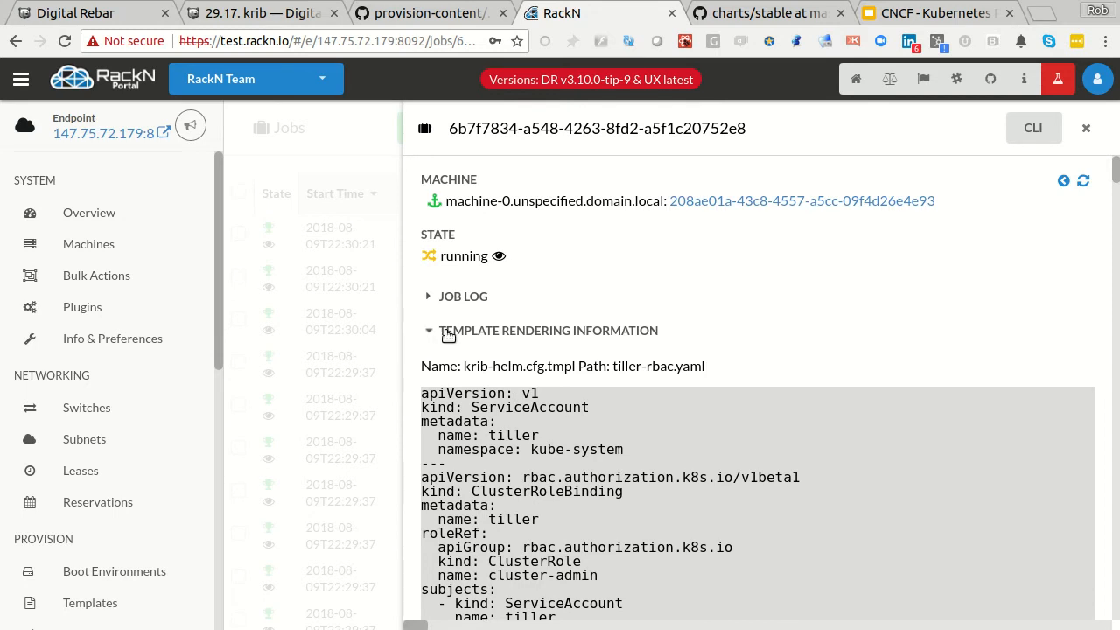
Re-expand the job log to its end showing stable/mysql deployed as jolly-bobcat and the task finished
{"action": "left_click", "coordinate": [458, 295]}
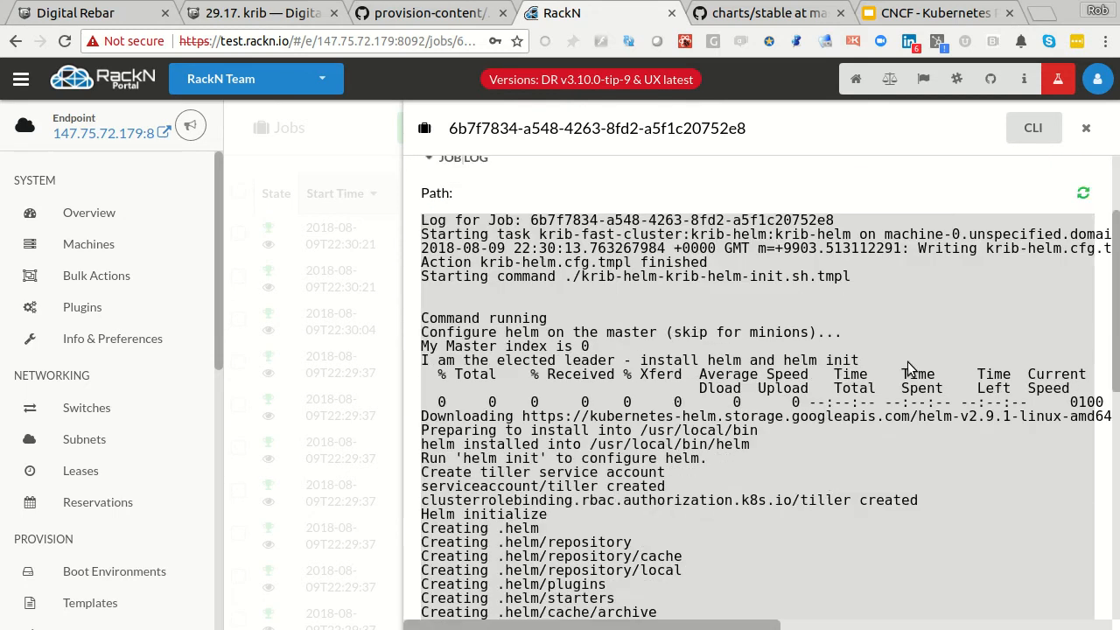
{"action": "scroll", "scroll_direction": "down", "scroll_amount": 3}
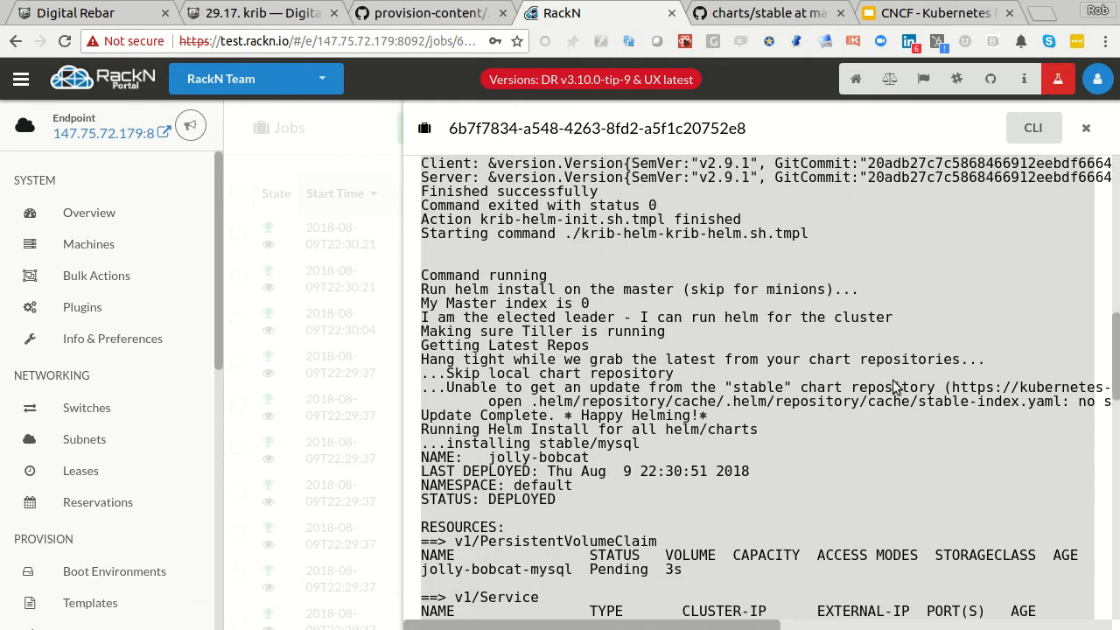
{"action": "scroll", "scroll_direction": "down", "scroll_amount": 3}
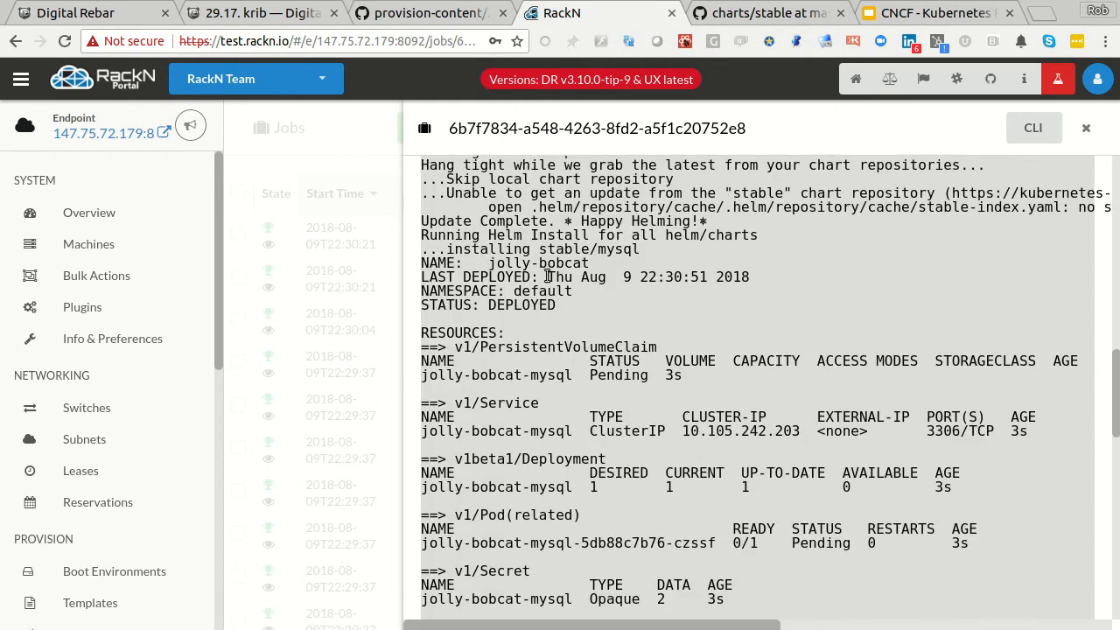
{"action": "scroll", "scroll_direction": "down", "scroll_amount": 3}
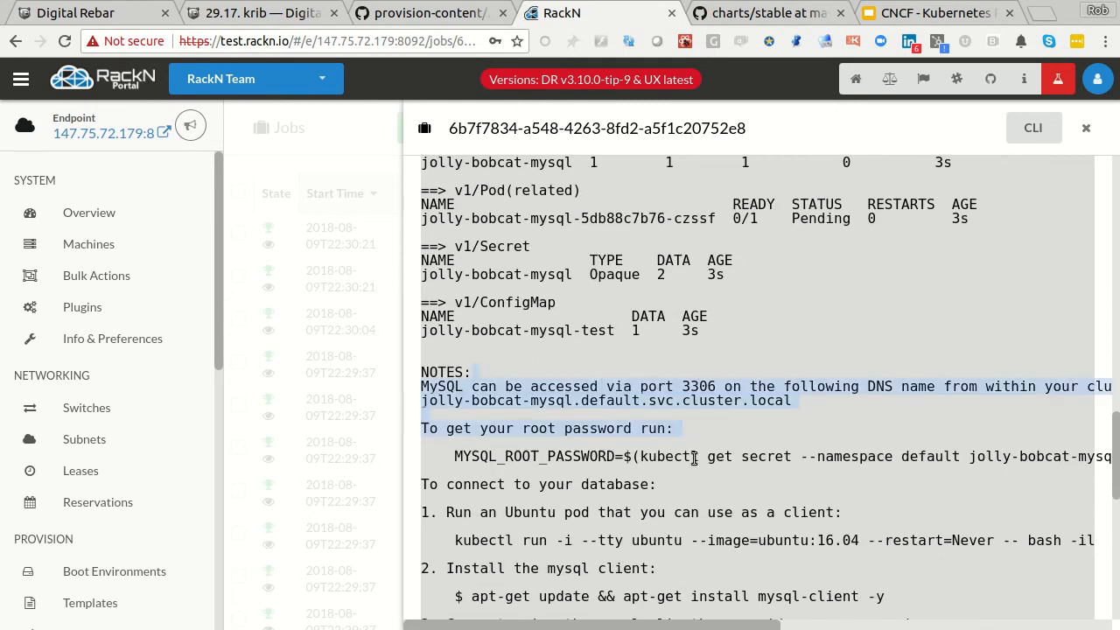
{"action": "scroll", "scroll_direction": "down", "scroll_amount": 3}
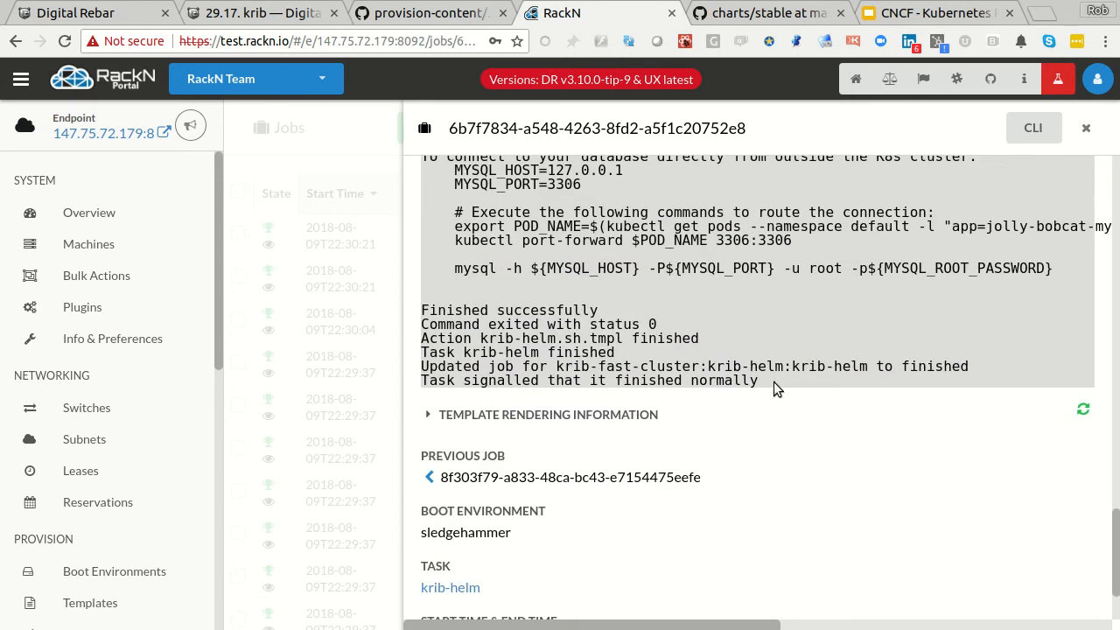
Return to the Bulk Actions machine list showing machine-0 to machine-3 at krib-live-wait
{"action": "left_click", "coordinate": [88, 243]}
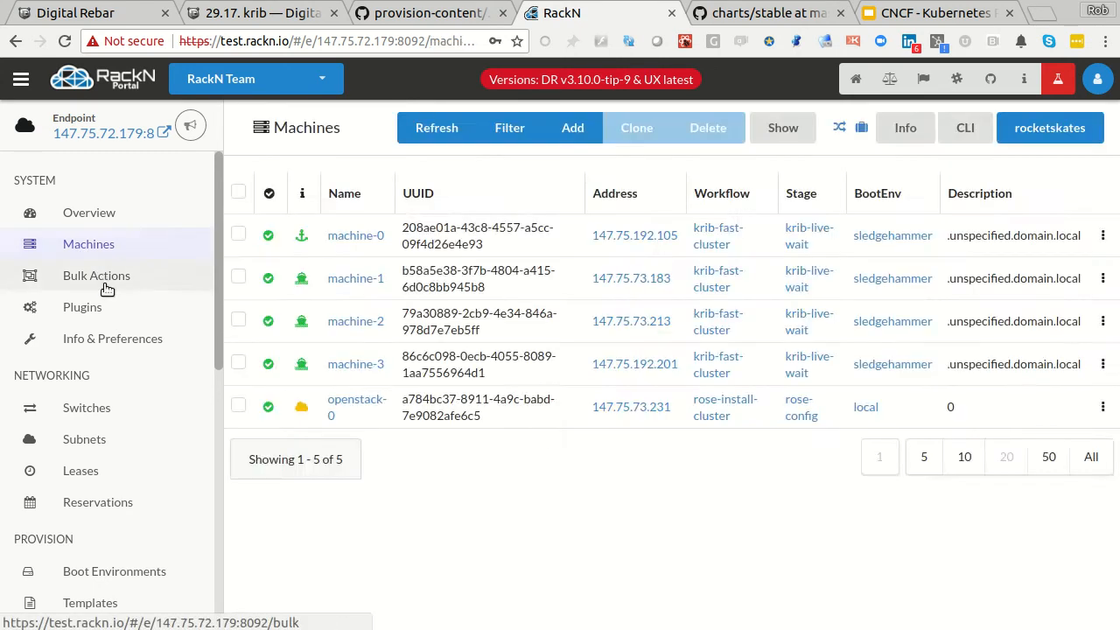
{"action": "left_click", "coordinate": [97, 274]}
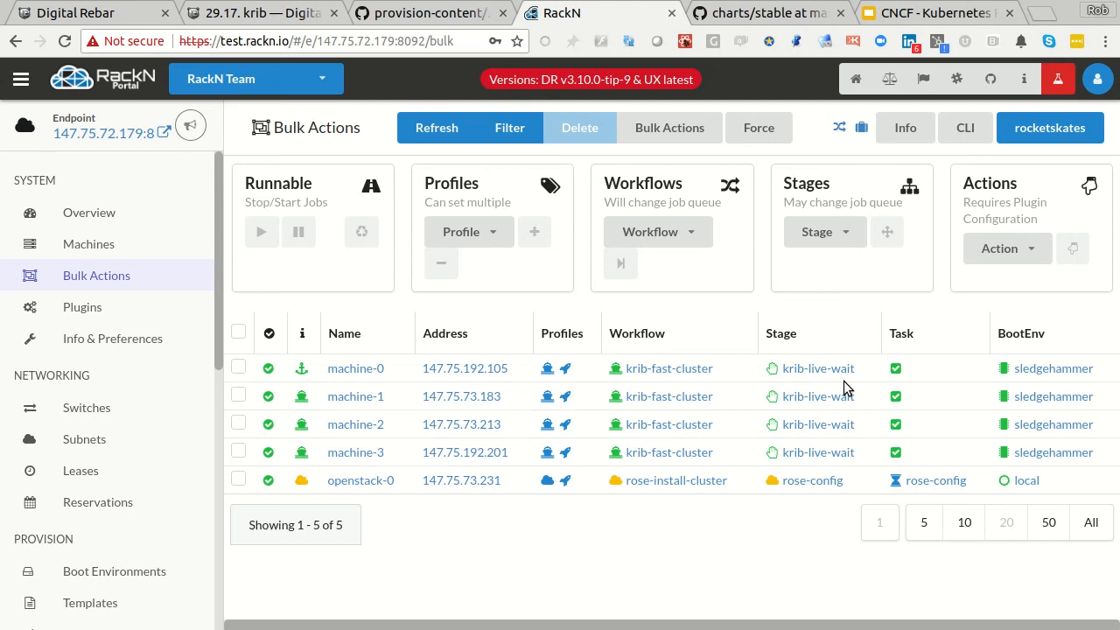
{"action": "mouse_move", "coordinate": [303, 368]}
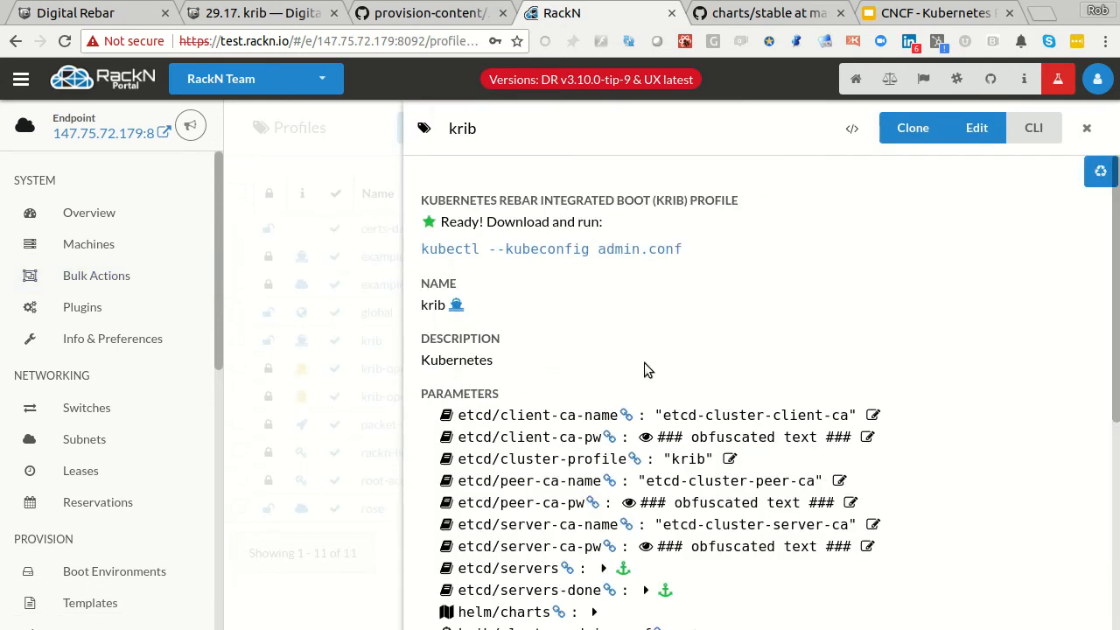
{"action": "scroll", "scroll_direction": "down", "scroll_amount": 3}
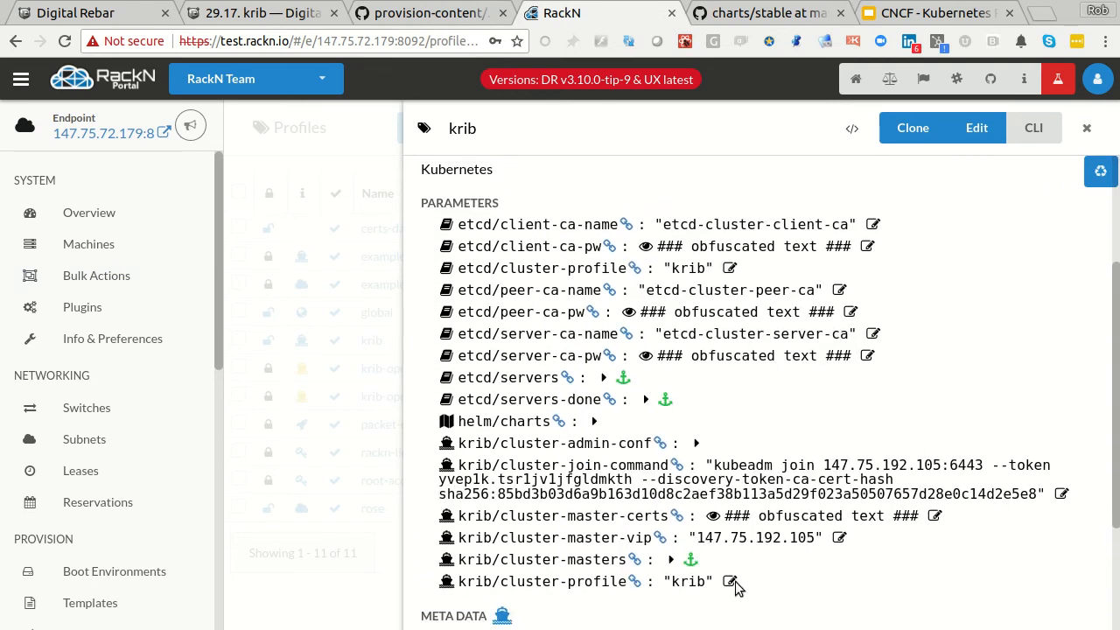
{"action": "mouse_move", "coordinate": [658, 465]}
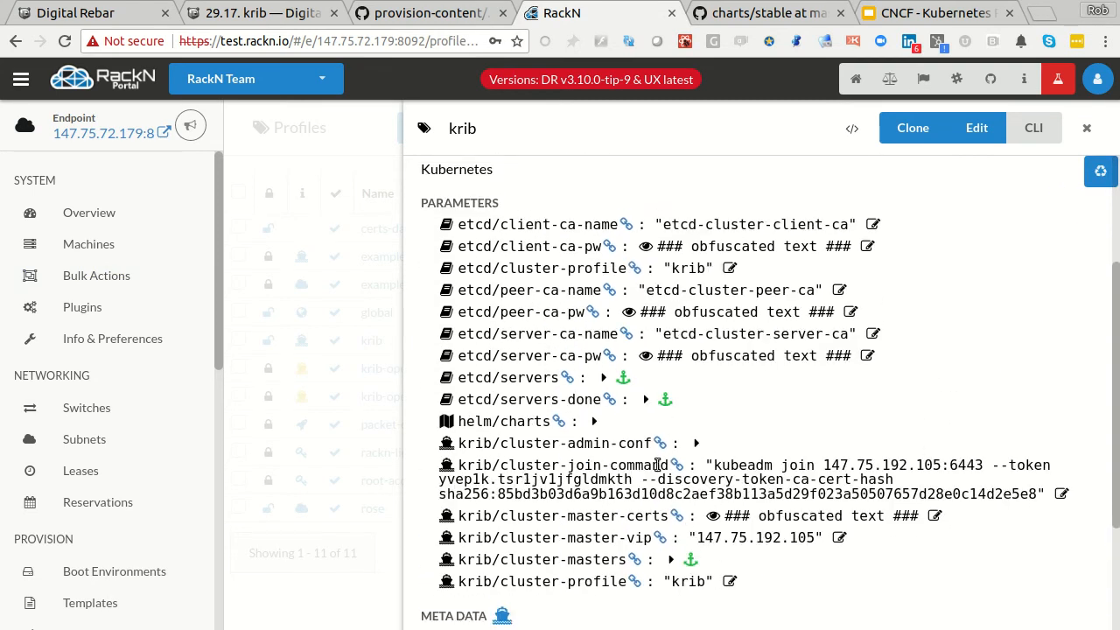
{"action": "scroll", "scroll_direction": "down", "scroll_amount": 3}
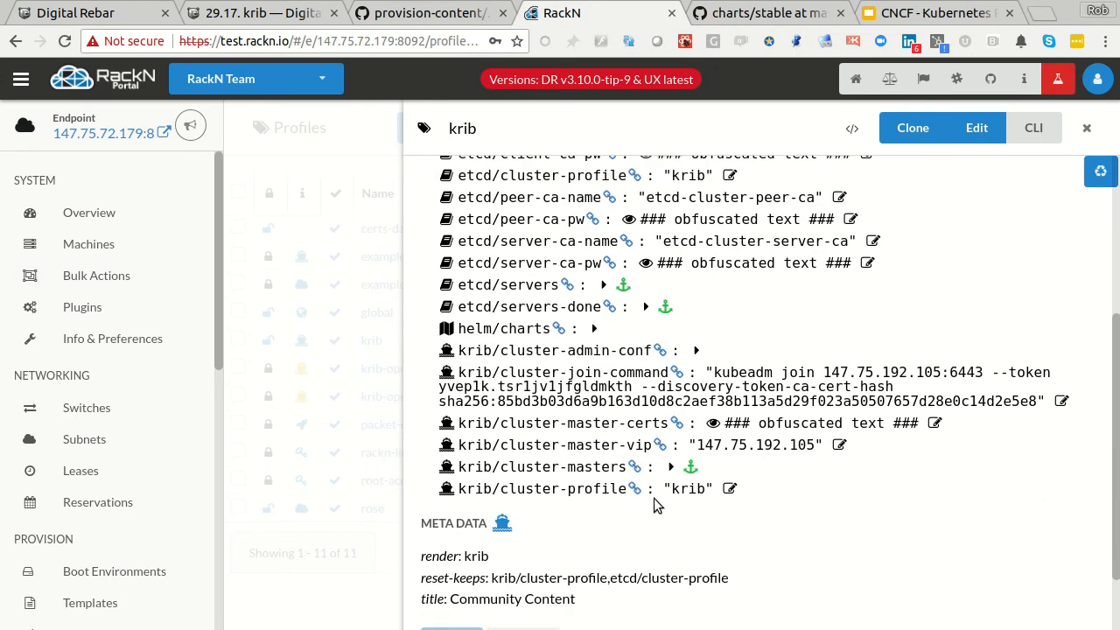
{"action": "scroll", "scroll_direction": "up", "scroll_amount": 3}
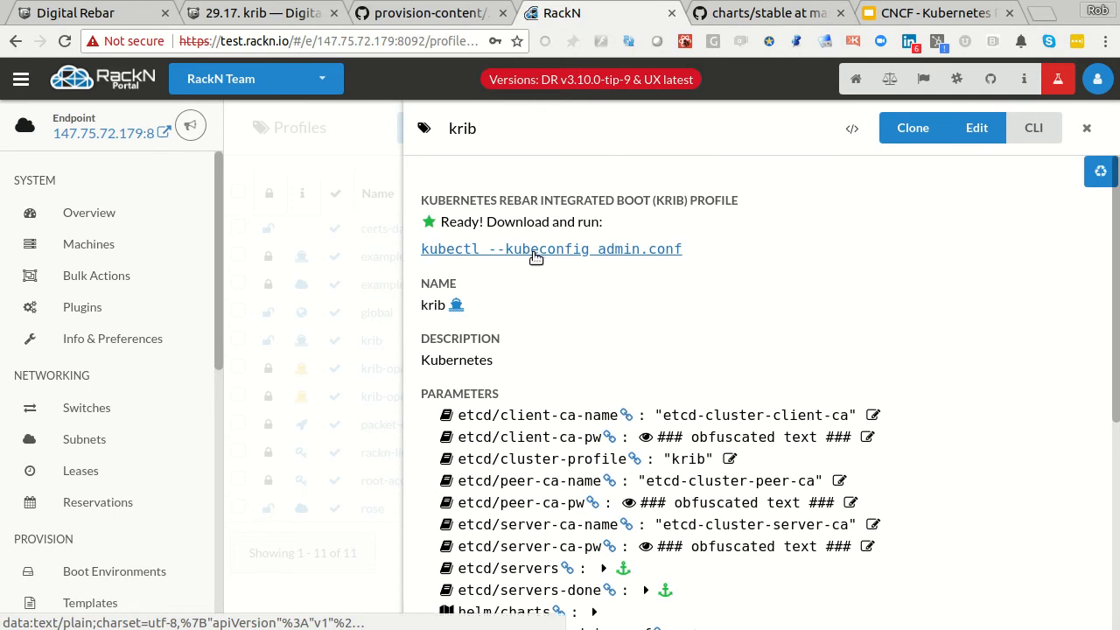
{"action": "mouse_move", "coordinate": [569, 249]}
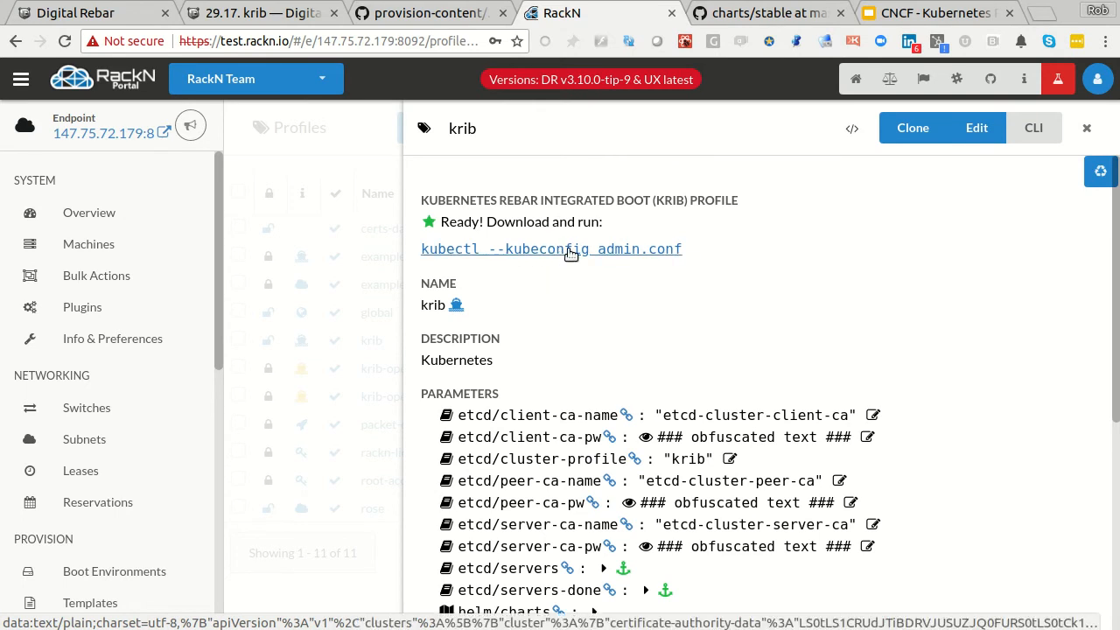
{"action": "mouse_move", "coordinate": [544, 254]}
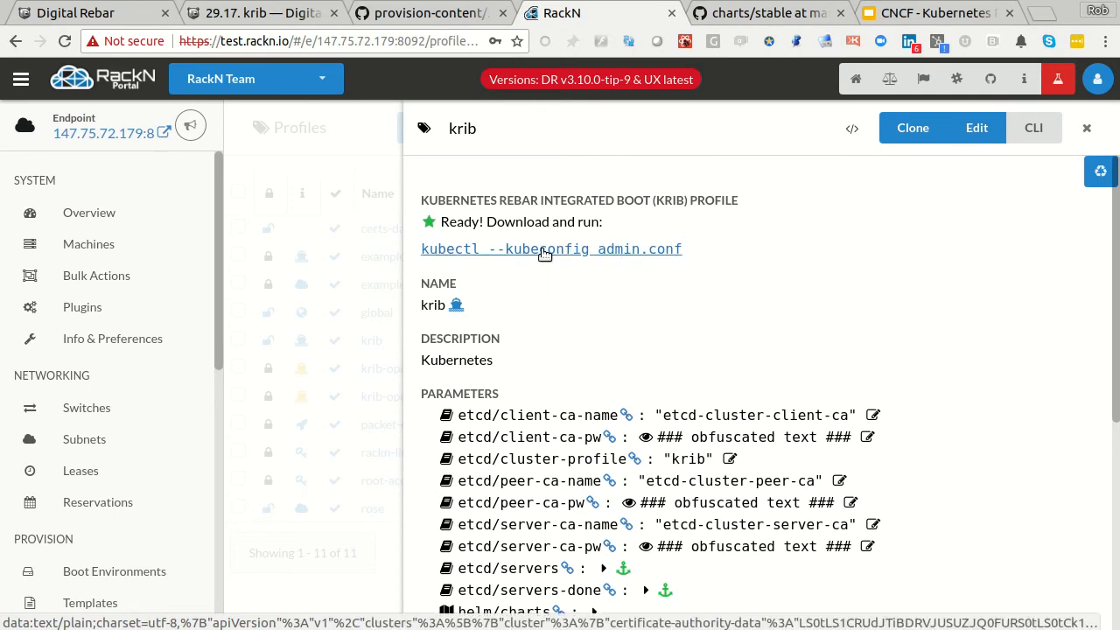
{"action": "mouse_move", "coordinate": [764, 228]}
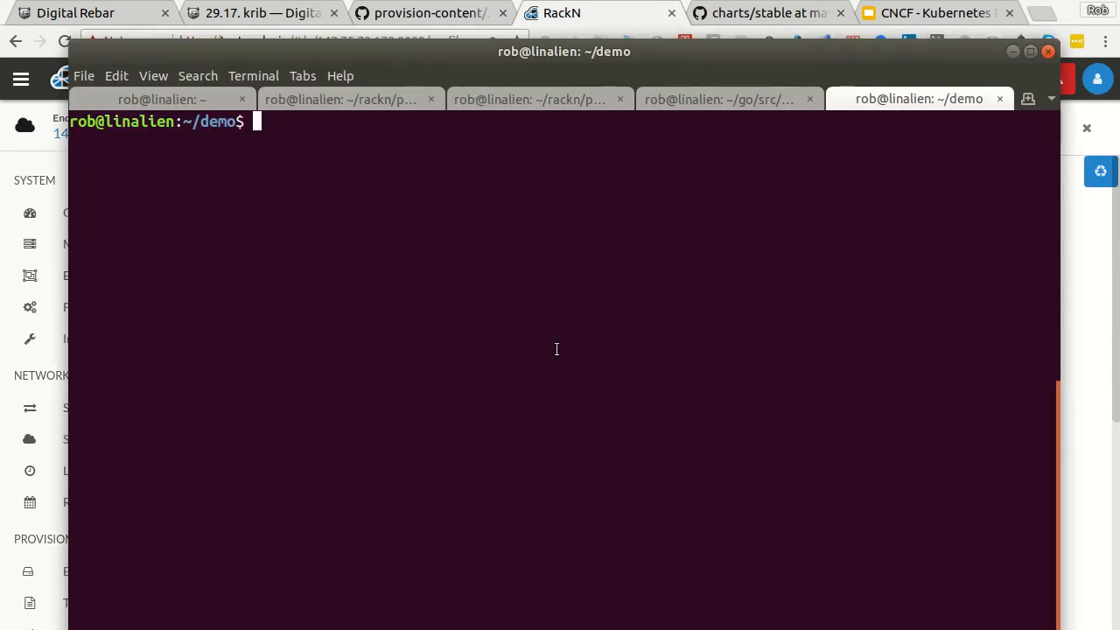
{"action": "mouse_move", "coordinate": [692, 161]}
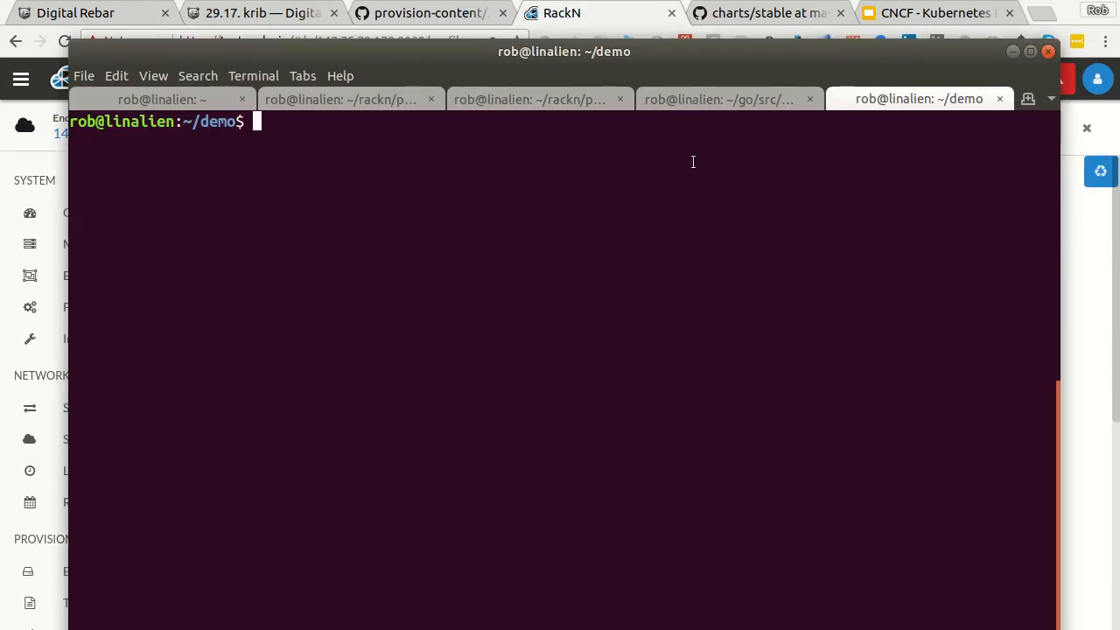
Fetch krib/cluster-admin-conf from the krib profile into admin.conf with drpcli
{"action": "type", "text": "drpcli profiles get krib params krib/cluster-admin-conf > admin.conf"}
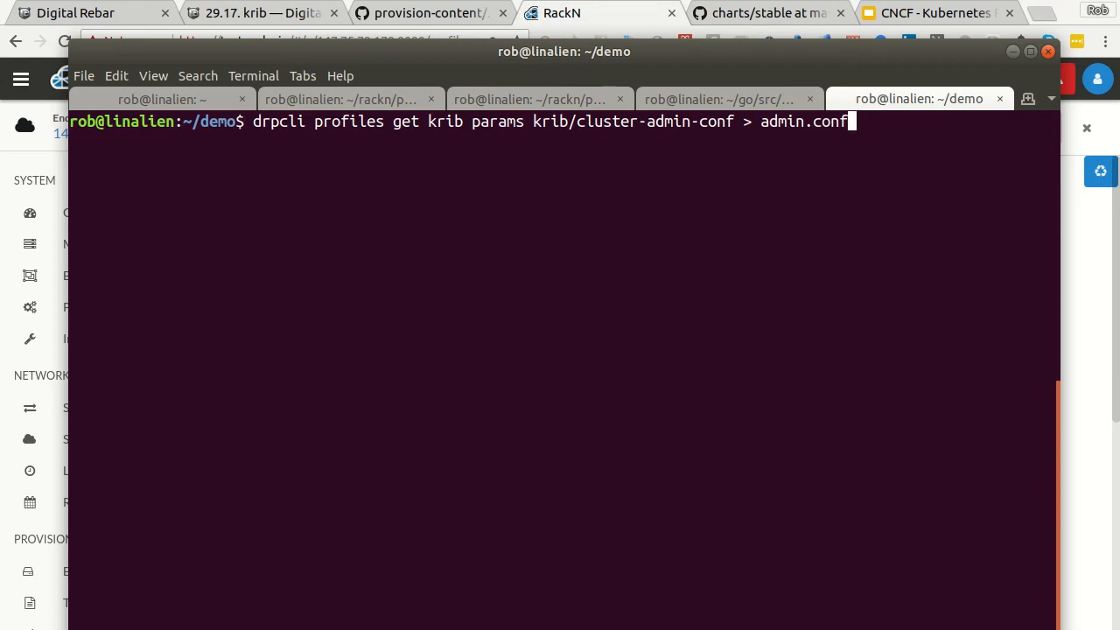
{"action": "mouse_move", "coordinate": [371, 130]}
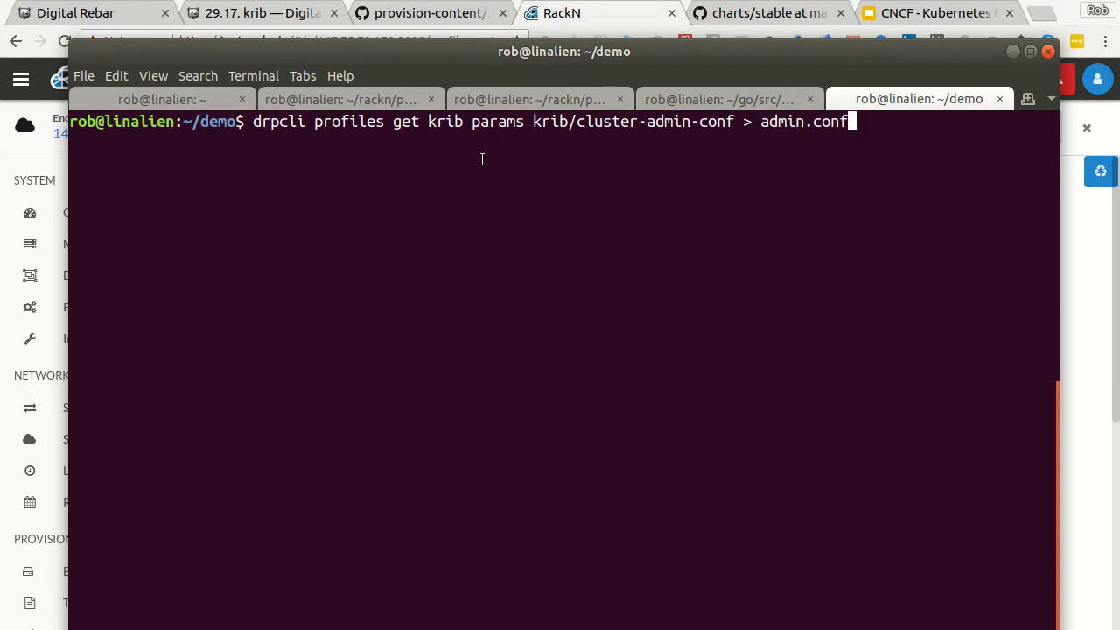
{"action": "double_click", "coordinate": [497, 120]}
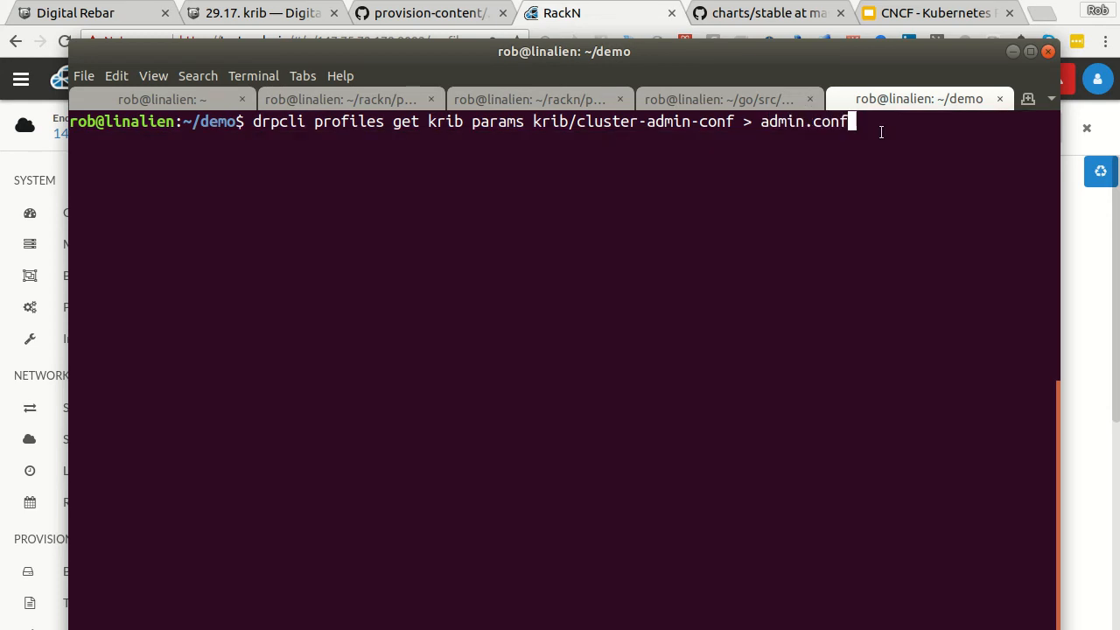
{"action": "key", "text": "Return"}
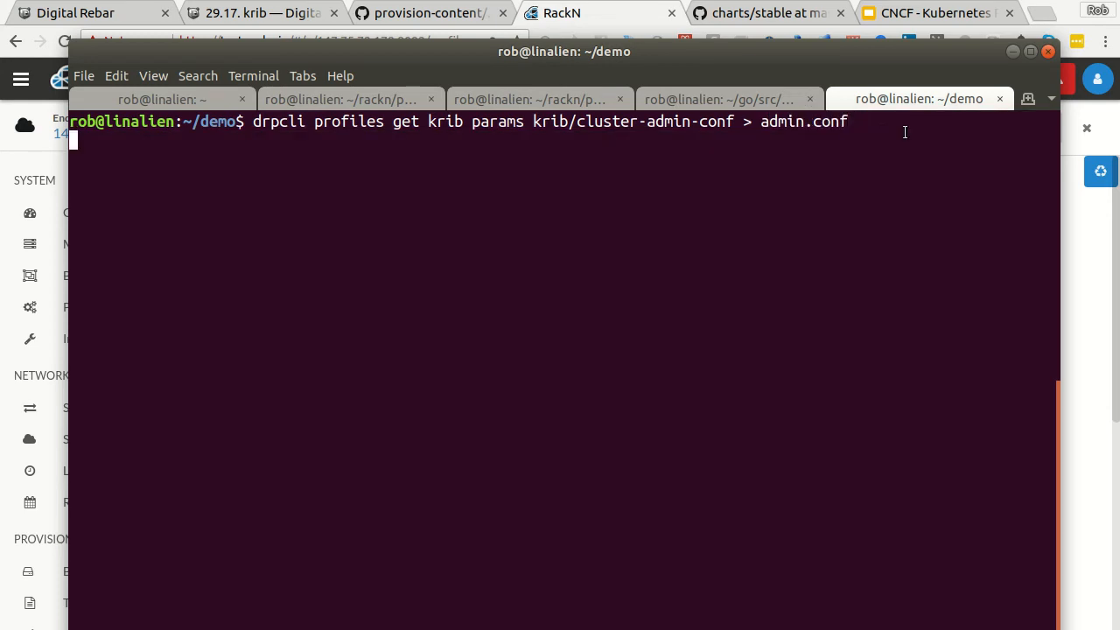
{"action": "key", "text": "Return"}
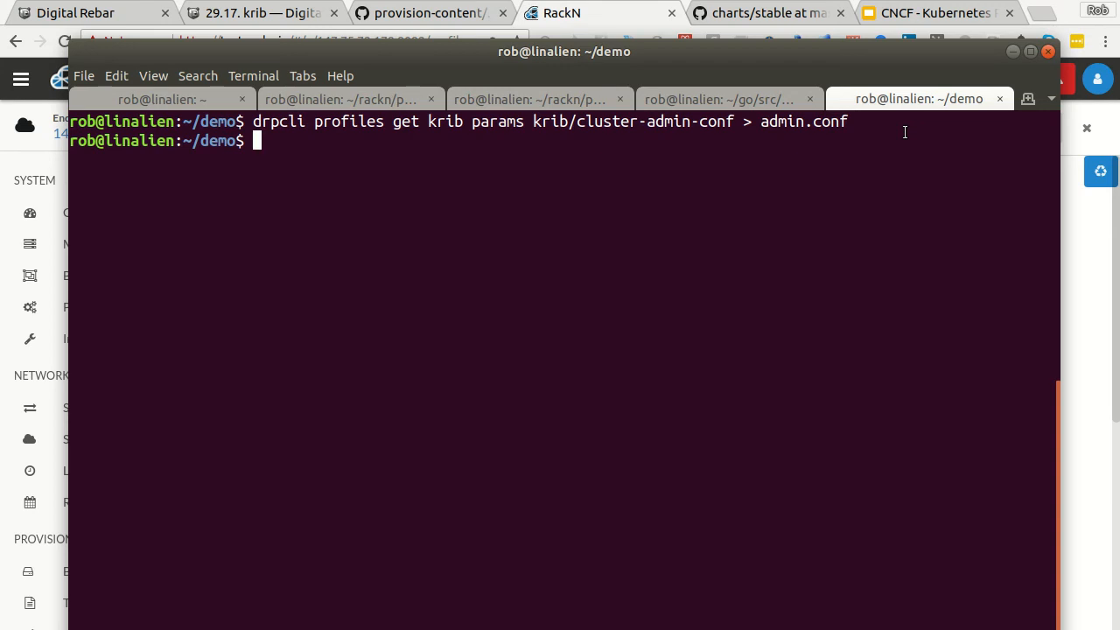
Recall earlier exports and set KUBECONFIG=admin.conf in the shell
{"action": "key", "text": "Up"}
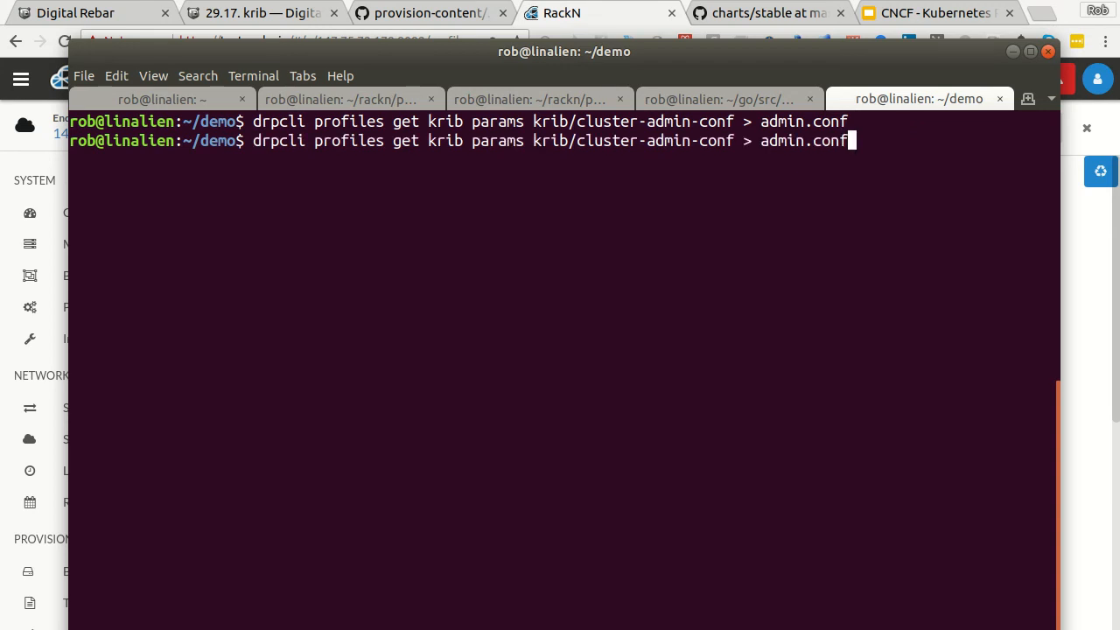
{"action": "type", "text": "export RS_ENDPOINT=\"https://147.75.72.179:8092\""}
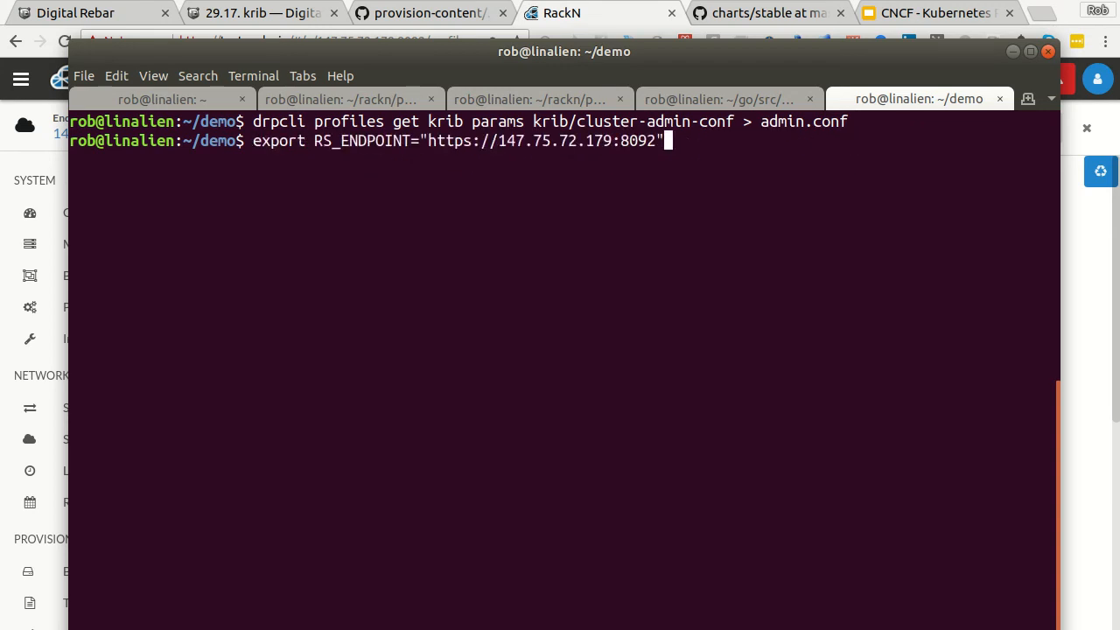
{"action": "type", "text": "chmod 700 get_helm.sh"}
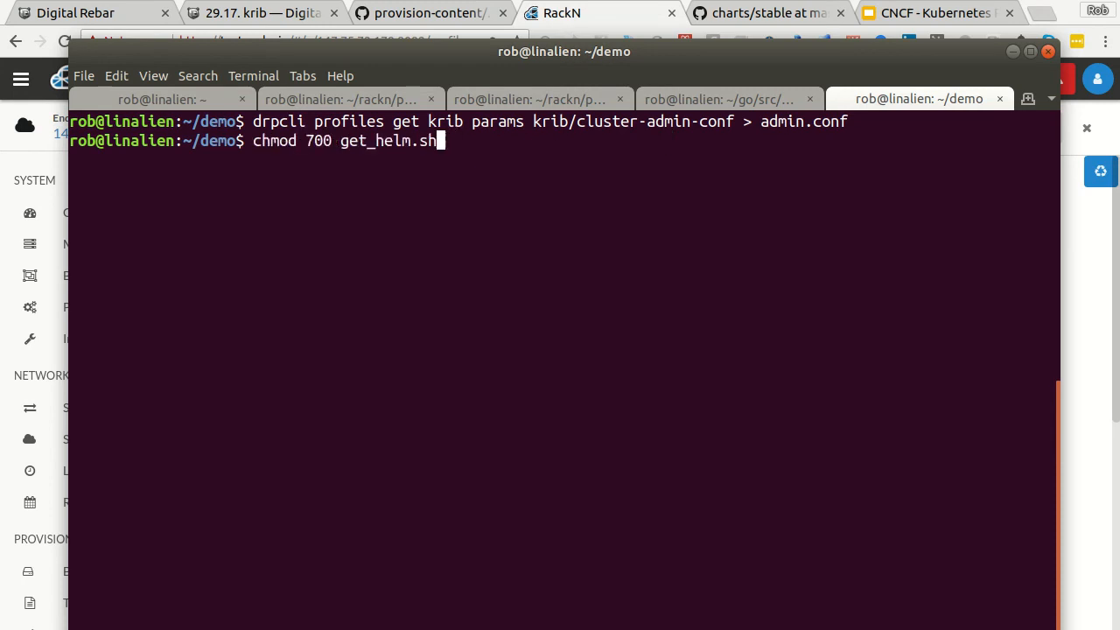
{"action": "type", "text": "export KUBECONFIG=admin.conf"}
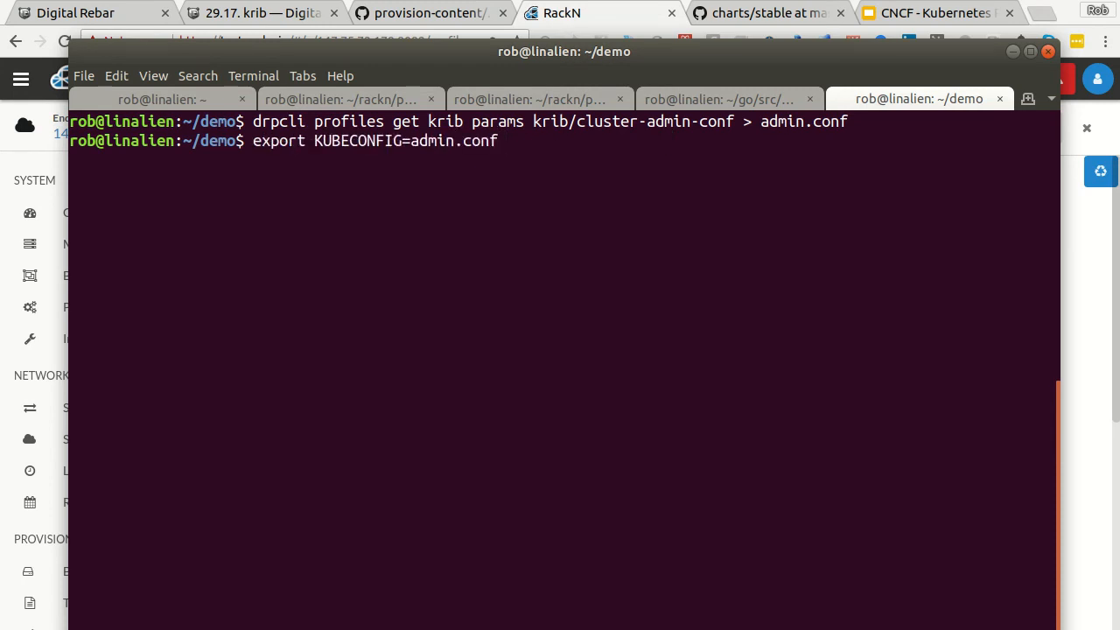
{"action": "key", "text": "Return"}
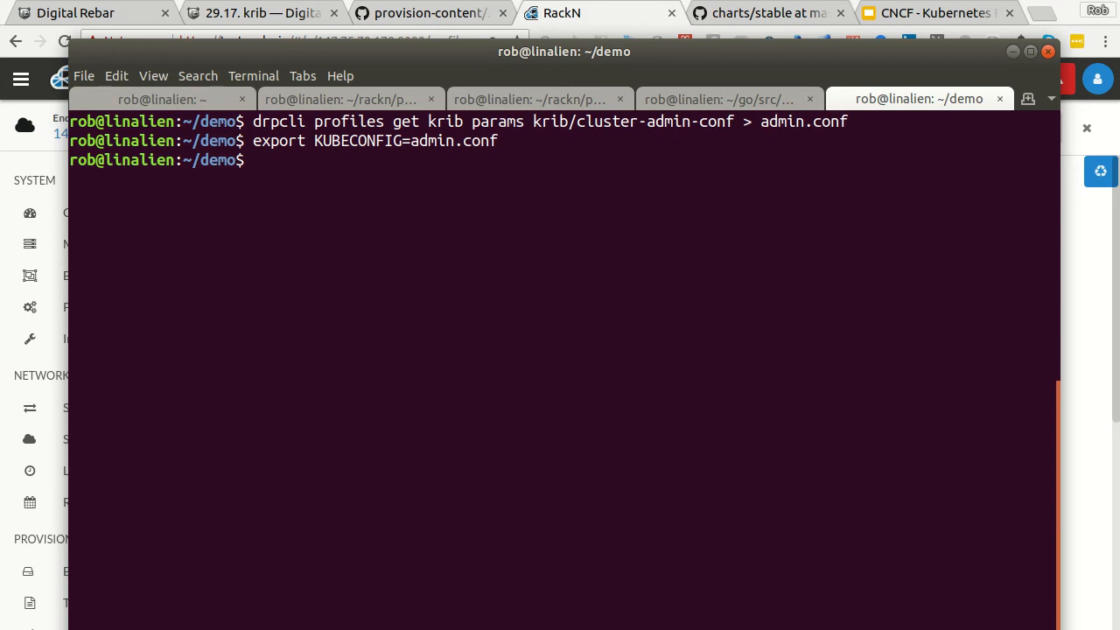
List the cluster nodes with kubectl, confirming four machines Ready on v1.11.1
{"action": "type", "text": "kubectl"}
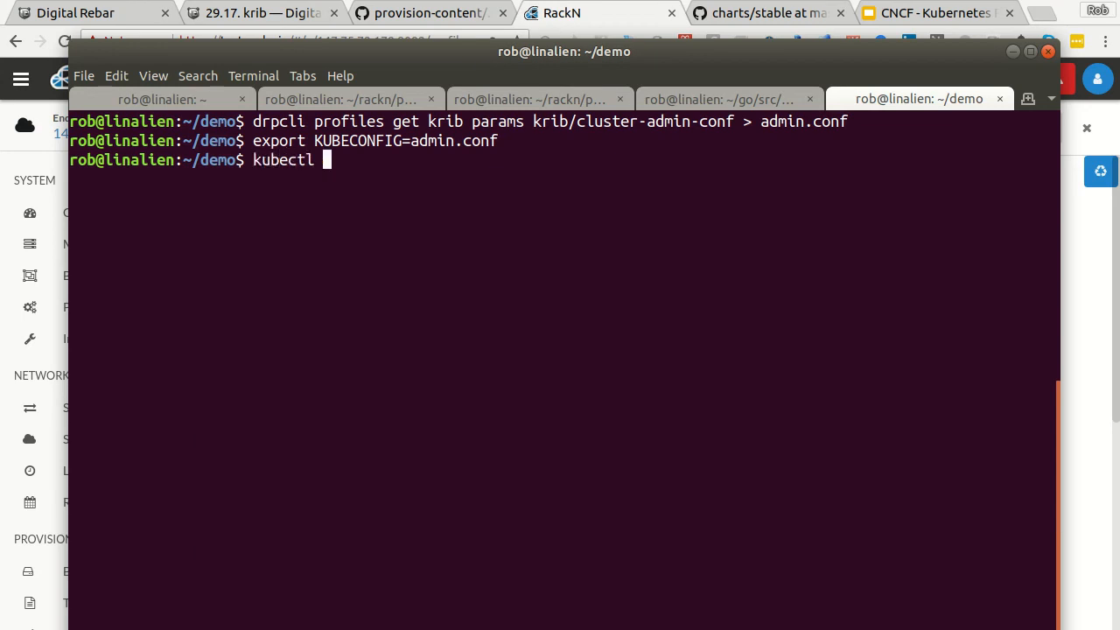
{"action": "type", "text": "et nodes"}
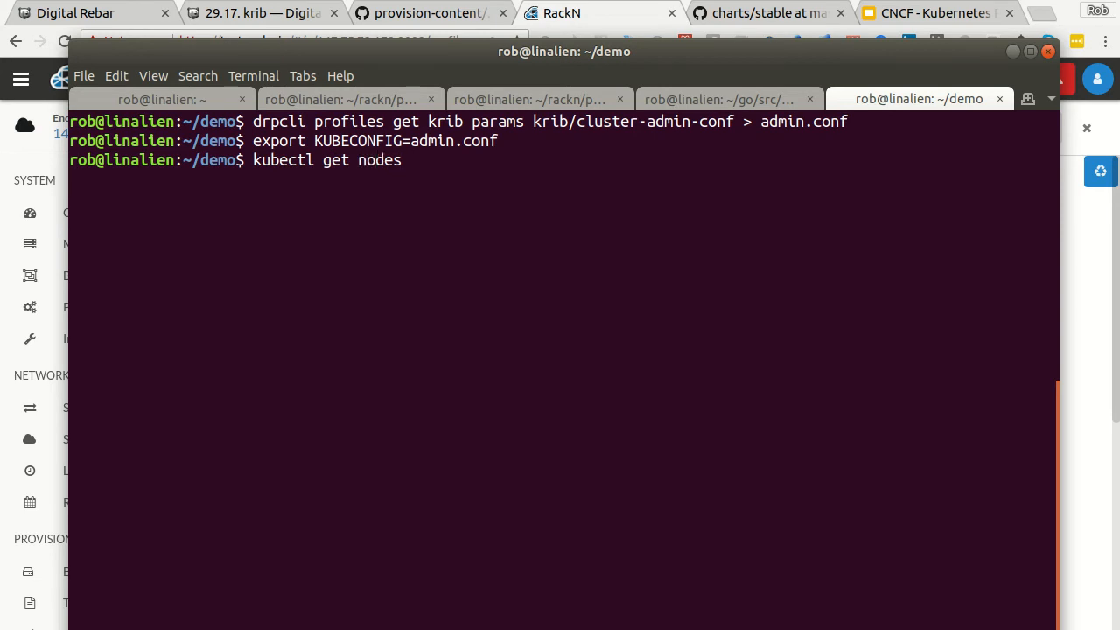
{"action": "key", "text": "Return"}
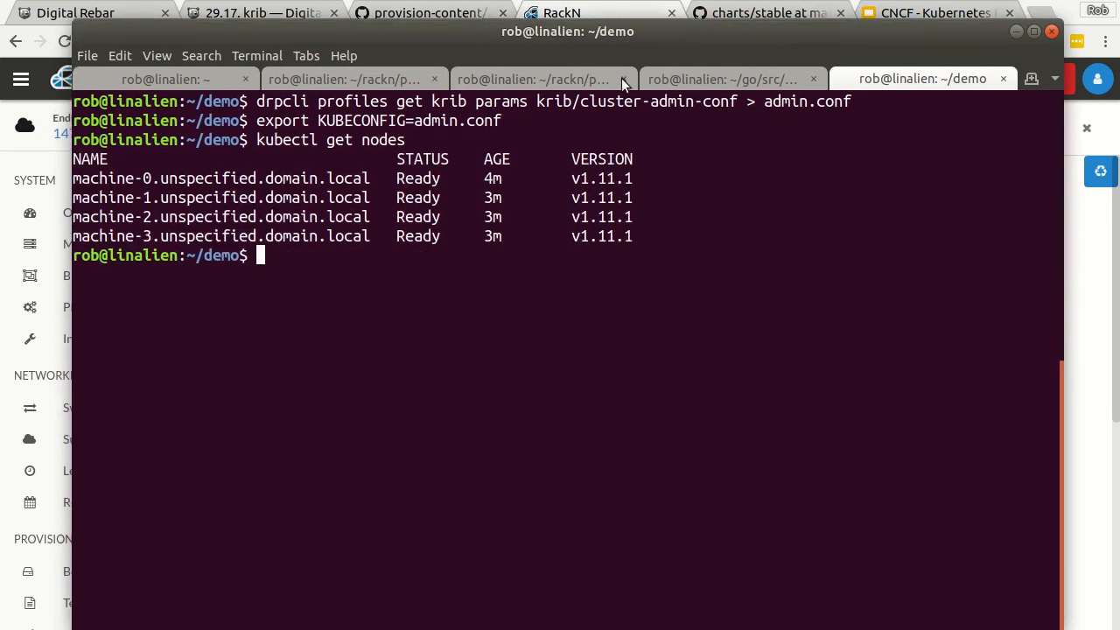
{"action": "type", "text": "kubectl get nodes"}
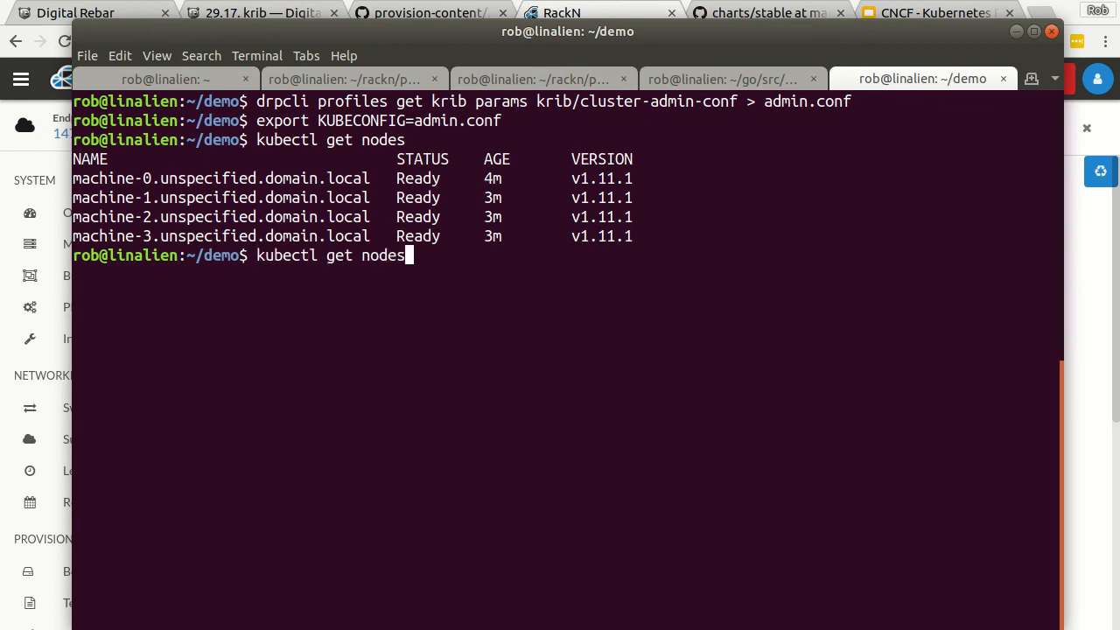
List the cluster services, showing jolly-bobcat-mysql alongside kubernetes
{"action": "type", "text": "services"}
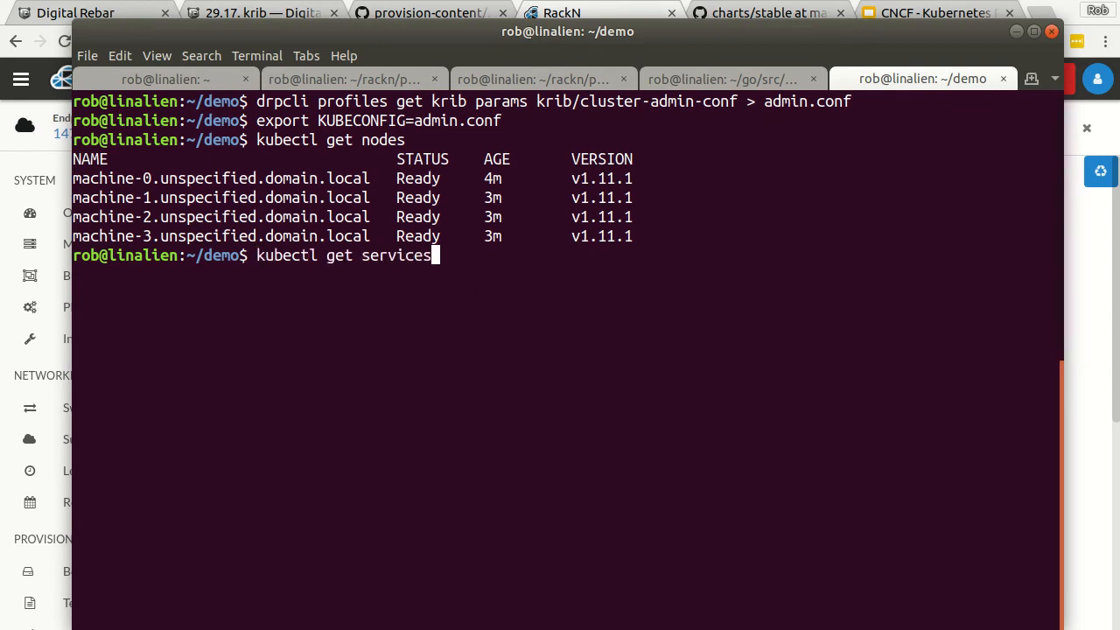
{"action": "key", "text": "Return"}
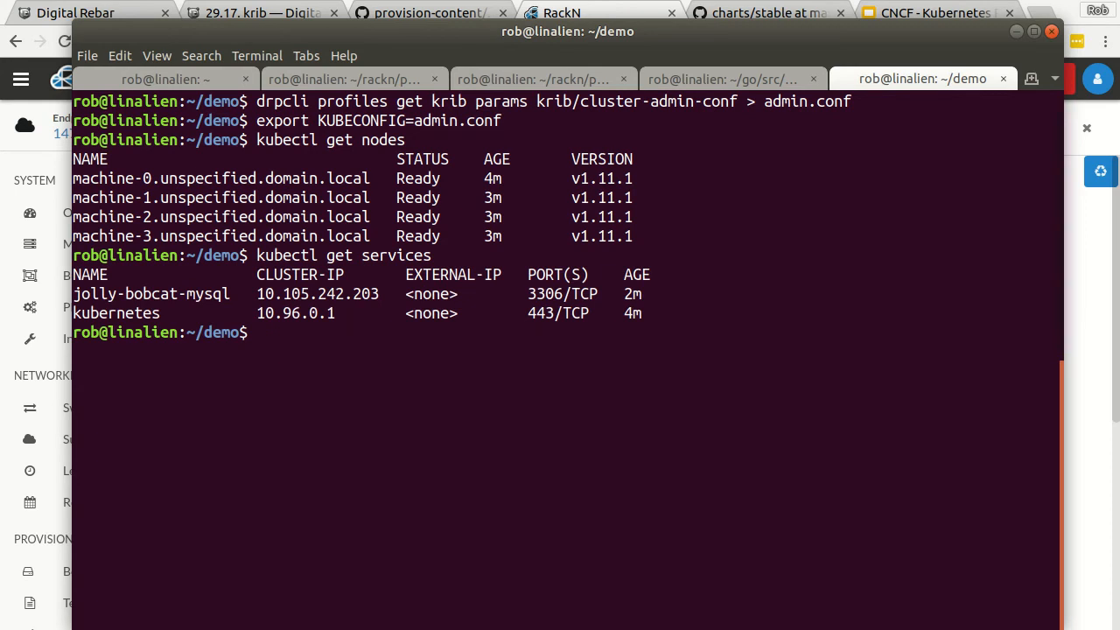
{"action": "double_click", "coordinate": [151, 294]}
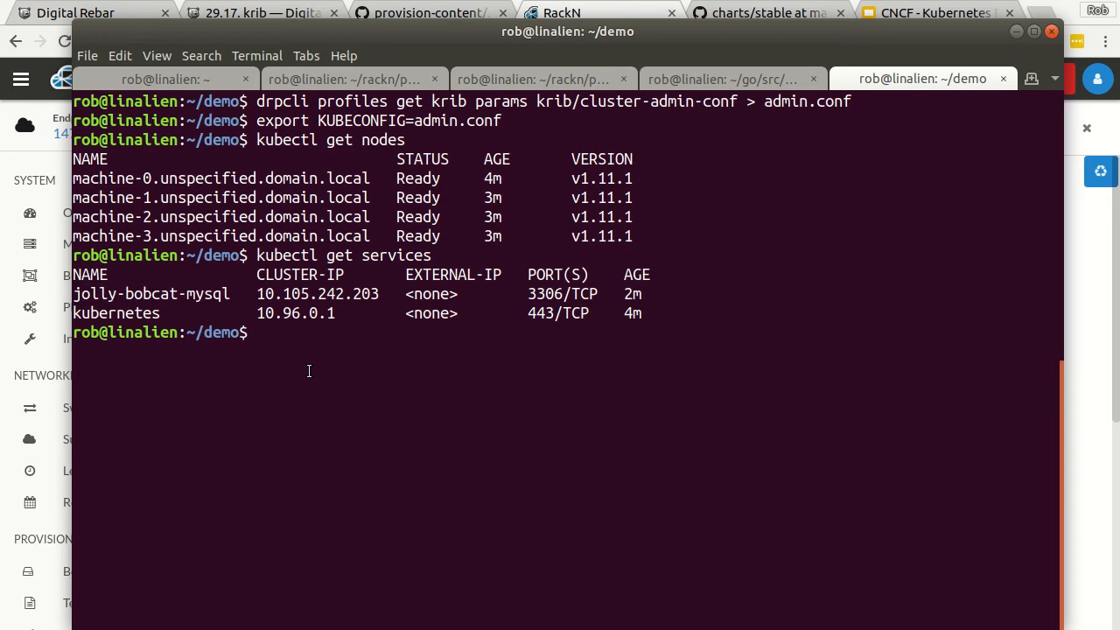
Show helm usage, run helm init --client-only, and check helm version reports v2.9.1
{"action": "type", "text": "helm"}
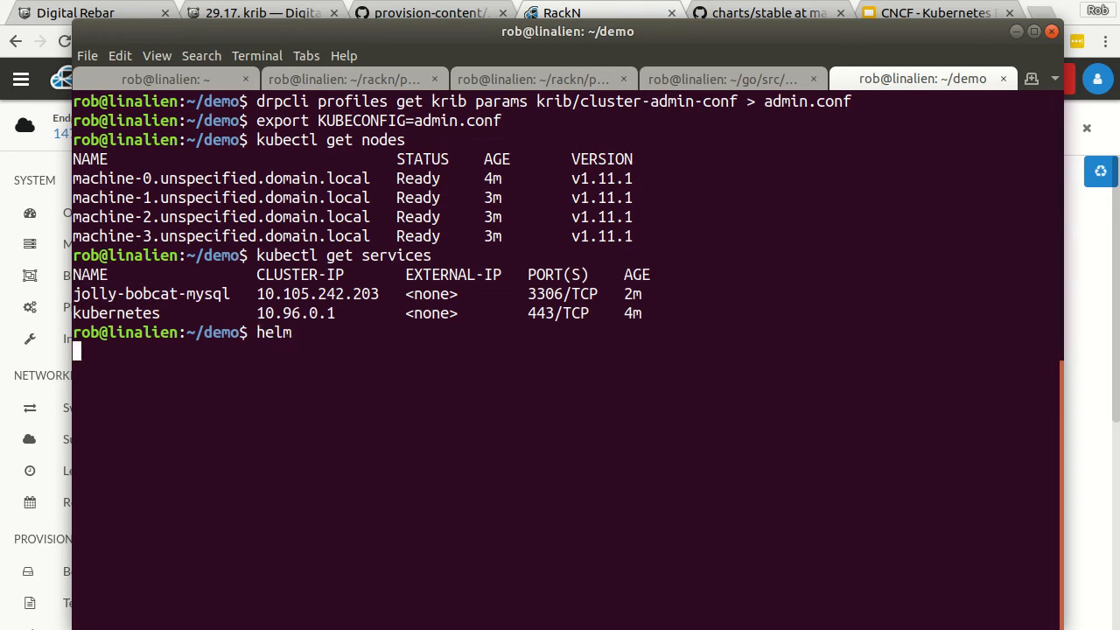
{"action": "key", "text": "Return"}
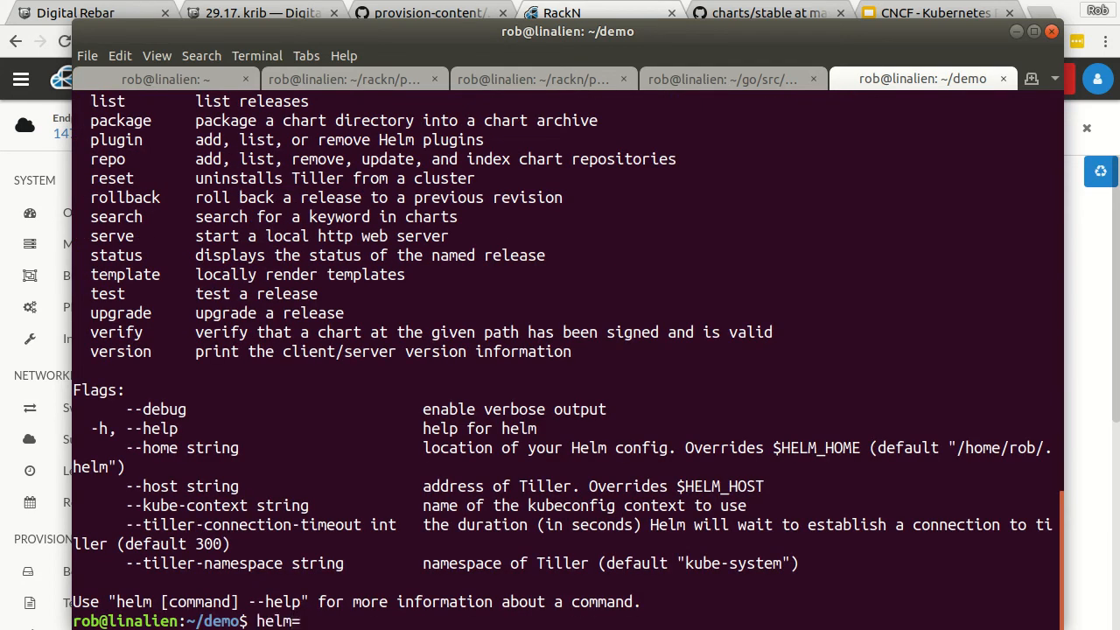
{"action": "type", "text": "brt"}
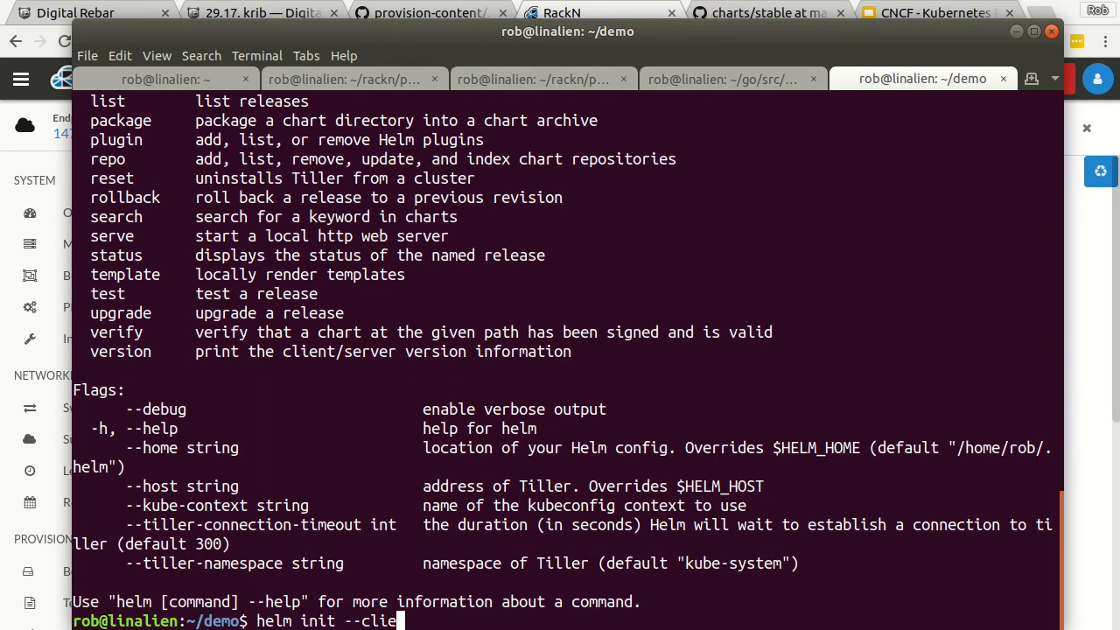
{"action": "key", "text": "Return"}
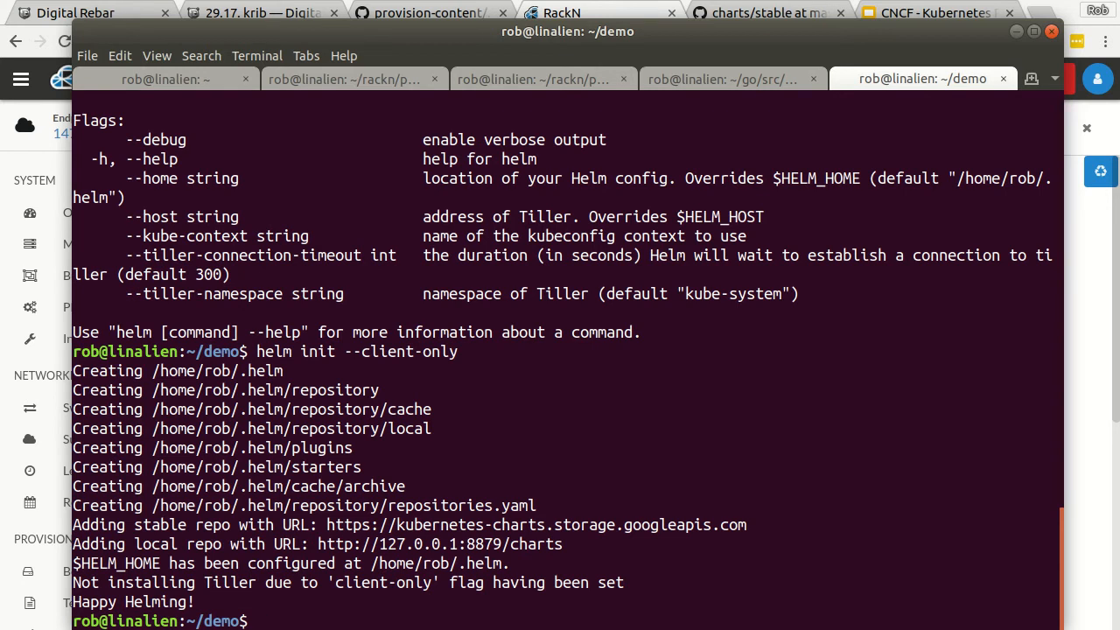
{"action": "type", "text": "helm version"}
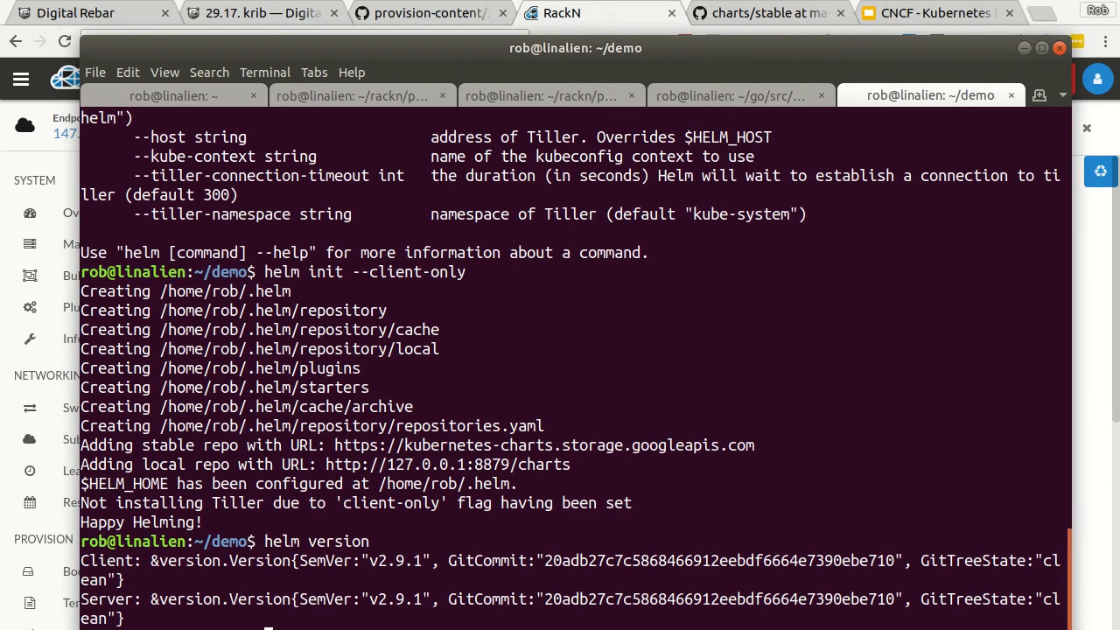
Search GitHub's stable Helm charts list for filebeat, then return to the other tab
{"action": "left_click", "coordinate": [761, 12]}
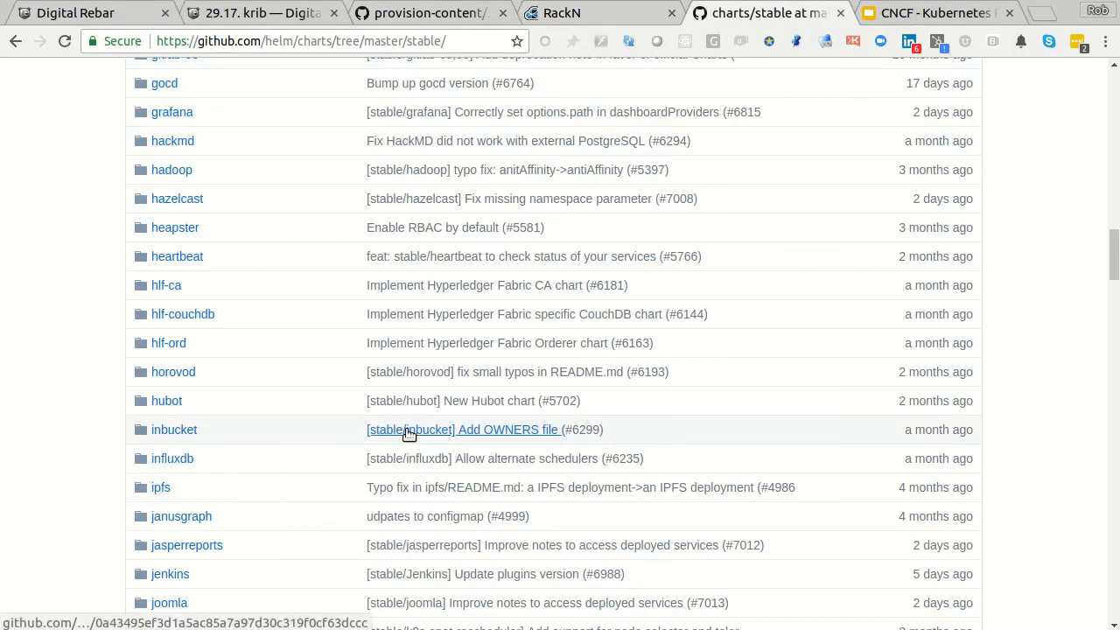
{"action": "scroll", "scroll_direction": "down", "scroll_amount": 3}
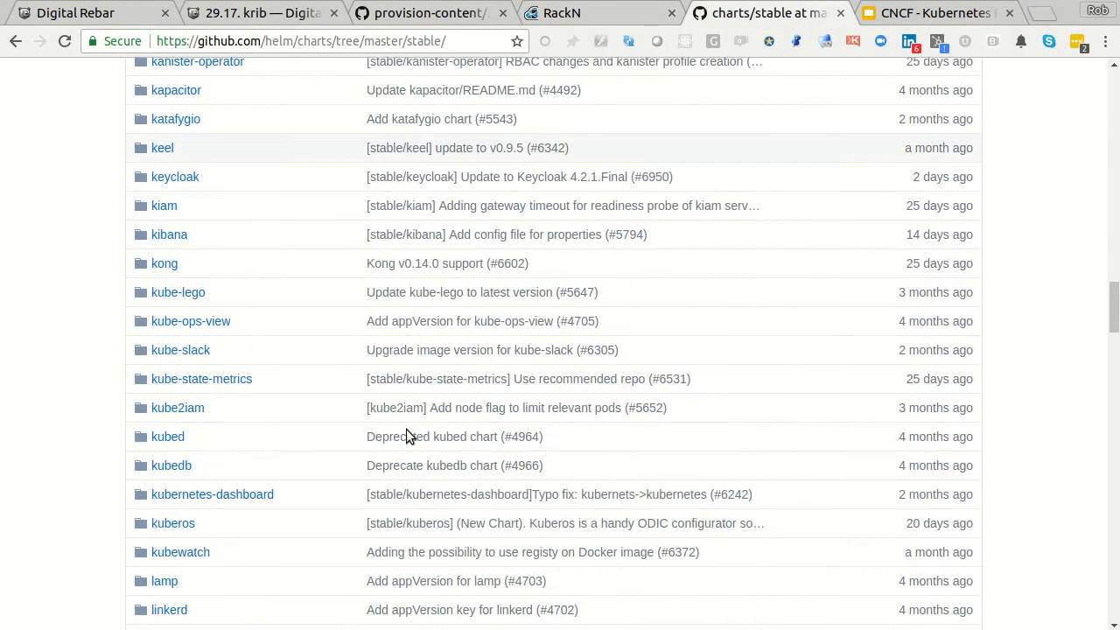
{"action": "scroll", "scroll_direction": "down", "scroll_amount": 3}
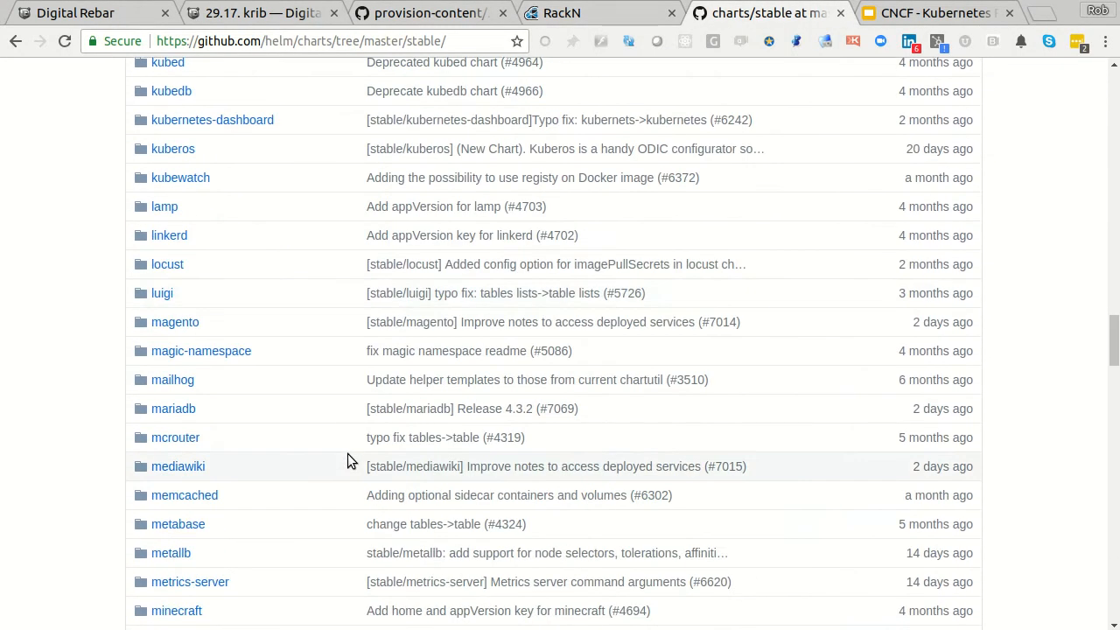
{"action": "scroll", "scroll_direction": "down", "scroll_amount": 3}
{"action": "type", "text": "fileb"}
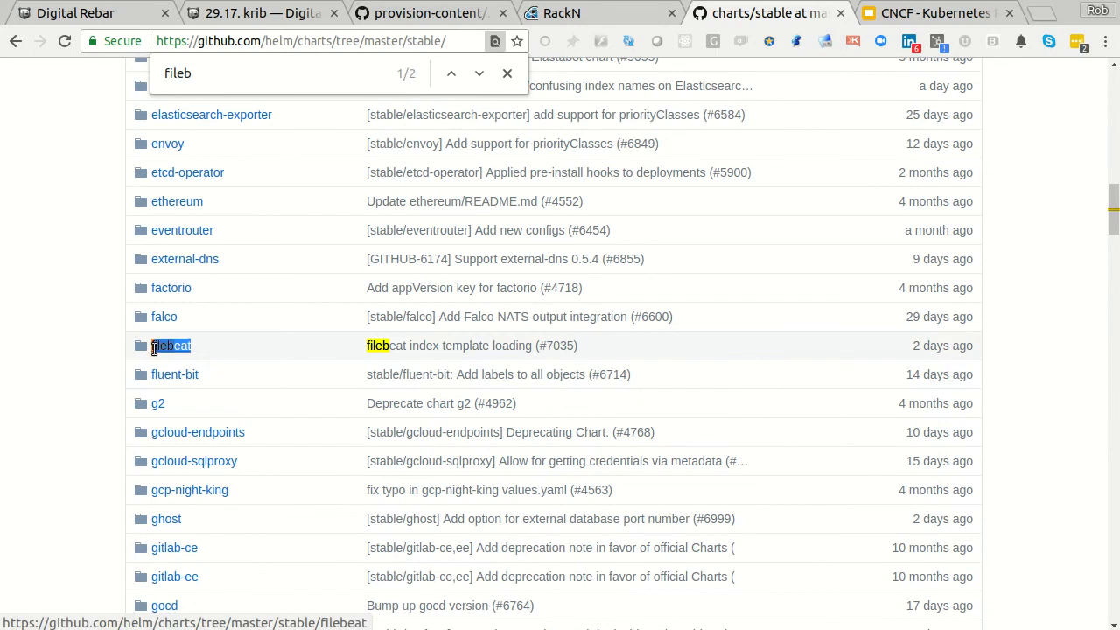
{"action": "scroll", "scroll_direction": "down", "scroll_amount": 3}
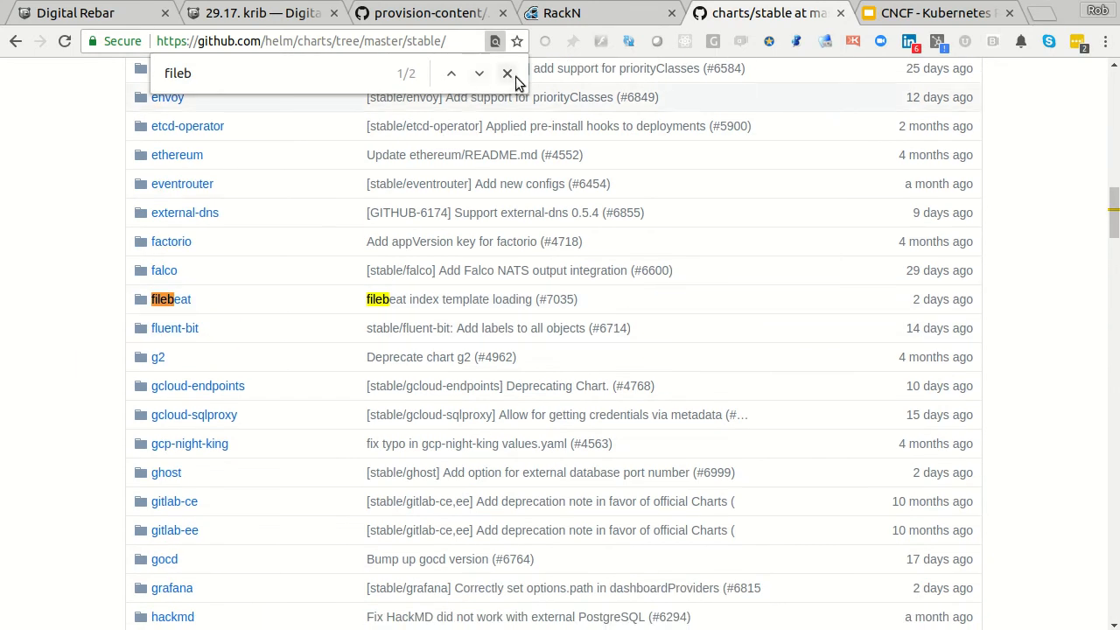
{"action": "left_click", "coordinate": [507, 73]}
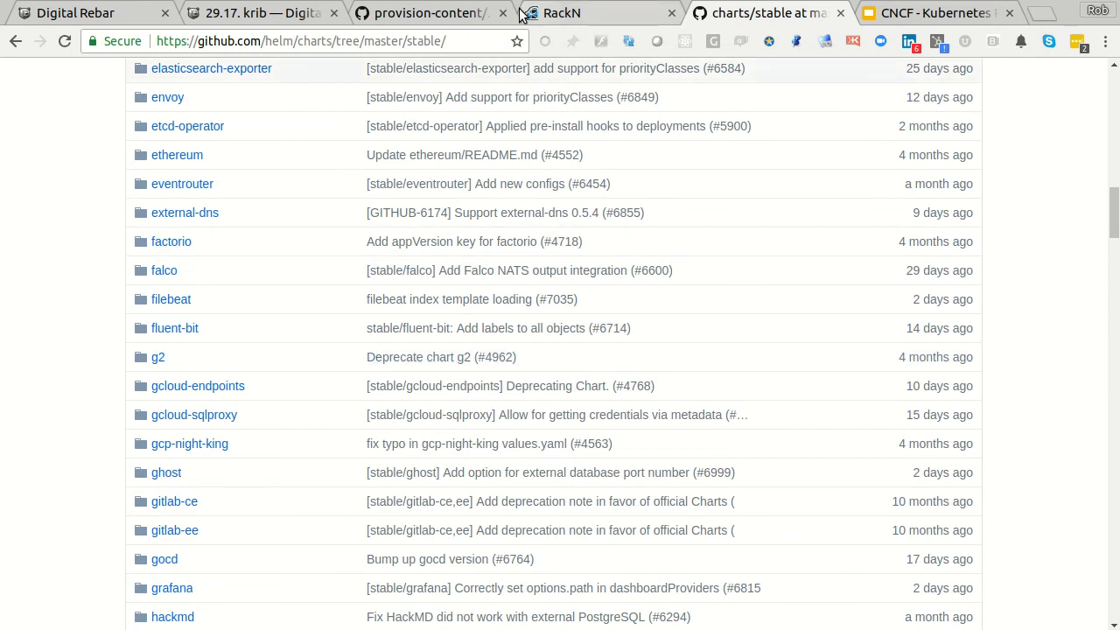
{"action": "mouse_move", "coordinate": [561, 12]}
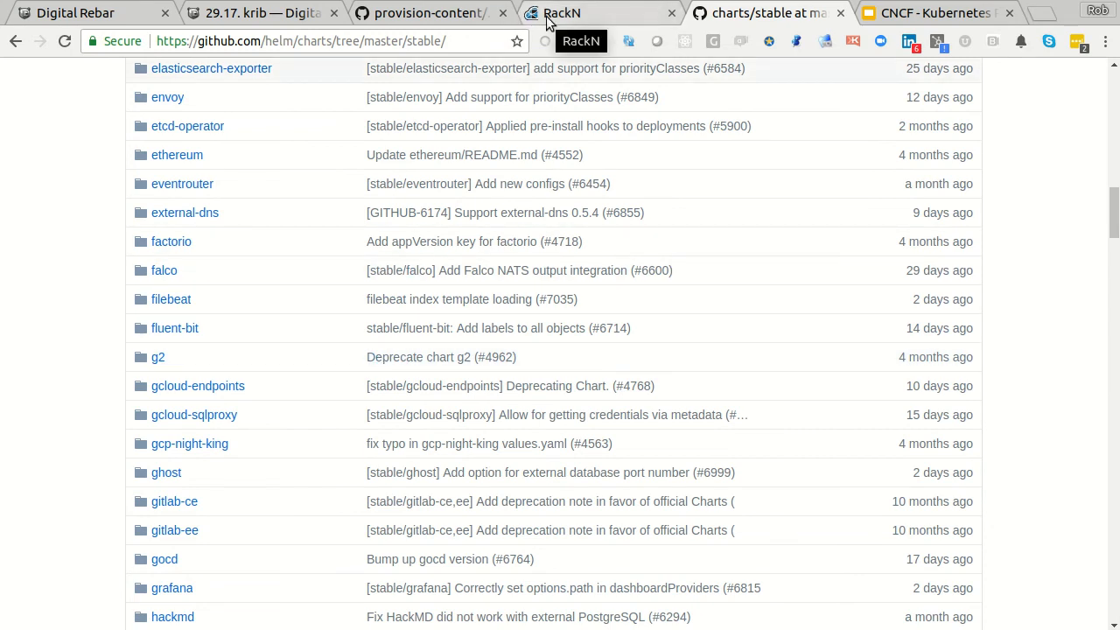
{"action": "left_click", "coordinate": [599, 14]}
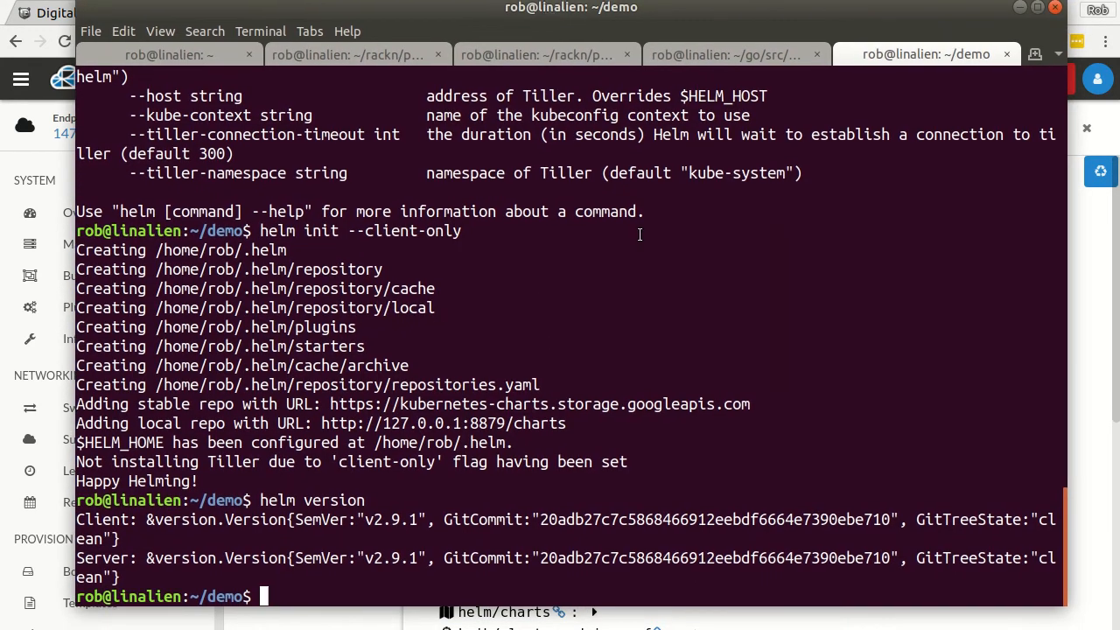
Clear the terminal and run helm install stable/filebeat
{"action": "type", "text": "clear"}
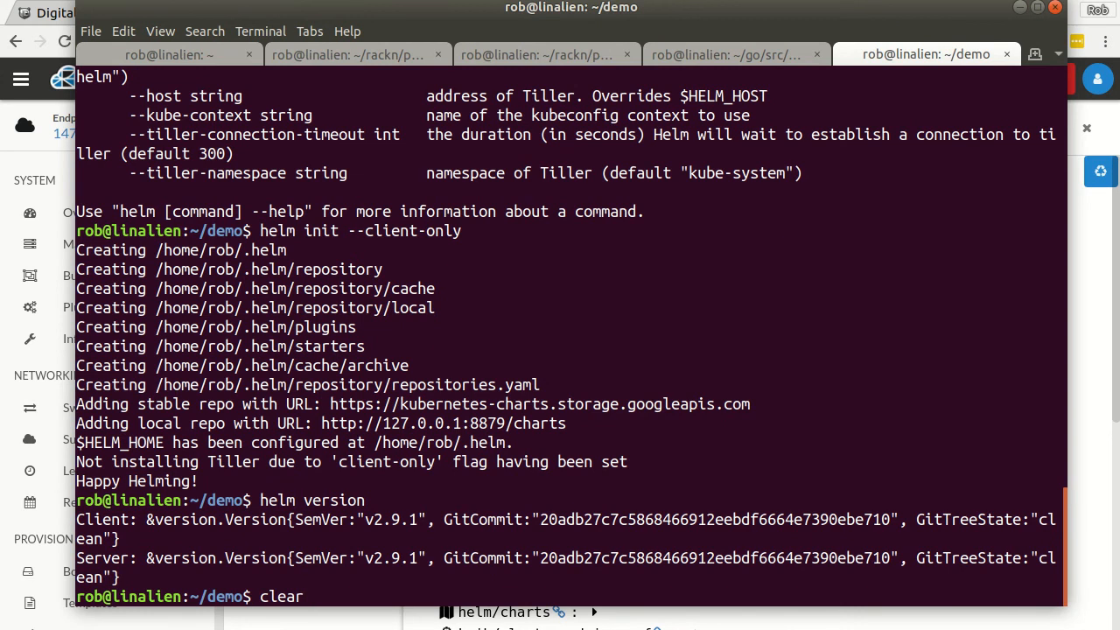
{"action": "type", "text": "helm i"}
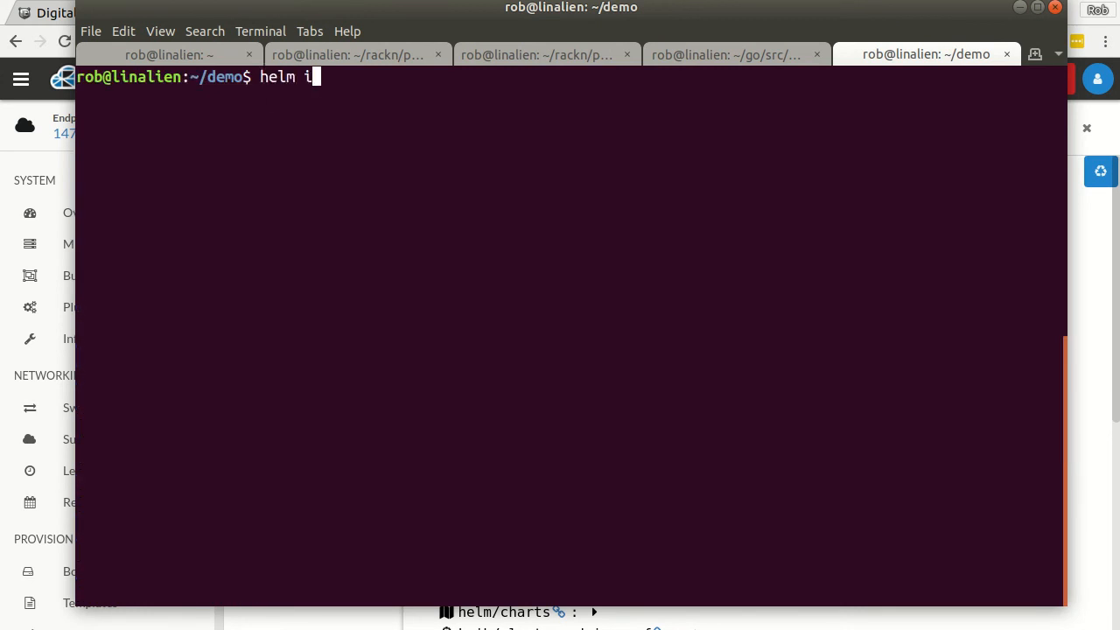
{"action": "type", "text": "nstall"}
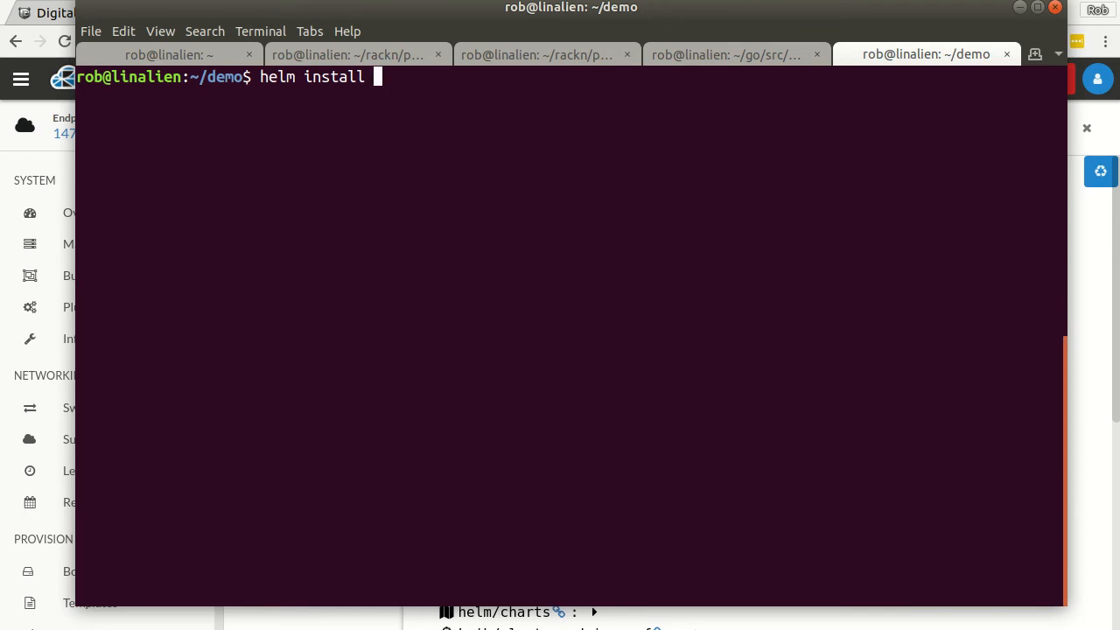
{"action": "type", "text": "stable/"}
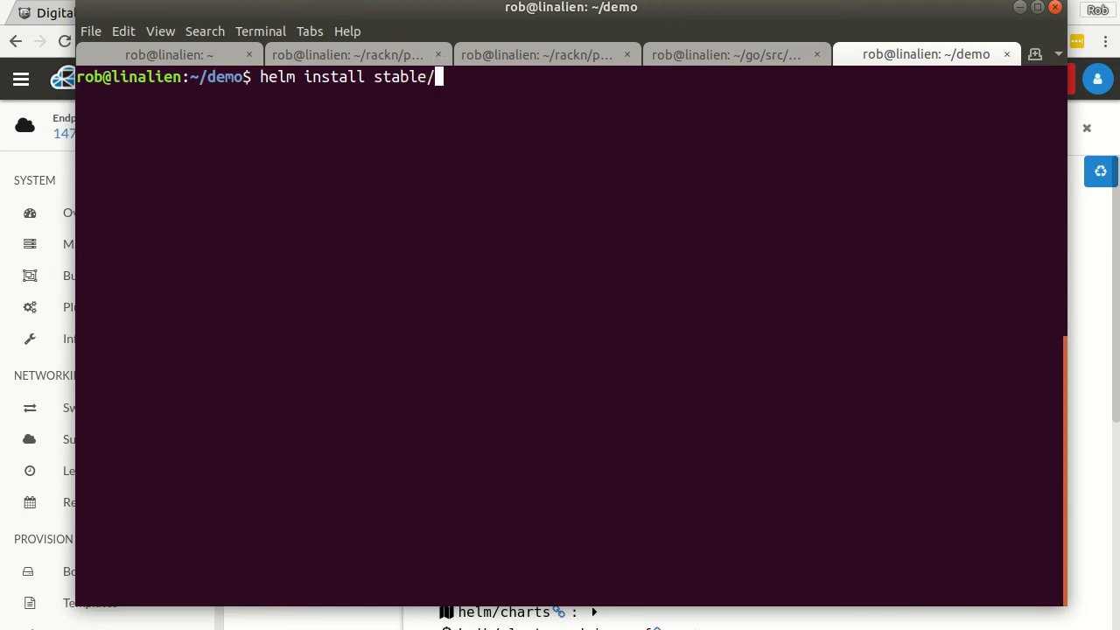
{"action": "type", "text": "filebeat"}
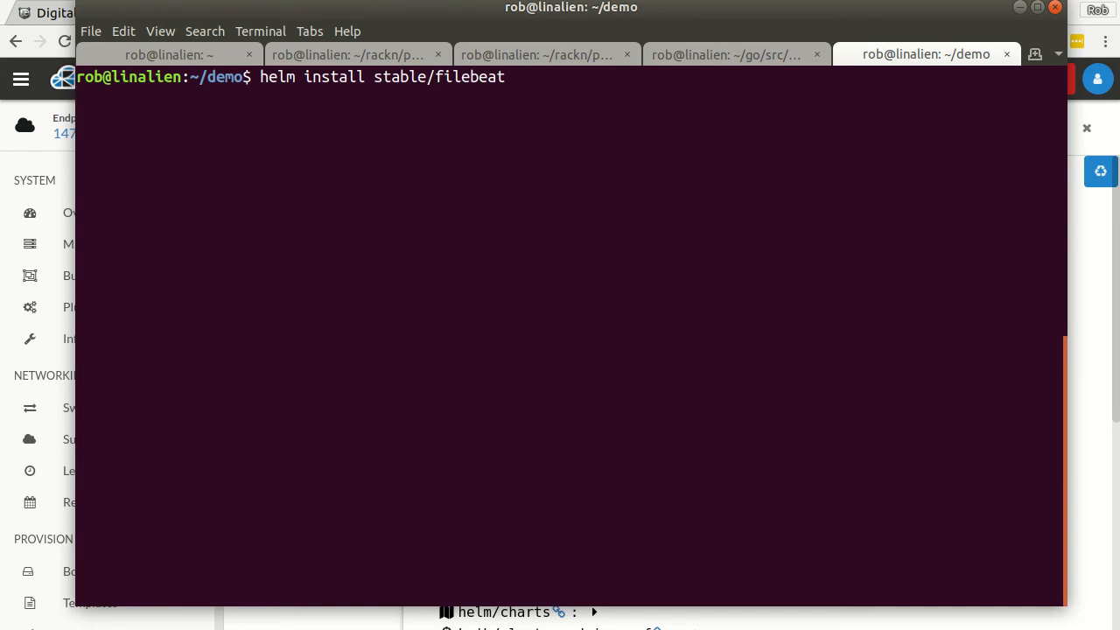
{"action": "key", "text": "Return"}
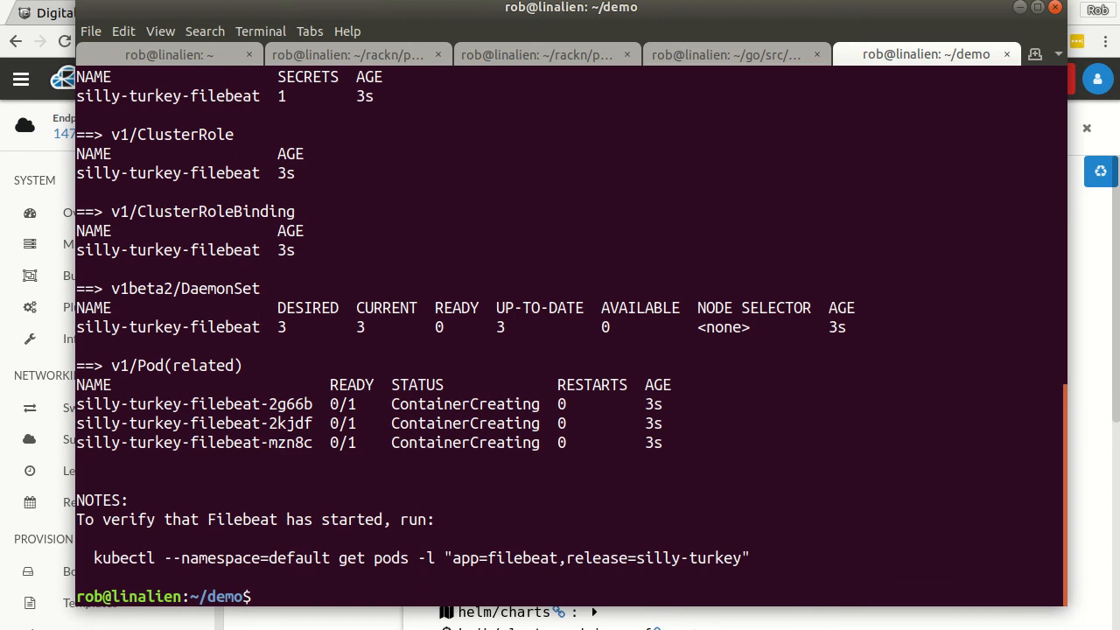
Check the filebeat pods for release silly-turkey with kubectl until all three are Running
{"action": "double_click", "coordinate": [210, 556]}
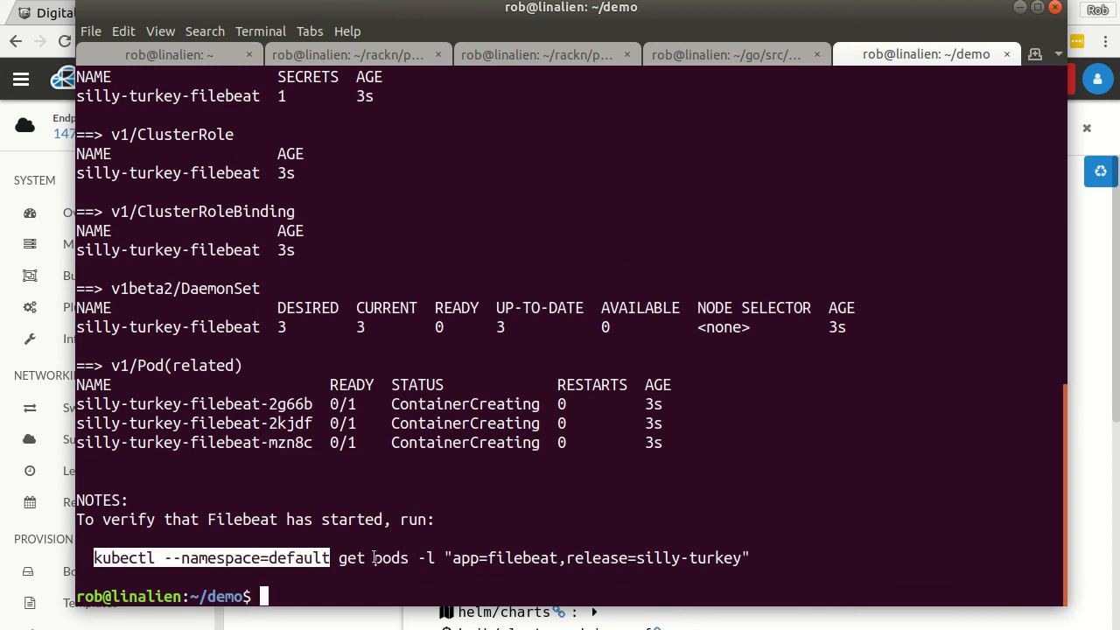
{"action": "type", "text": "kubectl --namespace=default get pods -l \"app=filebeat,release=silly-turkey\""}
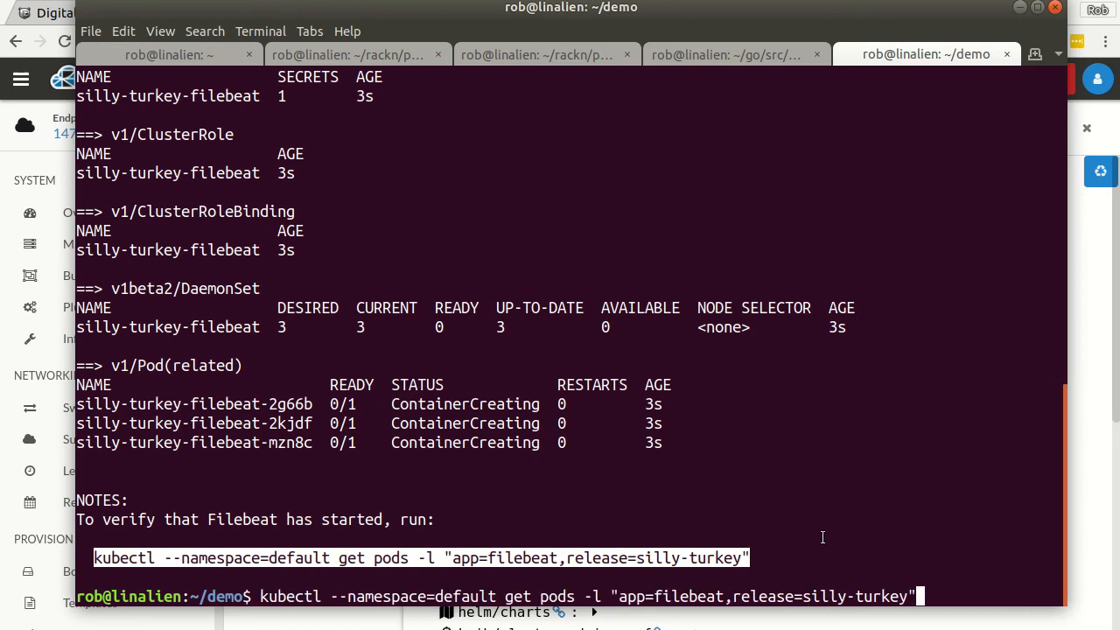
{"action": "key", "text": "Return"}
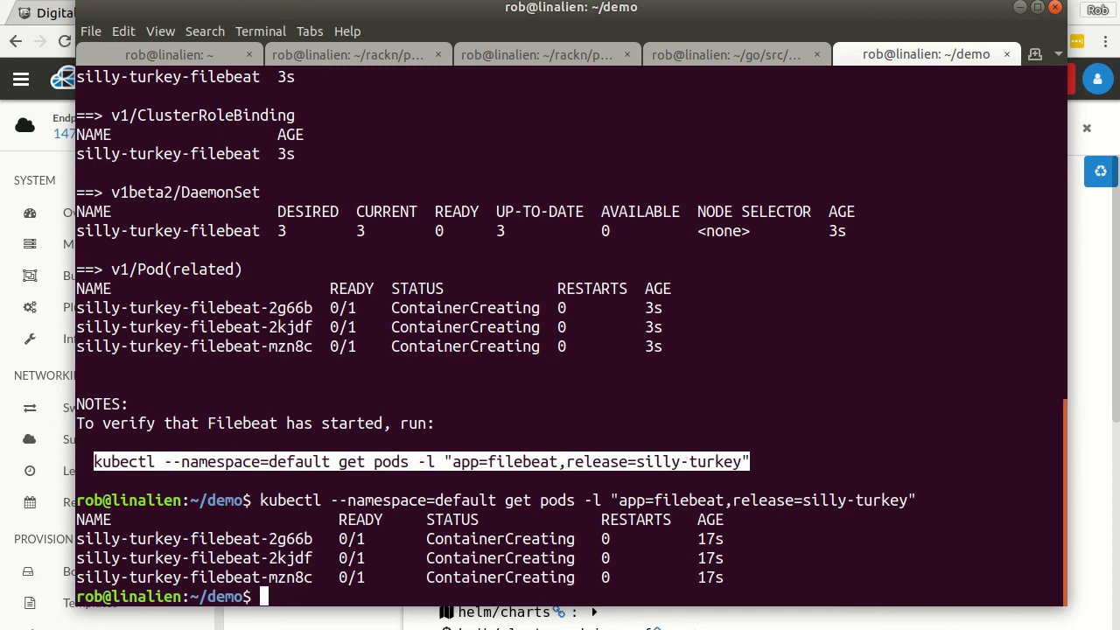
{"action": "type", "text": "helm version"}
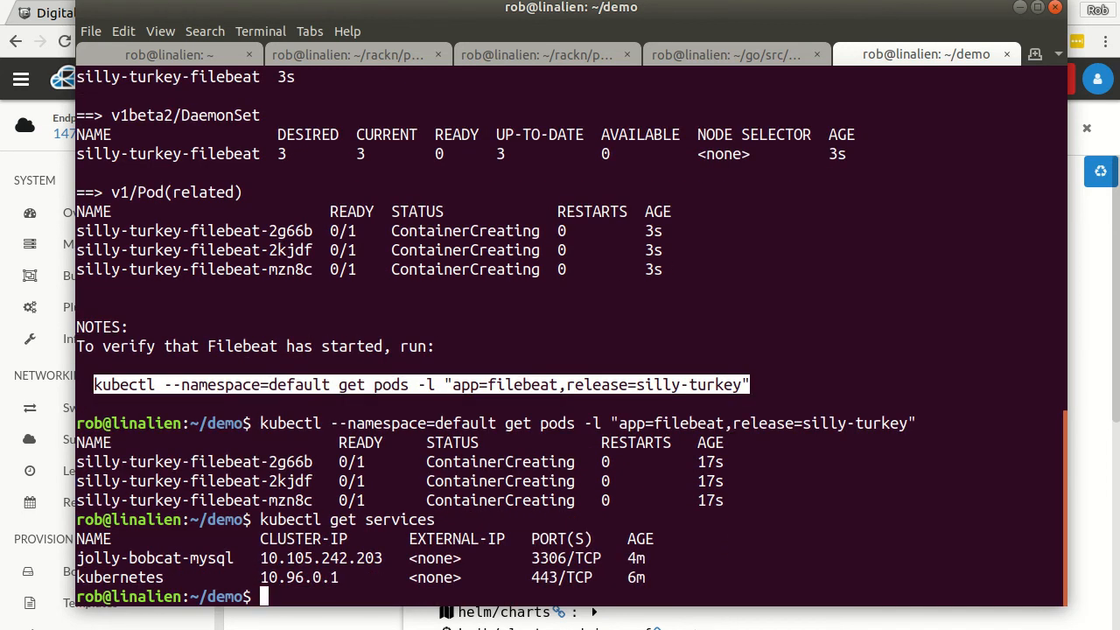
{"action": "double_click", "coordinate": [154, 559]}
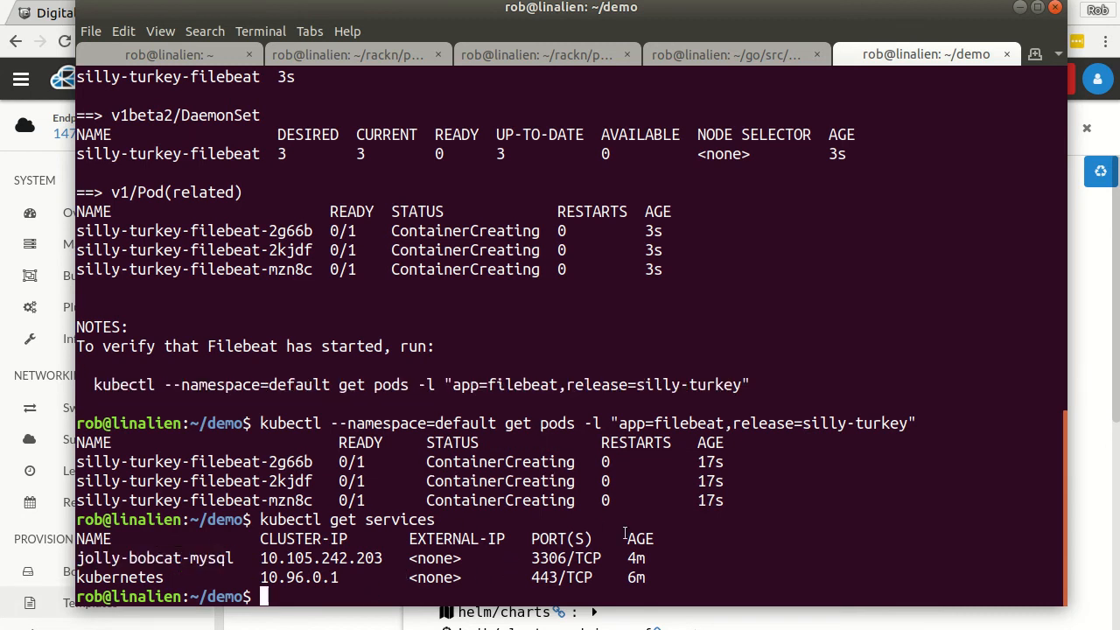
{"action": "type", "text": "kubectl --namespace=default get pods -l \"app=filebeat,release=silly-turkey\""}
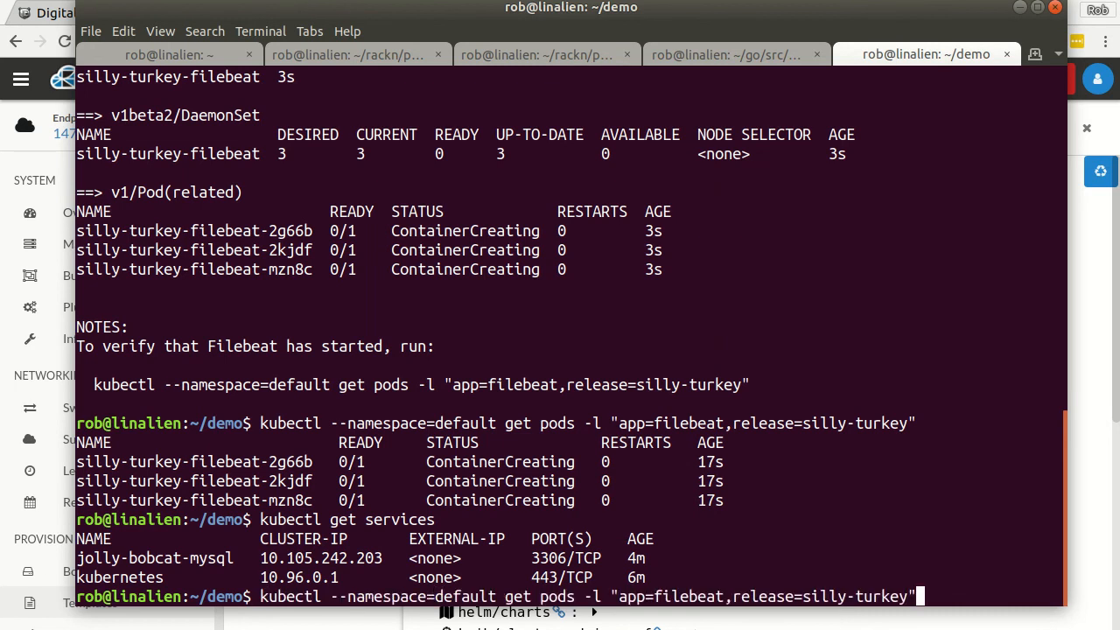
{"action": "key", "text": "Return"}
{"action": "type", "text": "kubectl get services"}
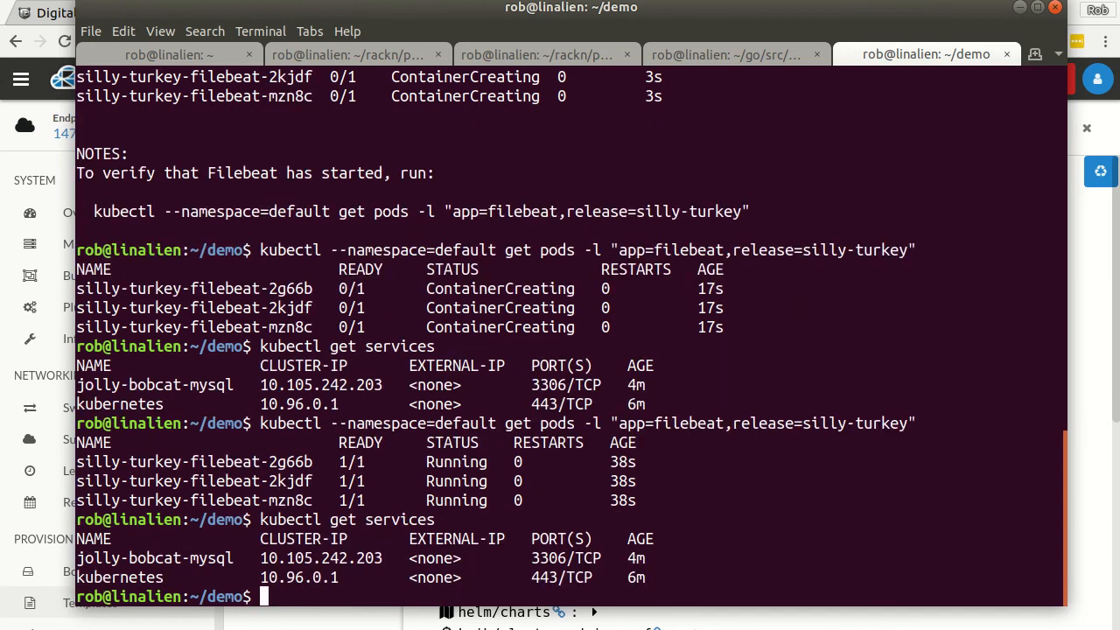
Recall helm install stable/filebeat and erase the chart name to prepare the next install
{"action": "type", "text": "helm install stable/filebeat"}
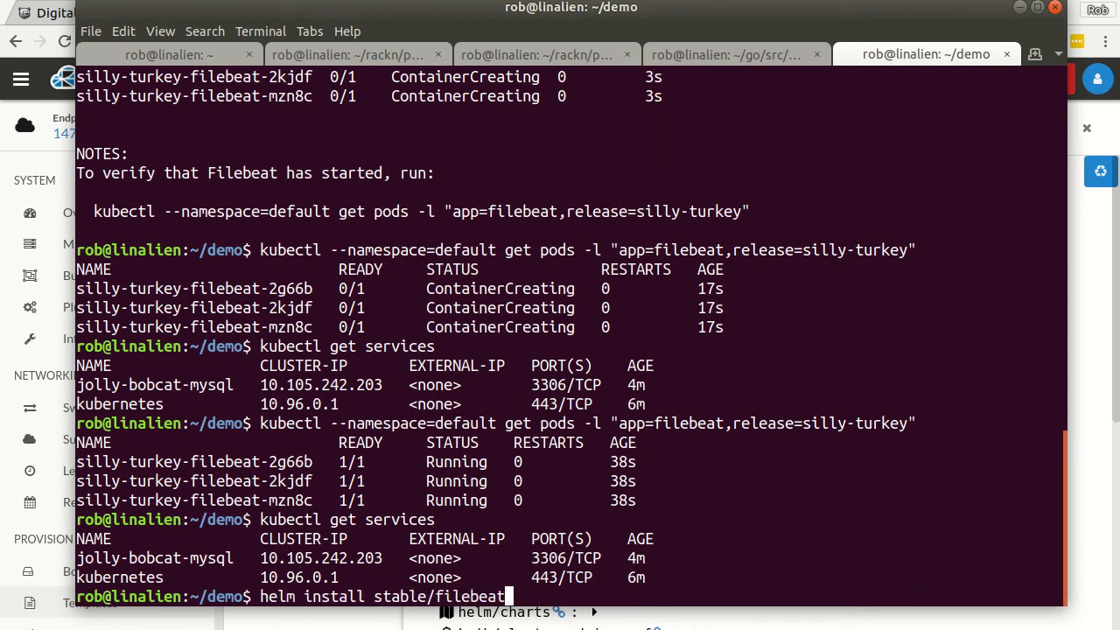
{"action": "key", "text": "BackSpace"}
{"action": "type", "text": "drup"}
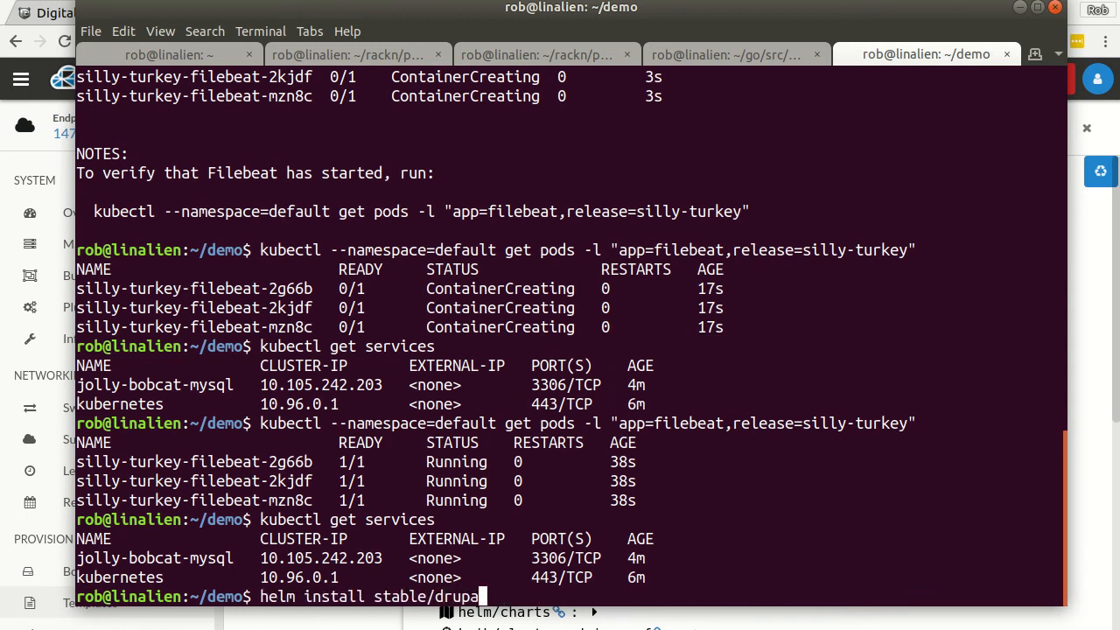
{"action": "scroll", "scroll_direction": "up", "scroll_amount": 3}
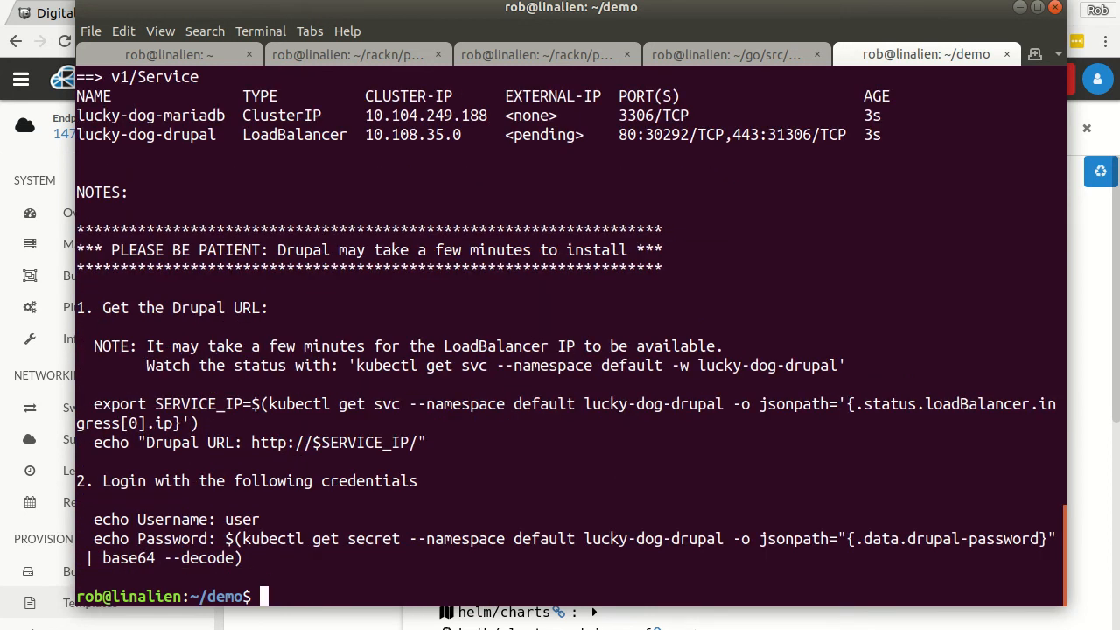
List cluster services showing lucky-dog-drupal pending and lucky-dog-mariadb
{"action": "type", "text": "kubectl get services"}
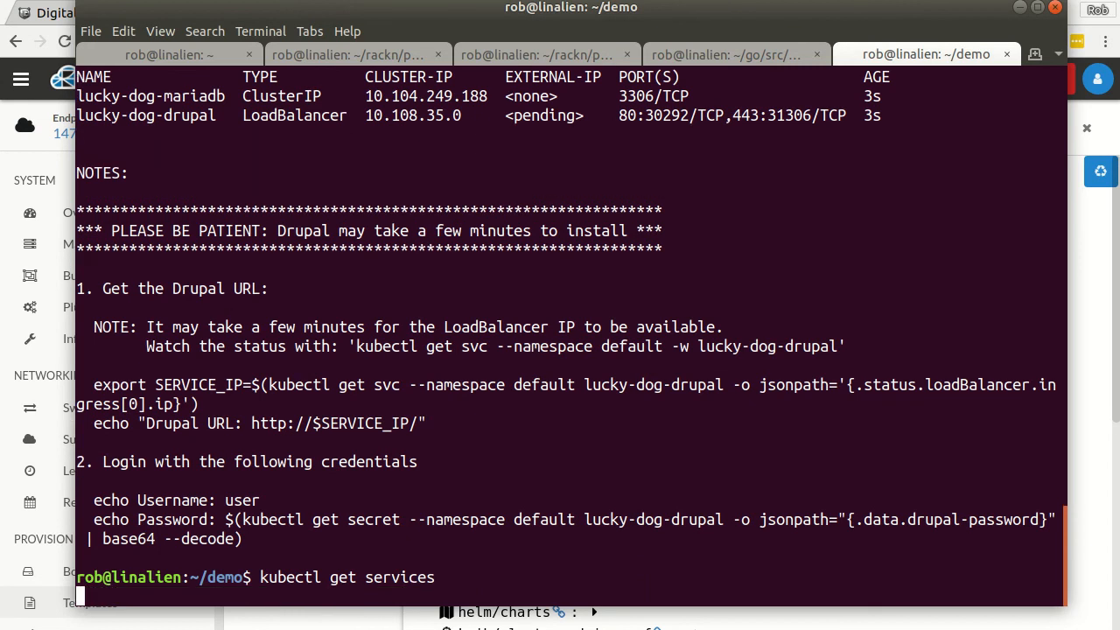
{"action": "key", "text": "Return"}
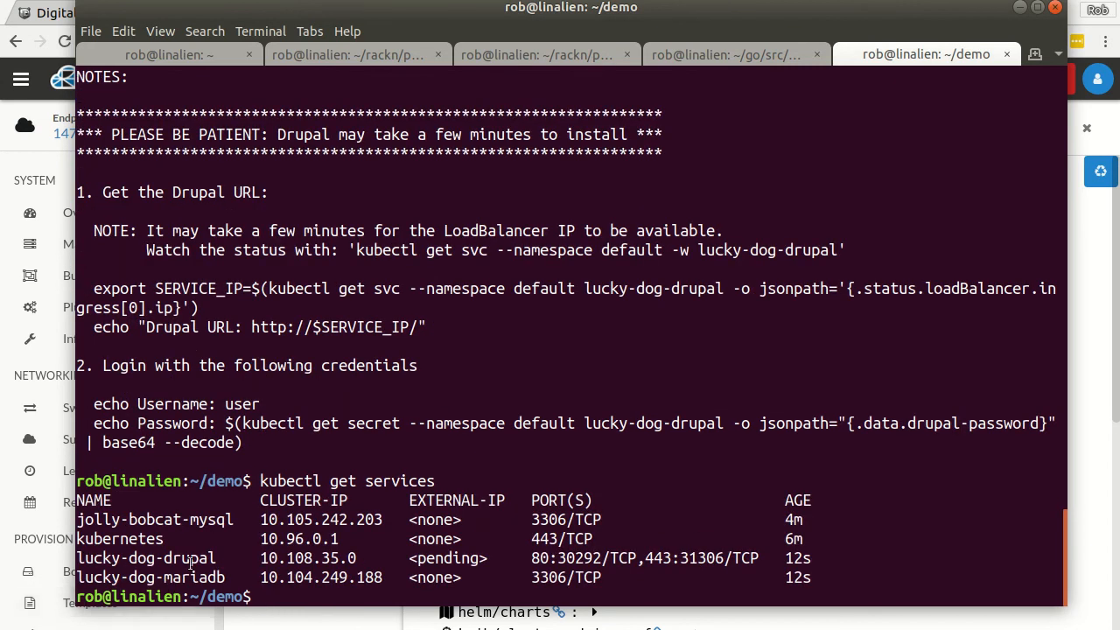
{"action": "double_click", "coordinate": [149, 577]}
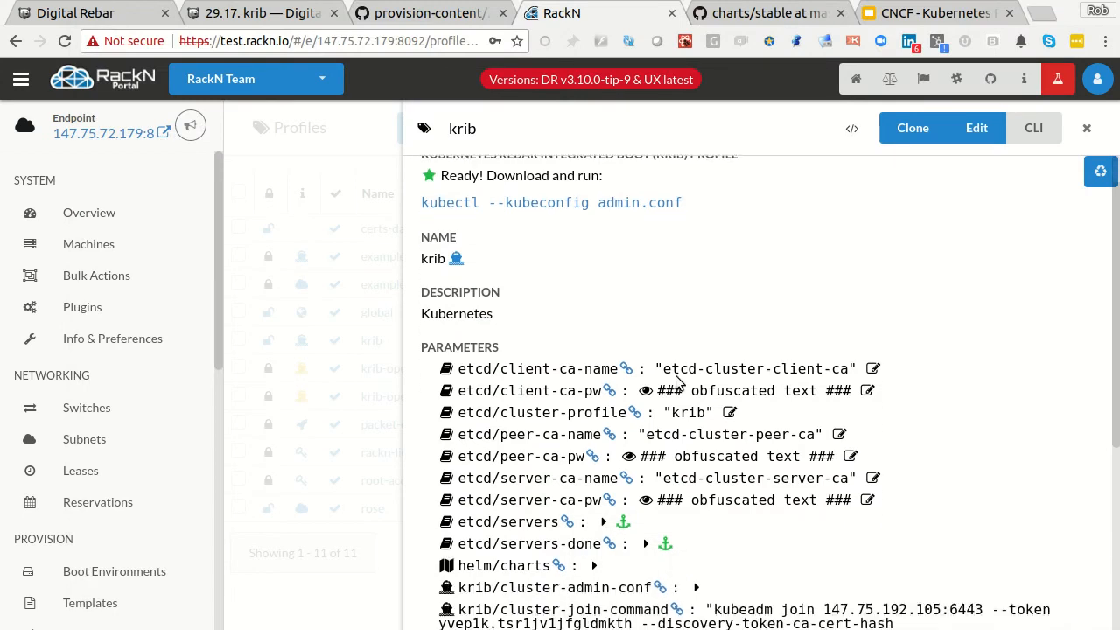
Scroll the krib profile parameters and return to the Bulk Actions machine list
{"action": "scroll", "scroll_direction": "down", "scroll_amount": 3}
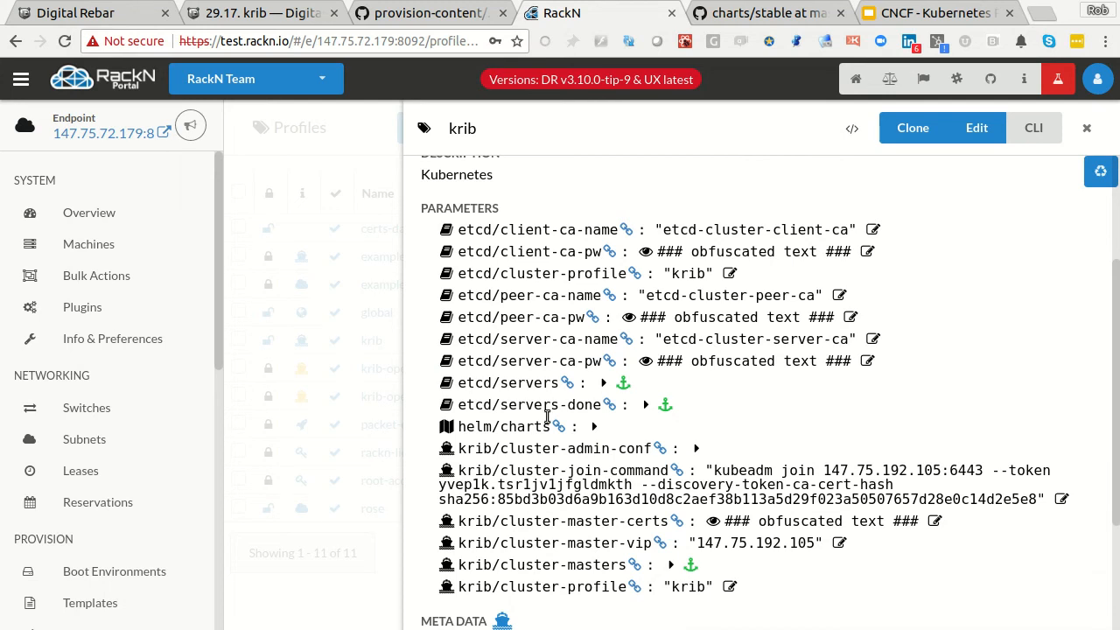
{"action": "left_click", "coordinate": [96, 275]}
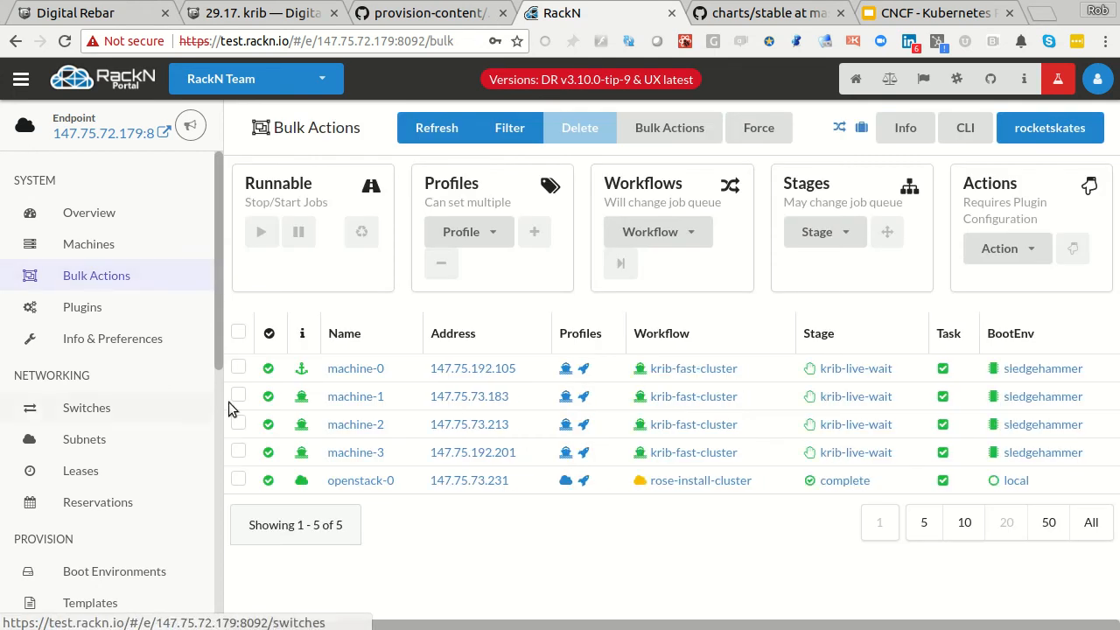
Apply the discover-w-docker workflow to machine-0 through machine-3 via Bulk Actions
{"action": "left_click", "coordinate": [238, 367]}
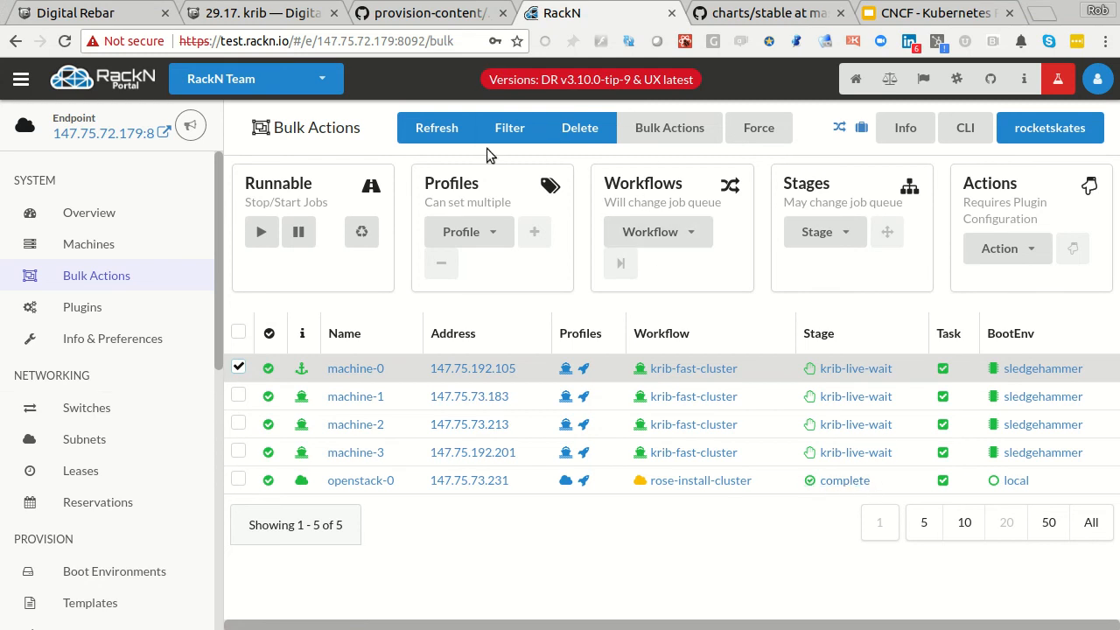
{"action": "mouse_move", "coordinate": [344, 359]}
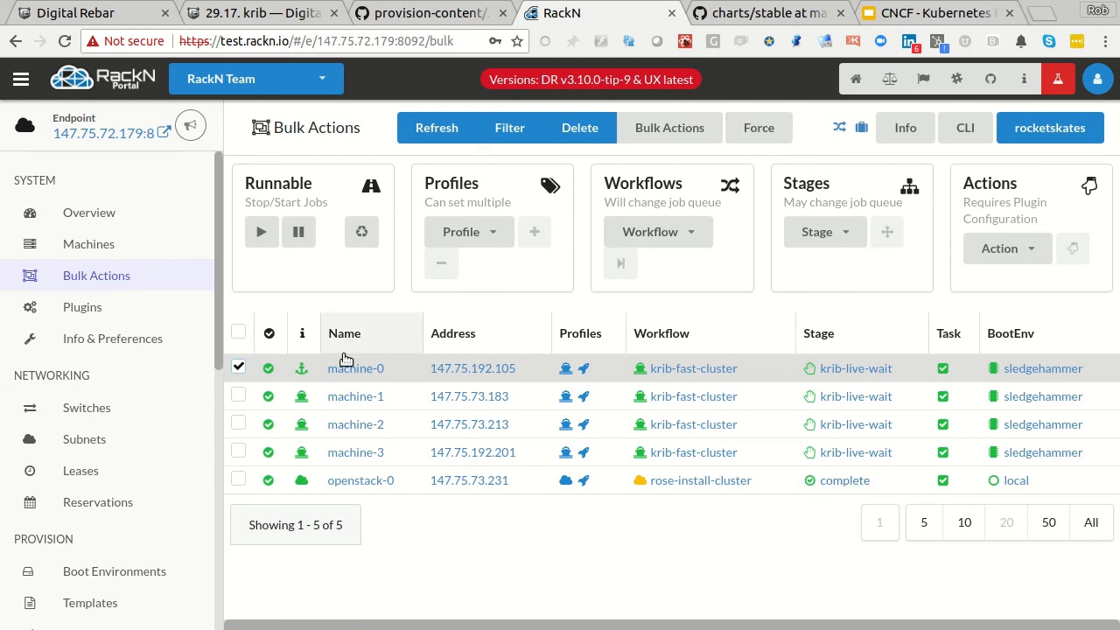
{"action": "left_click", "coordinate": [670, 230]}
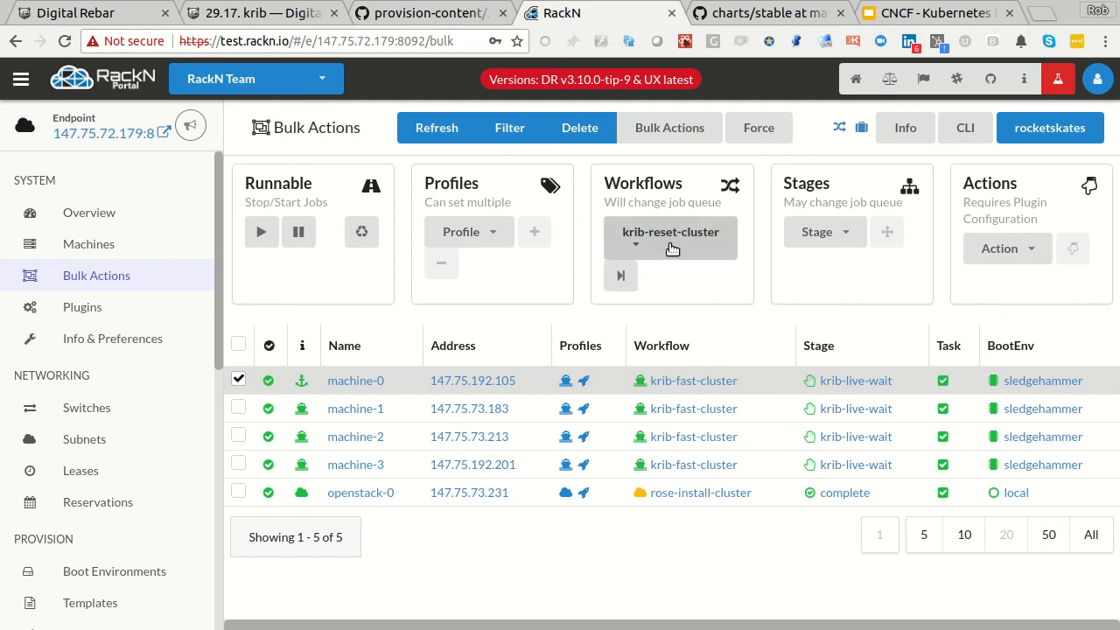
{"action": "left_click", "coordinate": [621, 277]}
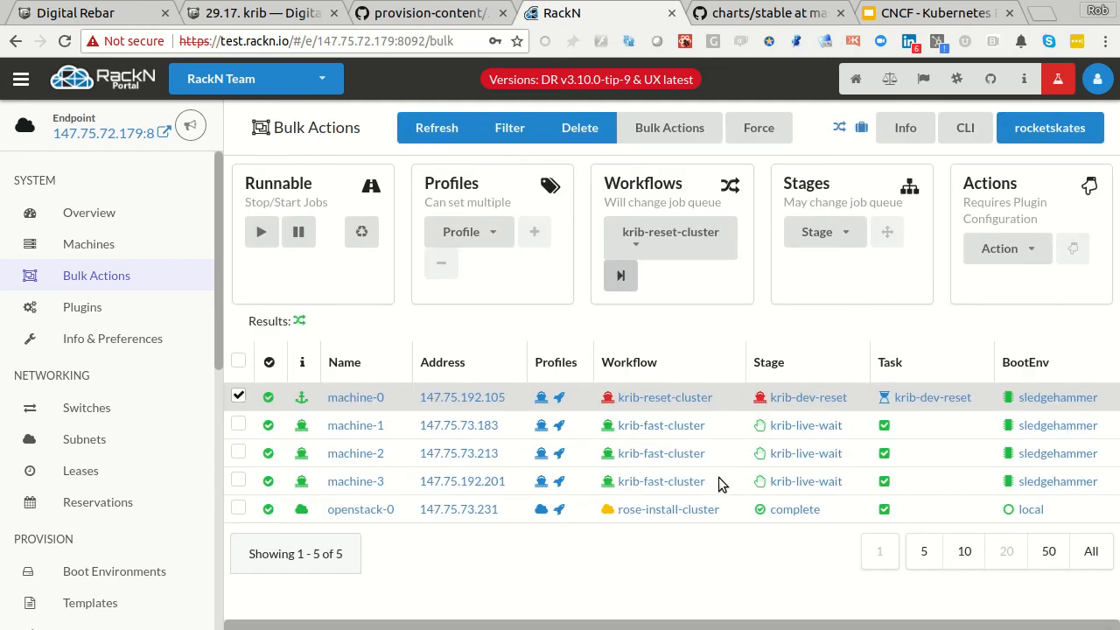
{"action": "mouse_move", "coordinate": [665, 395]}
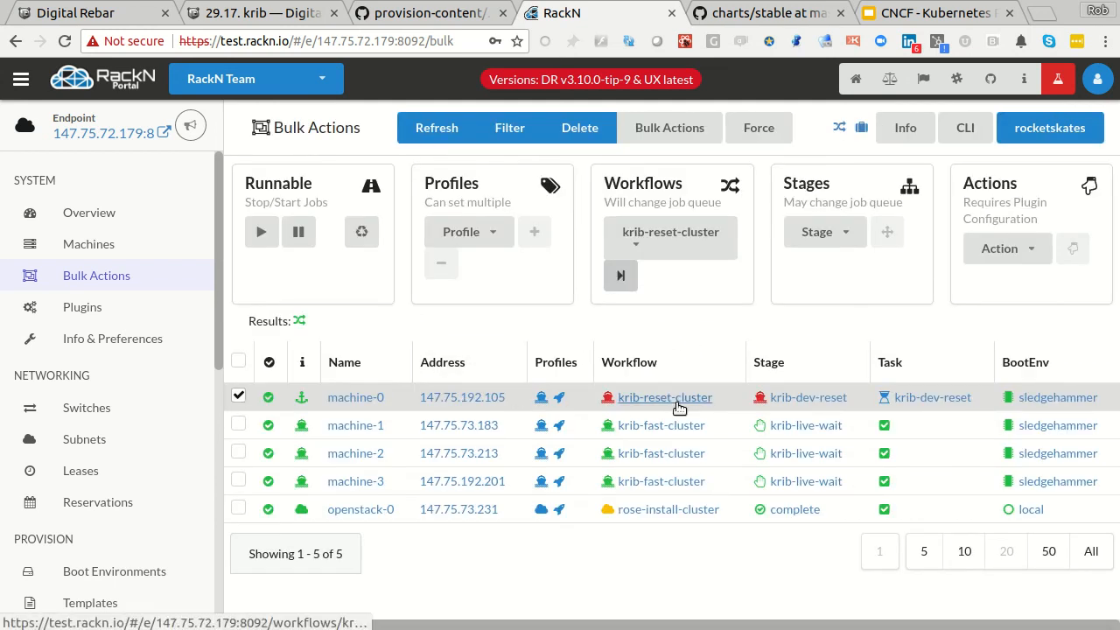
{"action": "mouse_move", "coordinate": [231, 371]}
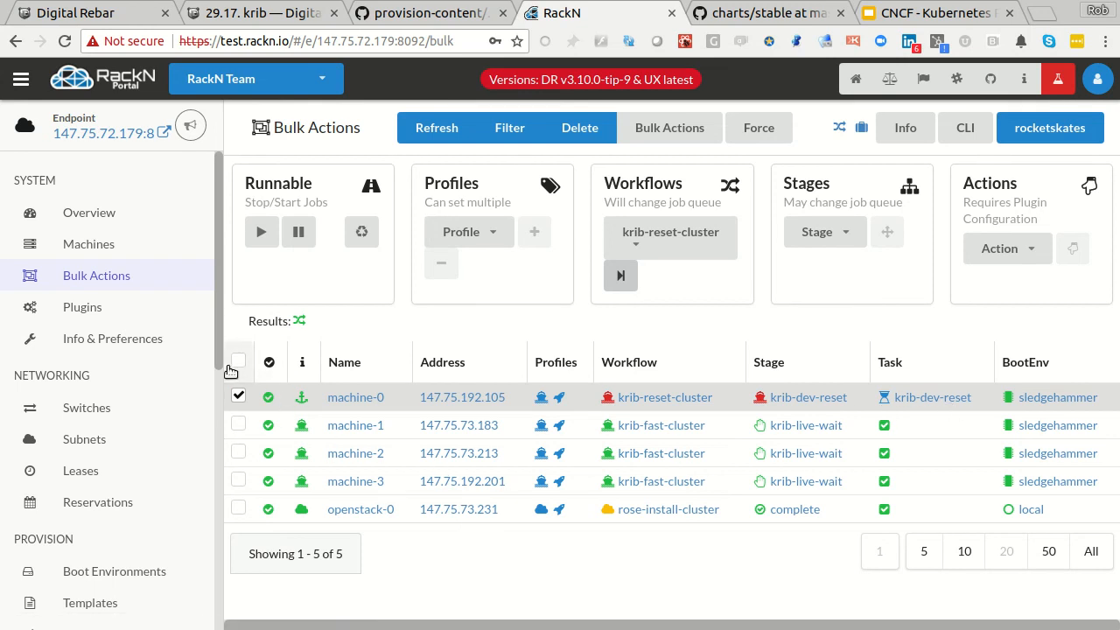
{"action": "left_click", "coordinate": [238, 361]}
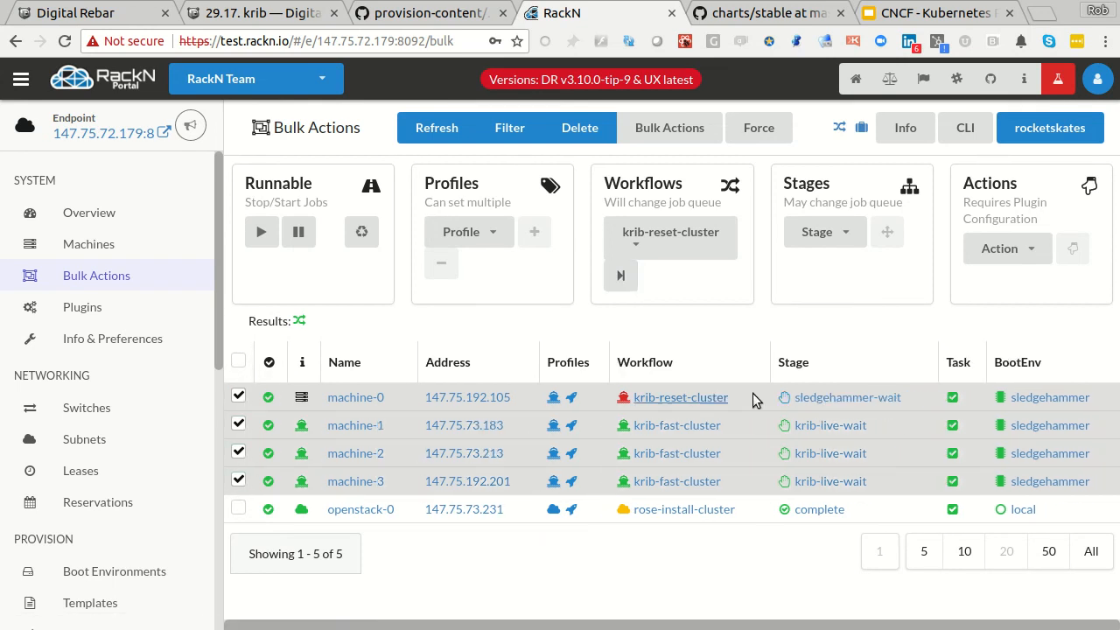
{"action": "mouse_move", "coordinate": [970, 237]}
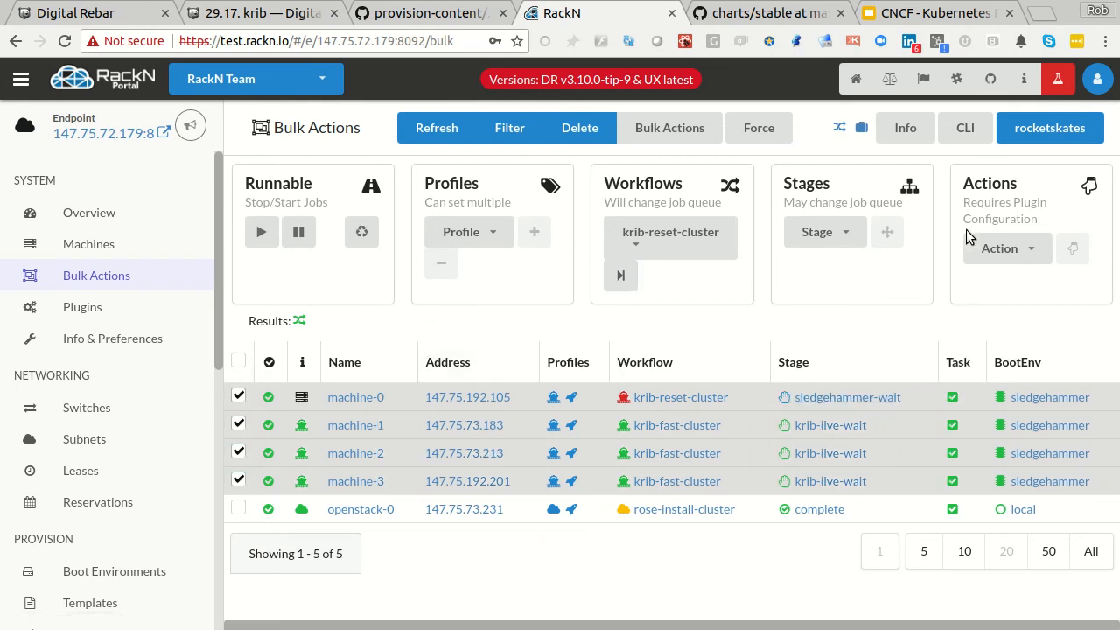
{"action": "left_click", "coordinate": [668, 231]}
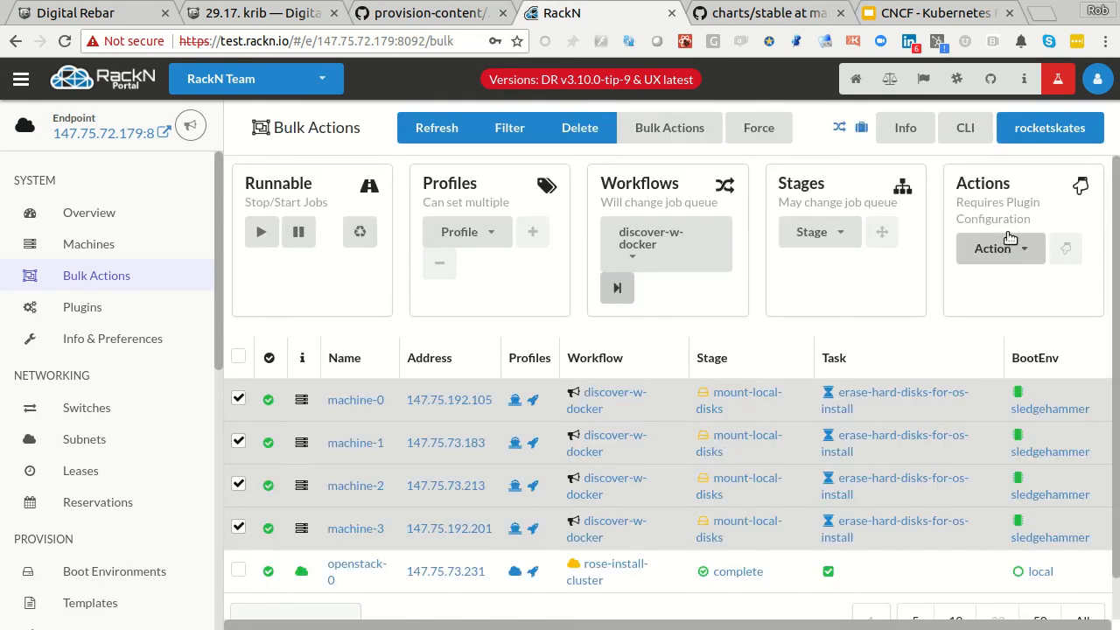
Run the powercycle plugin action on the four selected machines
{"action": "left_click", "coordinate": [1000, 248]}
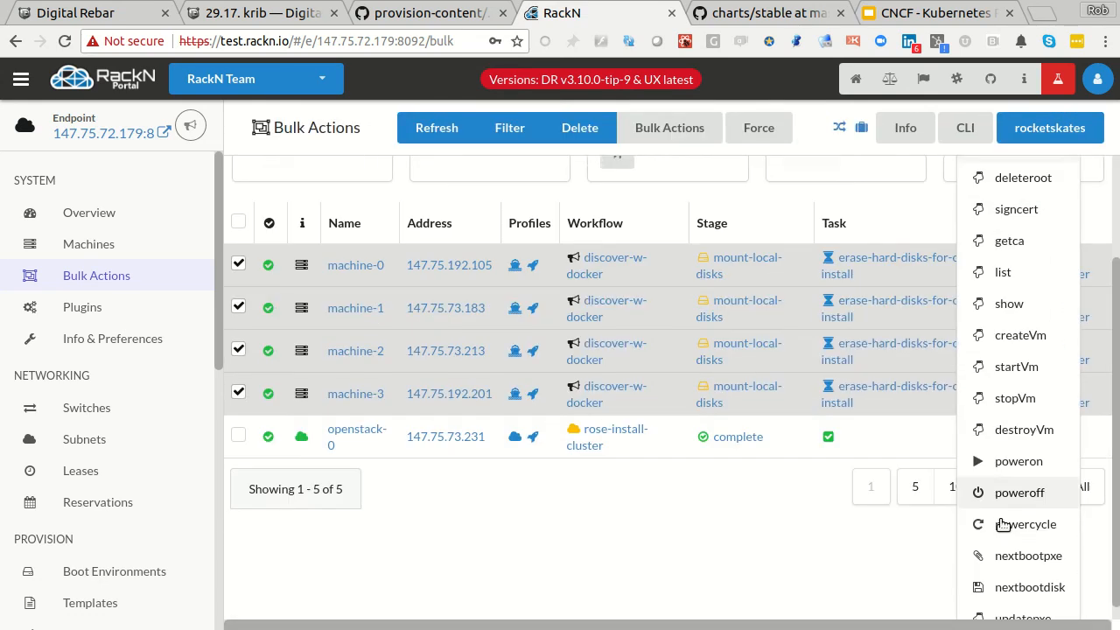
{"action": "left_click", "coordinate": [1033, 525]}
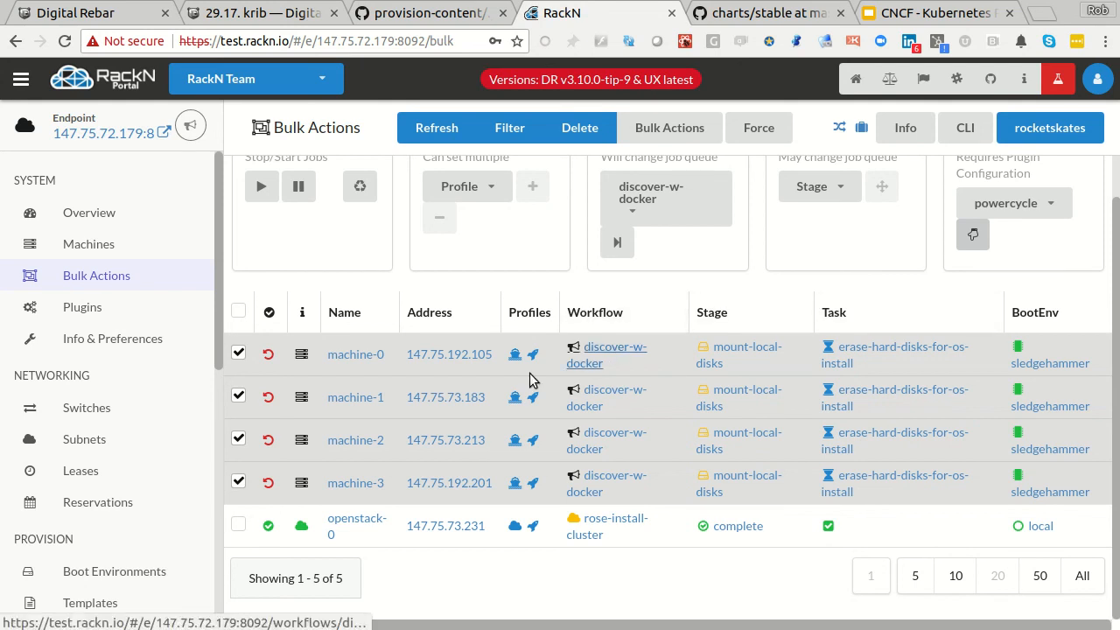
{"action": "scroll", "scroll_direction": "down", "scroll_amount": 3}
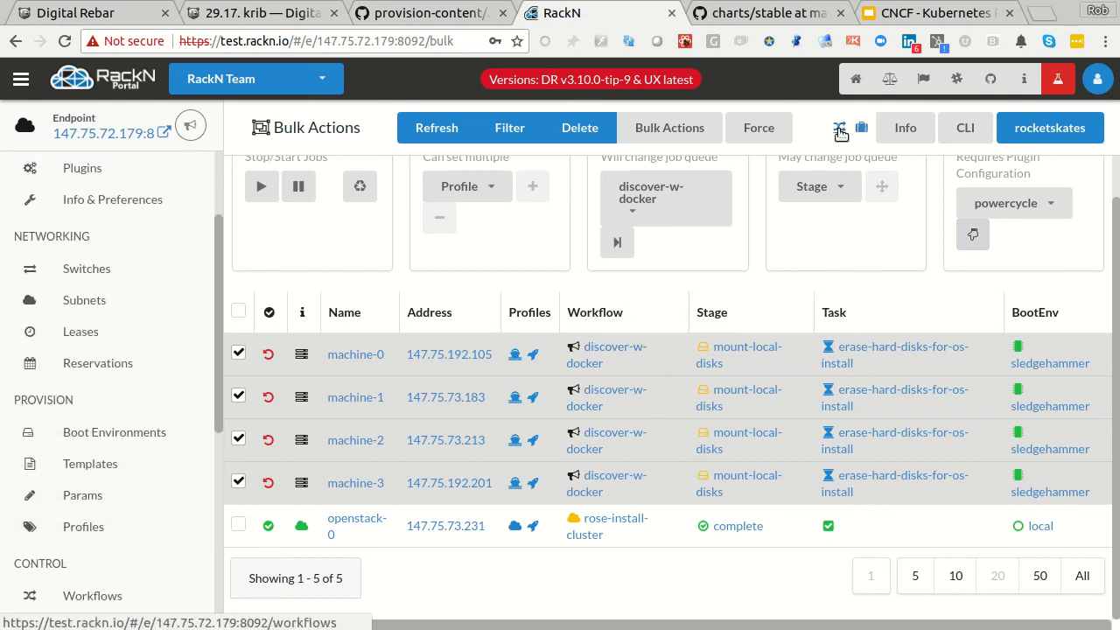
Review the stages of discover-w-docker and krib-fast-cluster in the Workflows list, then return to the provision-content repo
{"action": "left_click", "coordinate": [91, 595]}
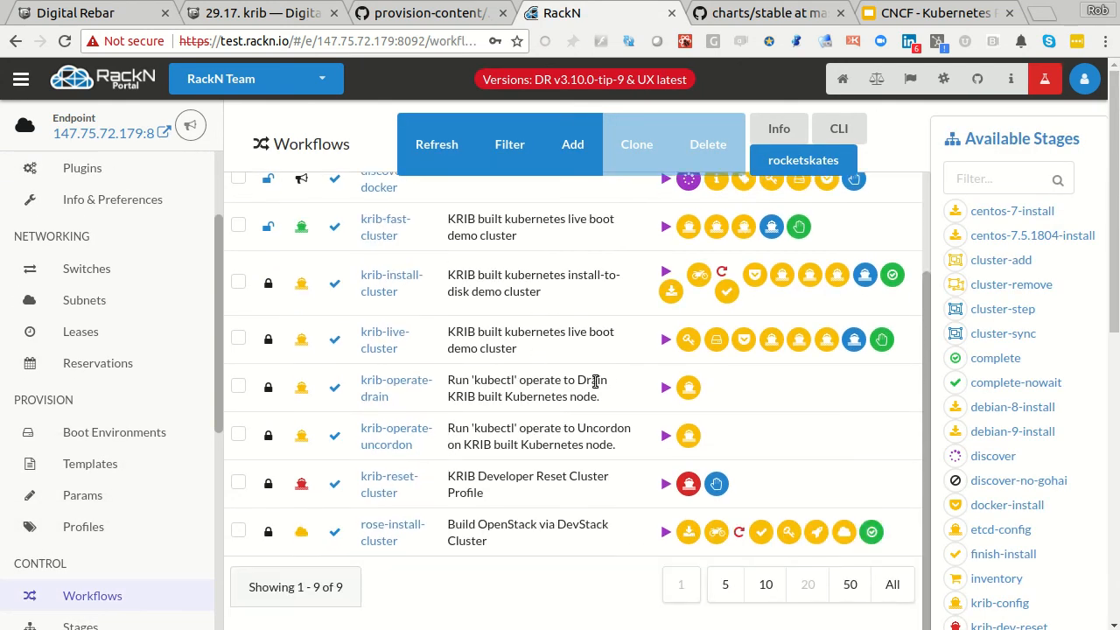
{"action": "scroll", "scroll_direction": "up", "scroll_amount": 3}
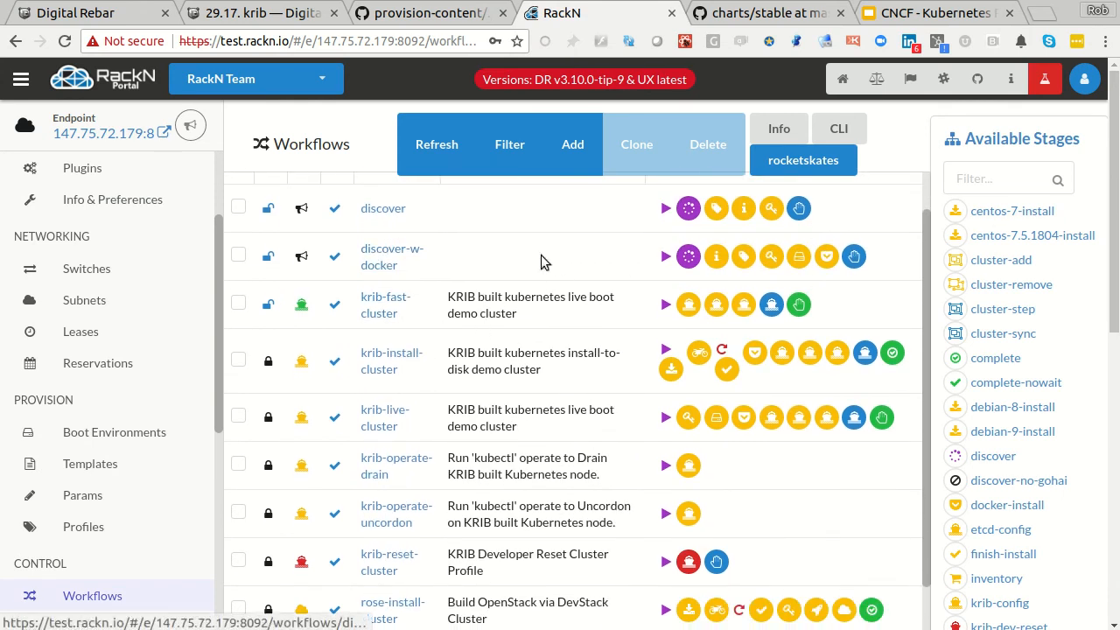
{"action": "left_click", "coordinate": [238, 254]}
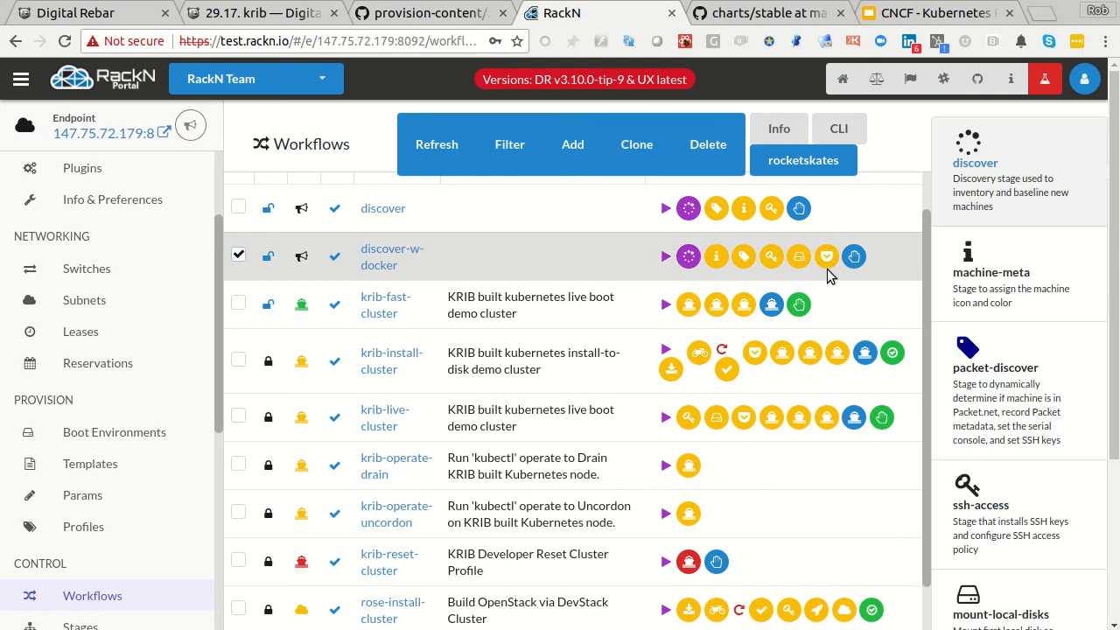
{"action": "mouse_move", "coordinate": [798, 255]}
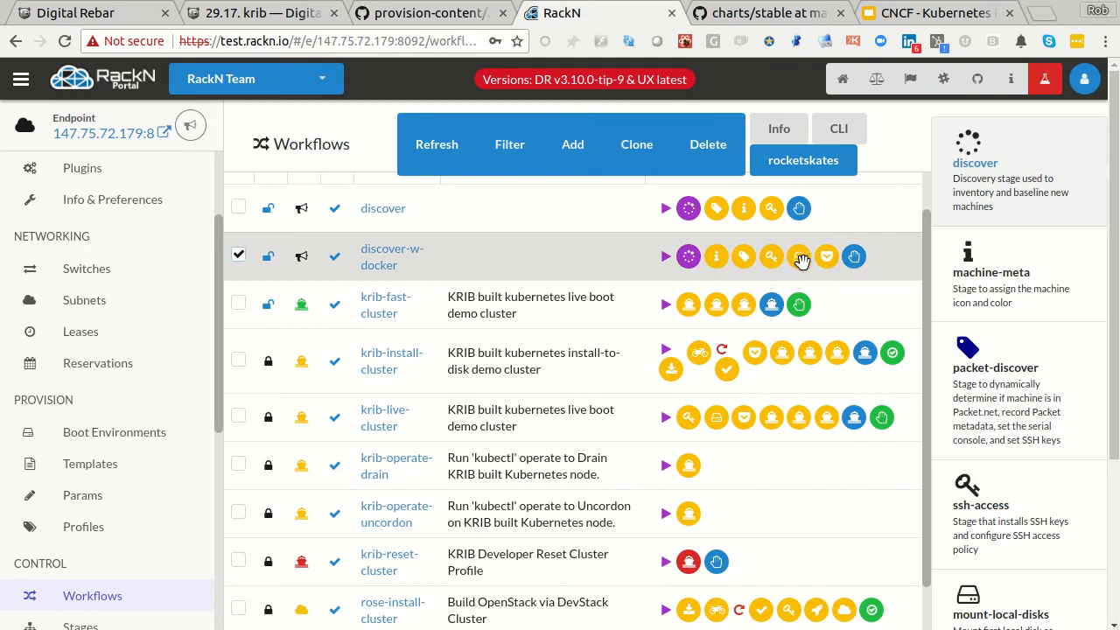
{"action": "mouse_move", "coordinate": [825, 256]}
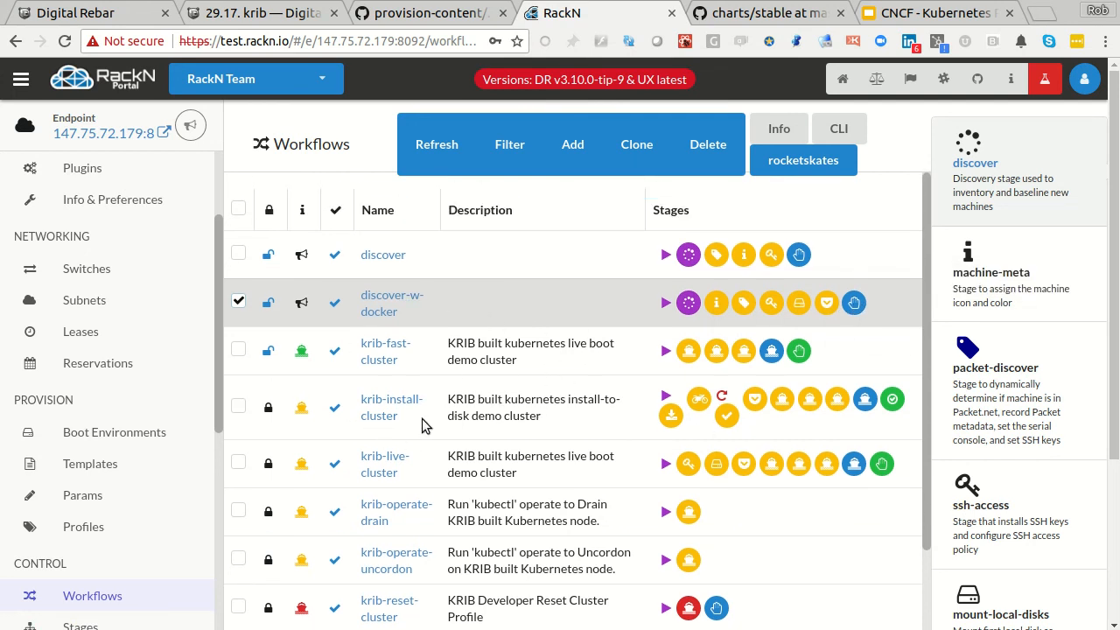
{"action": "mouse_move", "coordinate": [687, 350]}
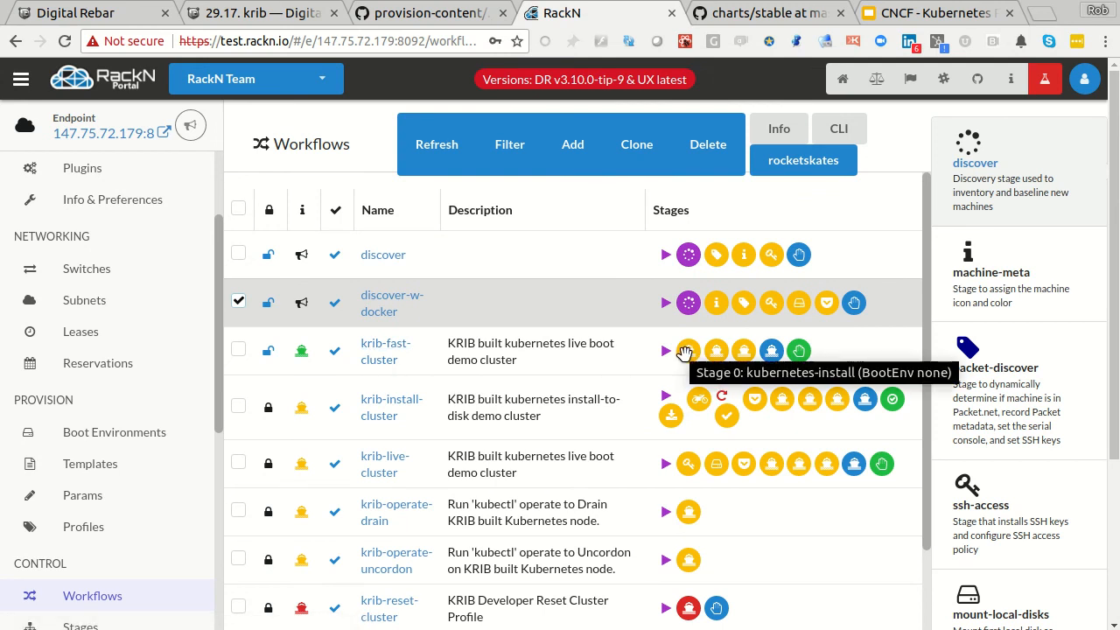
{"action": "mouse_move", "coordinate": [716, 350]}
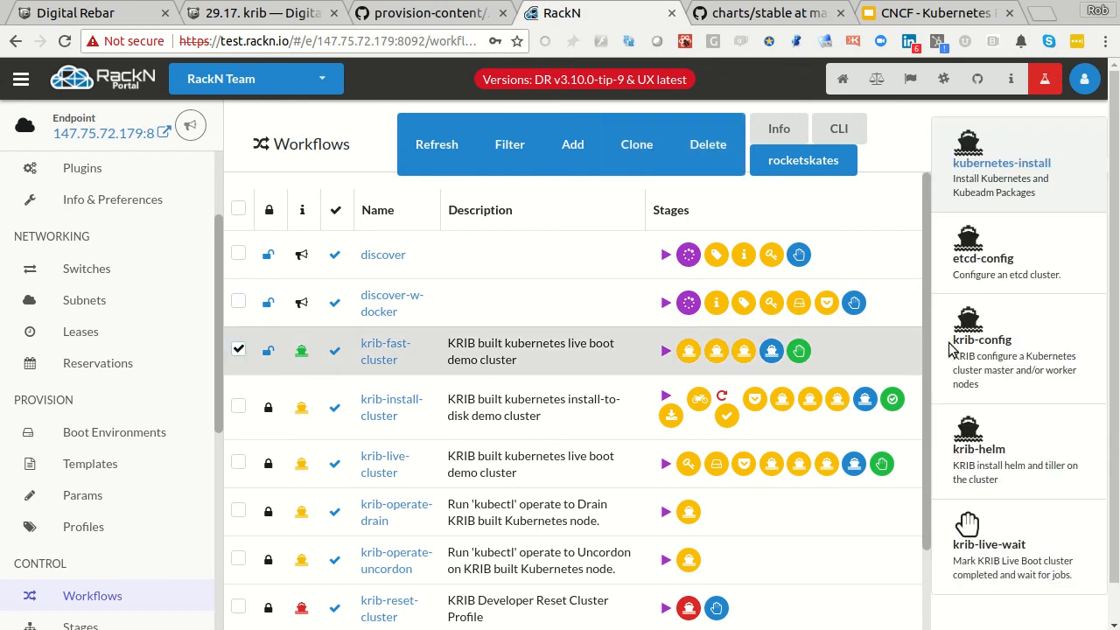
{"action": "mouse_move", "coordinate": [952, 556]}
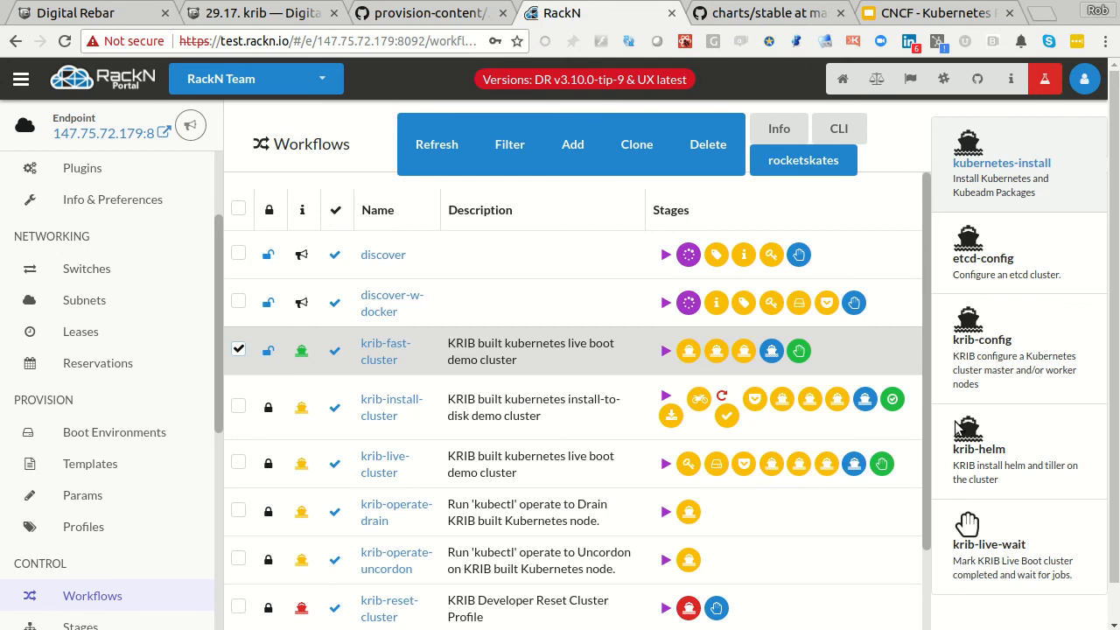
{"action": "mouse_move", "coordinate": [724, 399]}
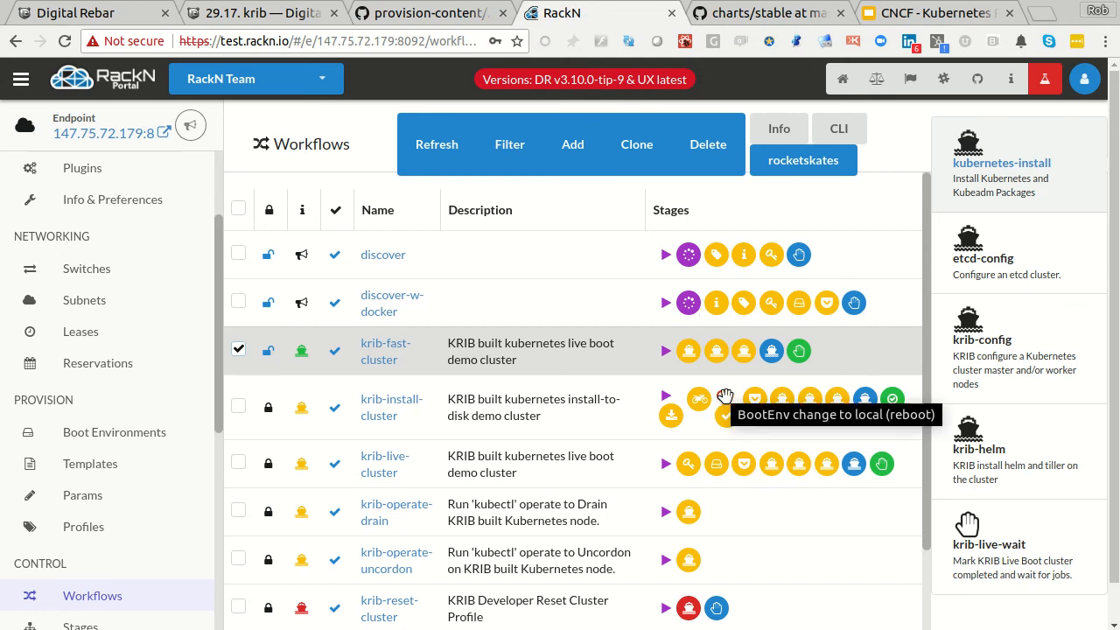
{"action": "mouse_move", "coordinate": [805, 381]}
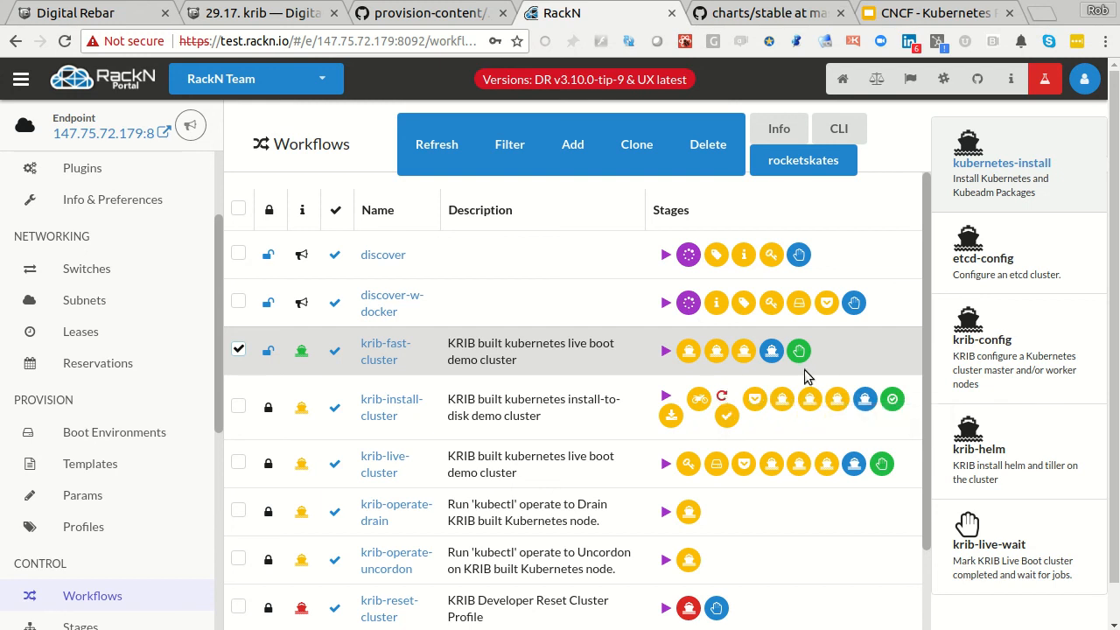
{"action": "mouse_move", "coordinate": [453, 392]}
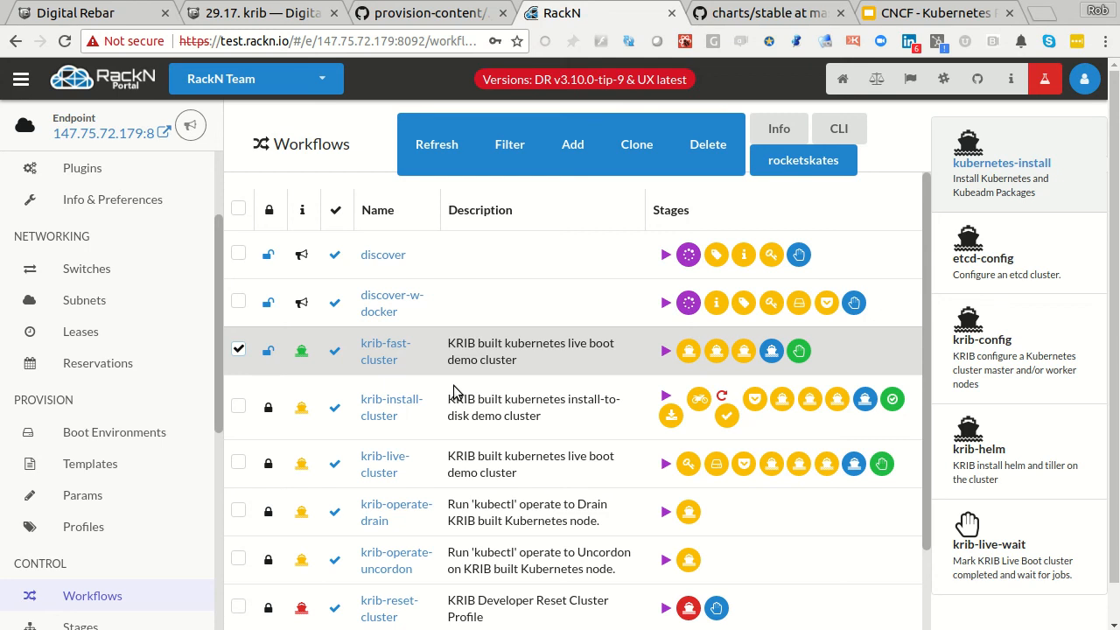
{"action": "left_click", "coordinate": [423, 12]}
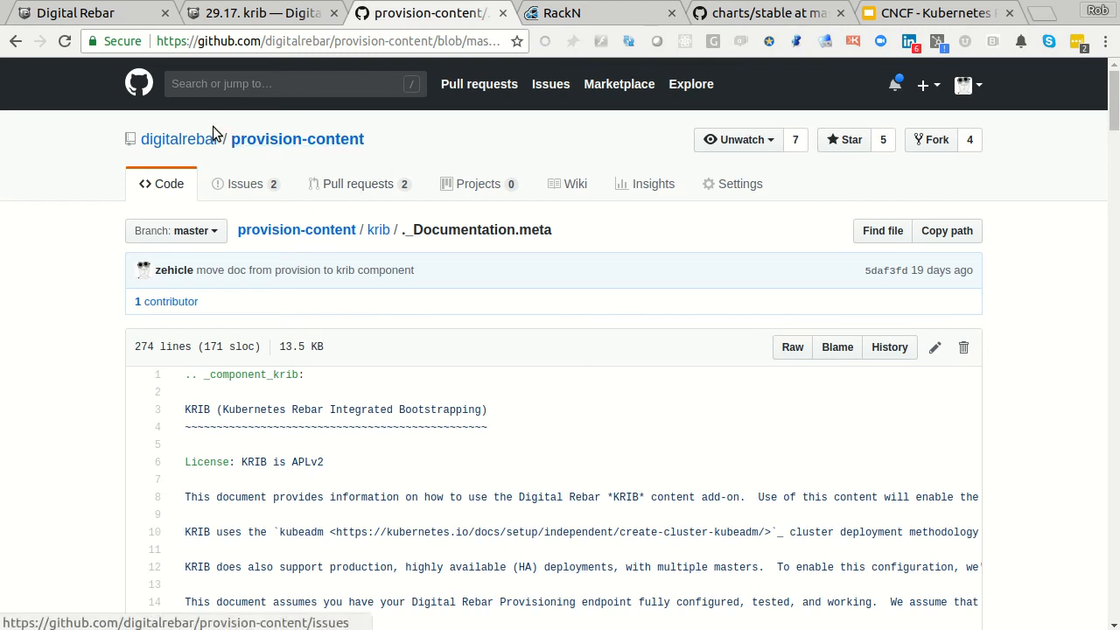
View the integrations/krib folder with new-packet-cluster.tf and return to the portal's Workflows list
{"action": "left_click", "coordinate": [297, 138]}
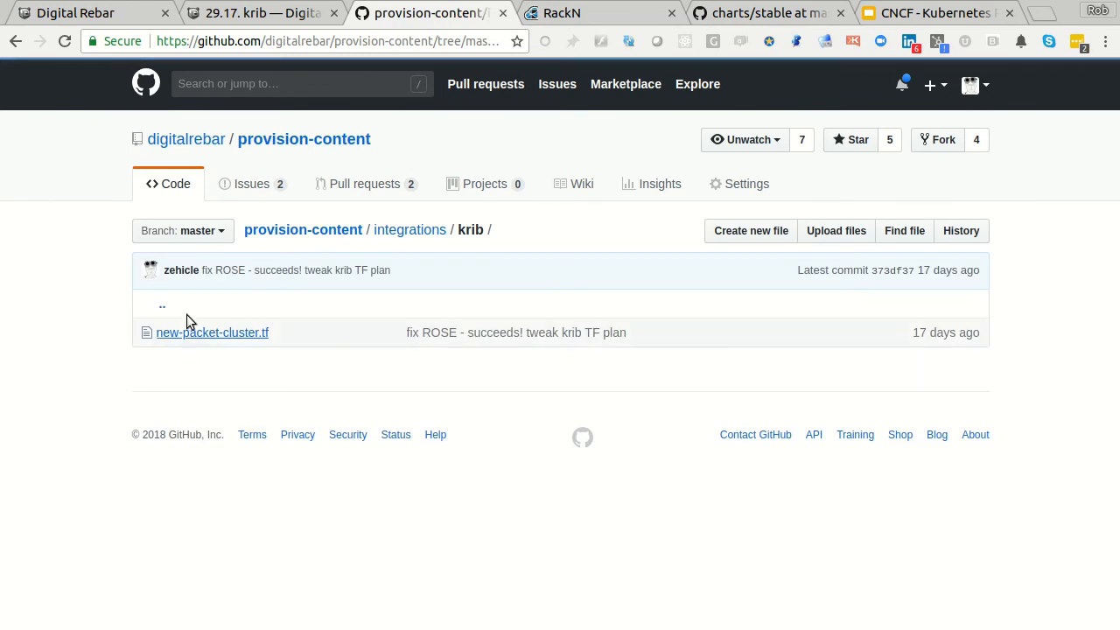
{"action": "mouse_move", "coordinate": [213, 332]}
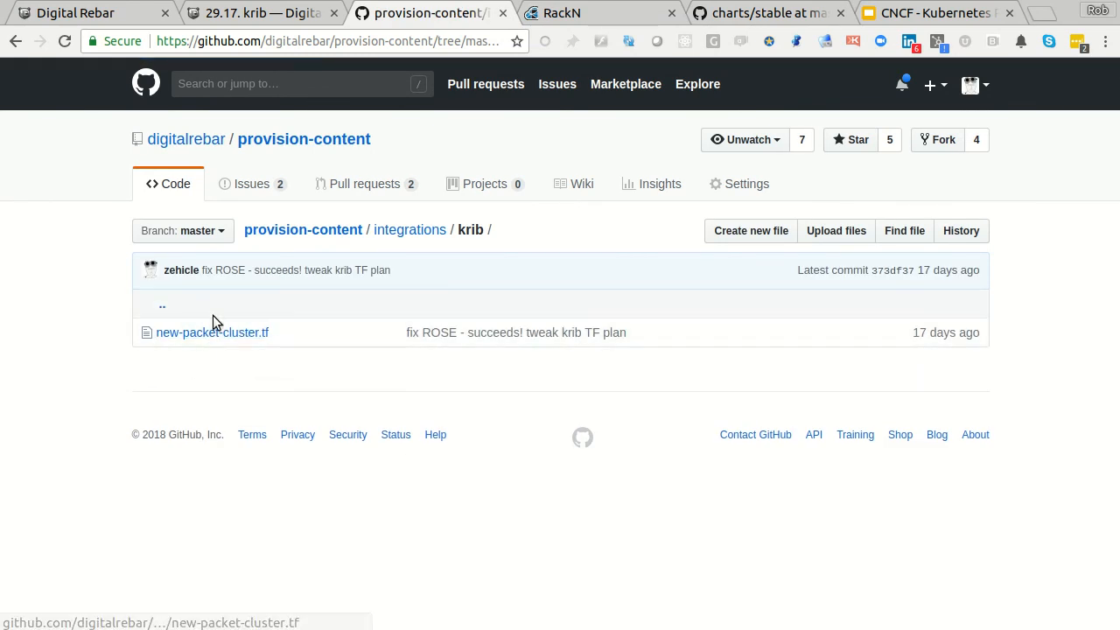
{"action": "mouse_move", "coordinate": [217, 323]}
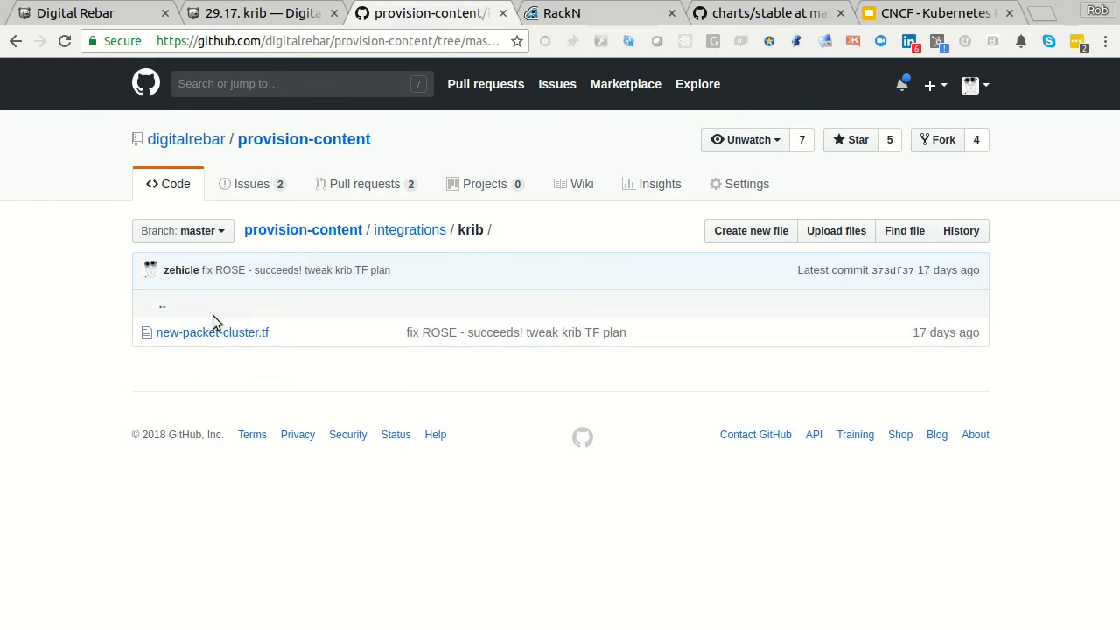
{"action": "mouse_move", "coordinate": [259, 371]}
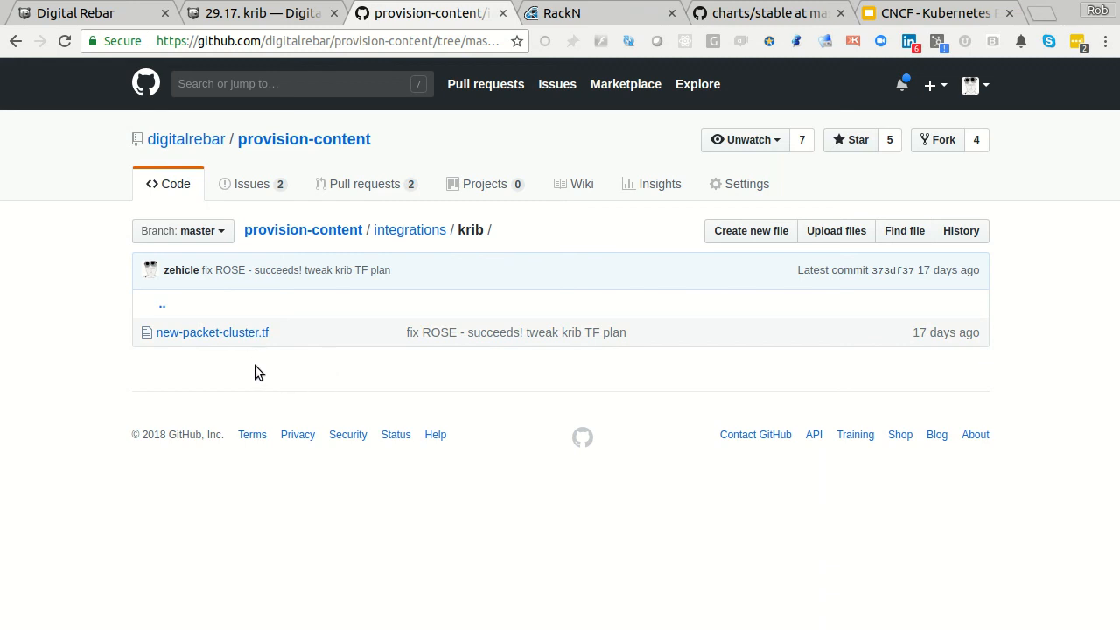
{"action": "mouse_move", "coordinate": [526, 231]}
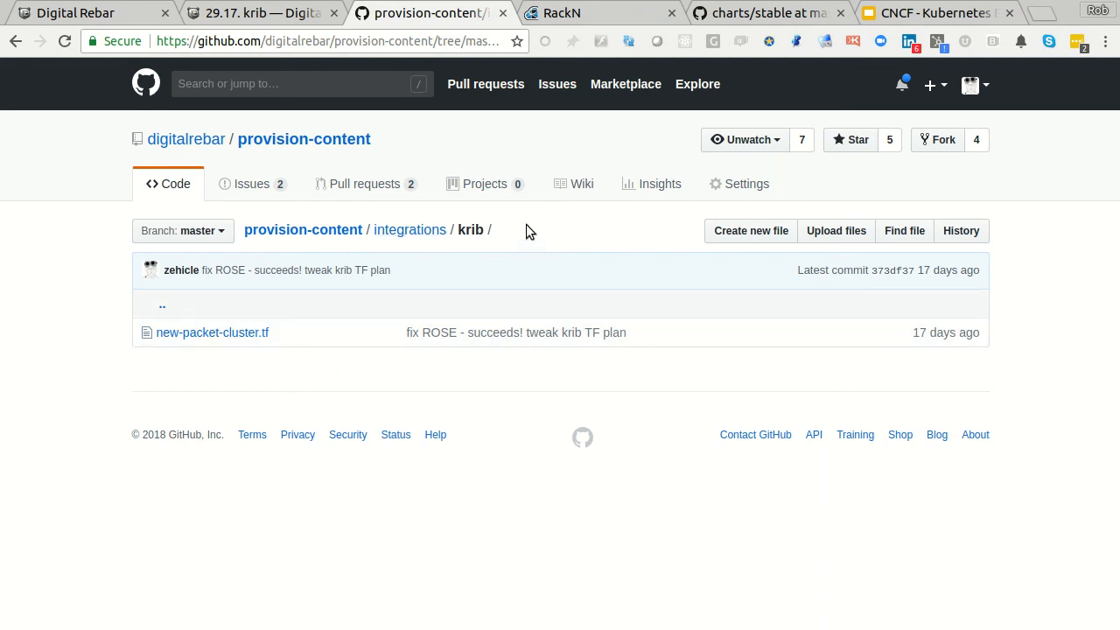
{"action": "left_click", "coordinate": [600, 13]}
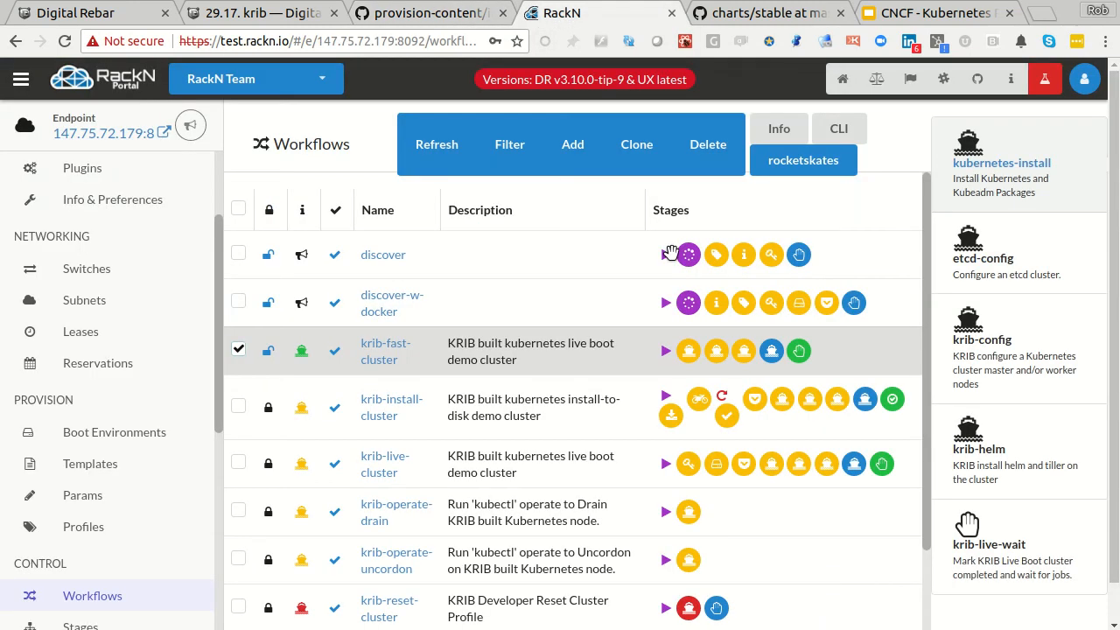